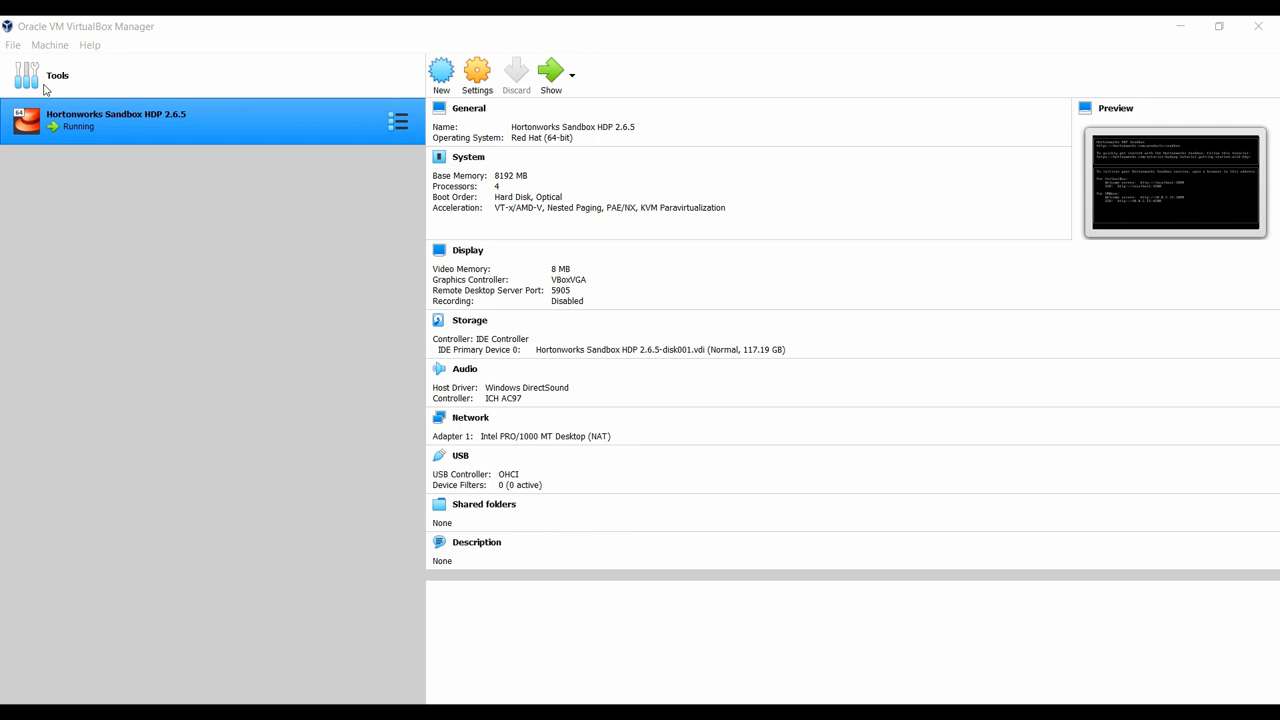
mouse_move(1000, 44)
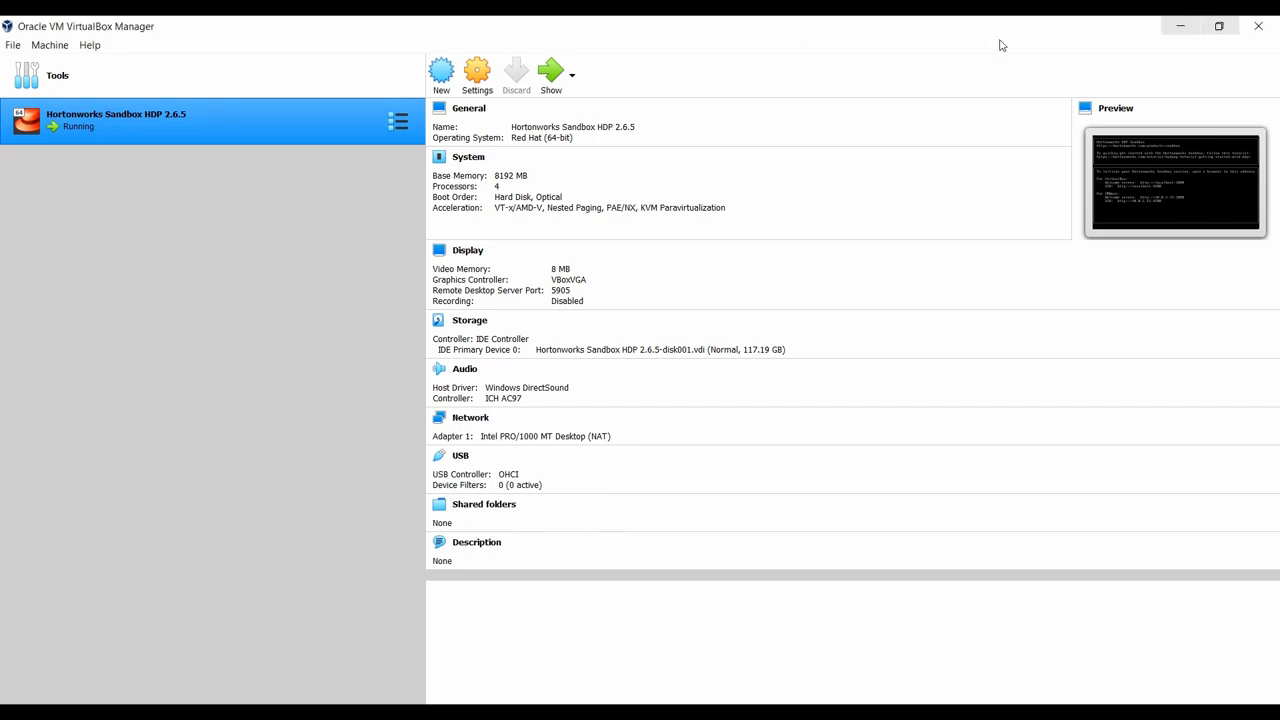
Restore the VirtualBox Manager window down so the desktop is visible behind it.
left_click(1218, 26)
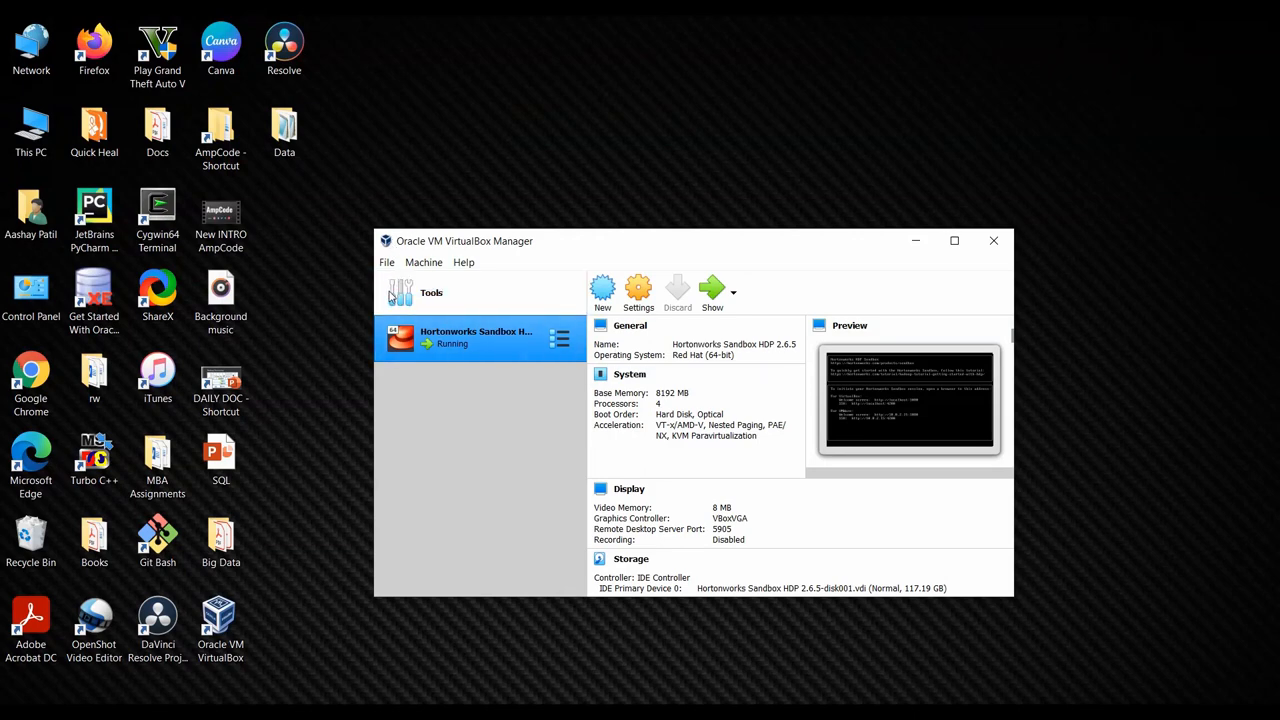
mouse_move(476, 338)
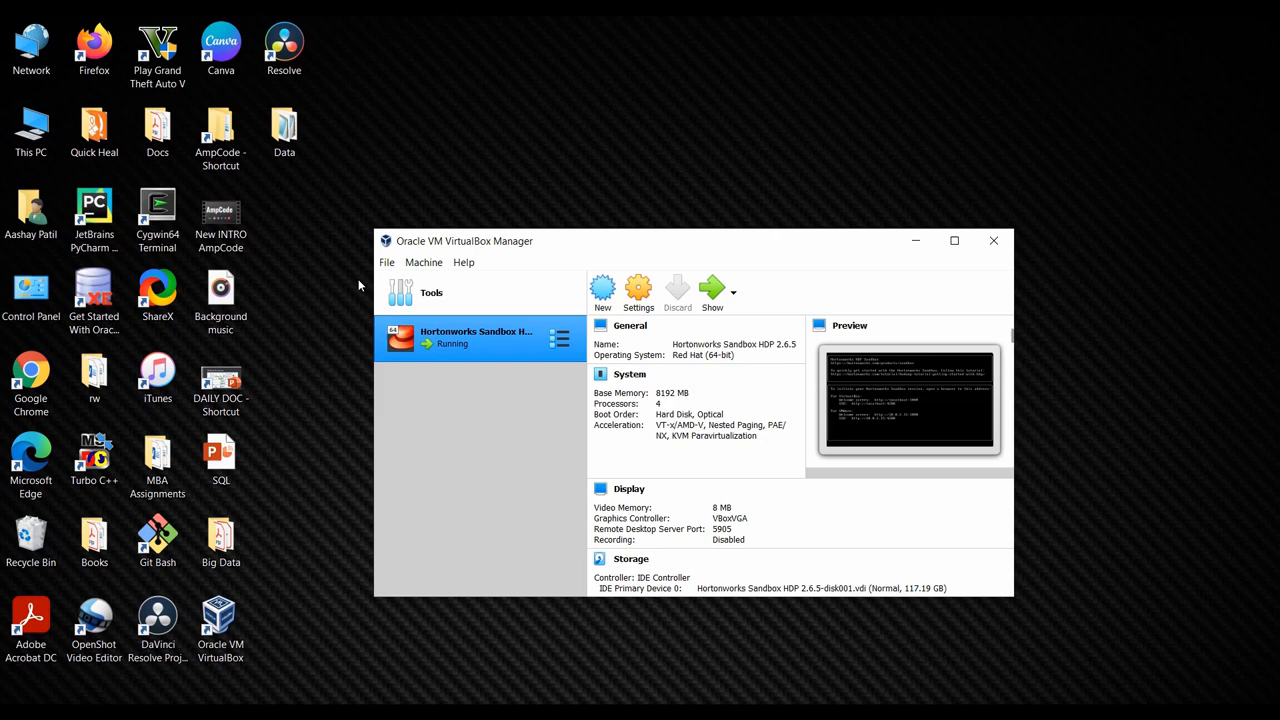
mouse_move(476, 338)
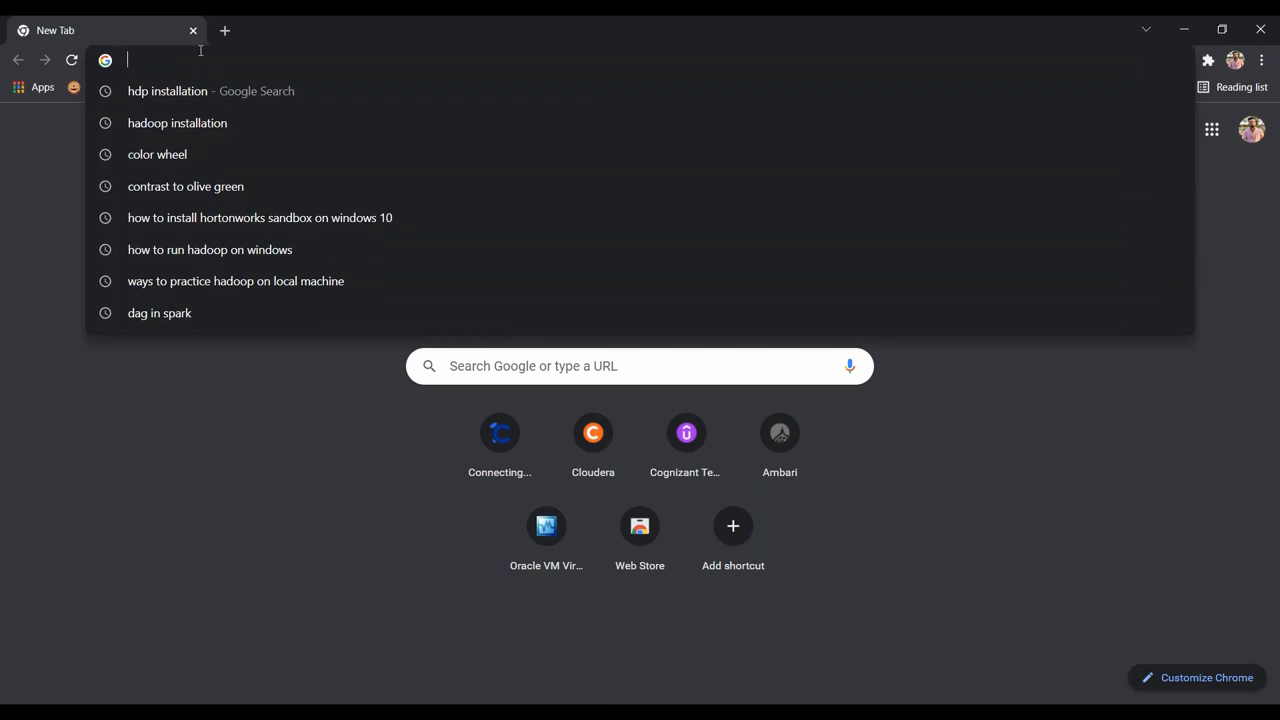
Sign in to Ambari at localhost:8080 as maria_dev with its password.
left_click(780, 432)
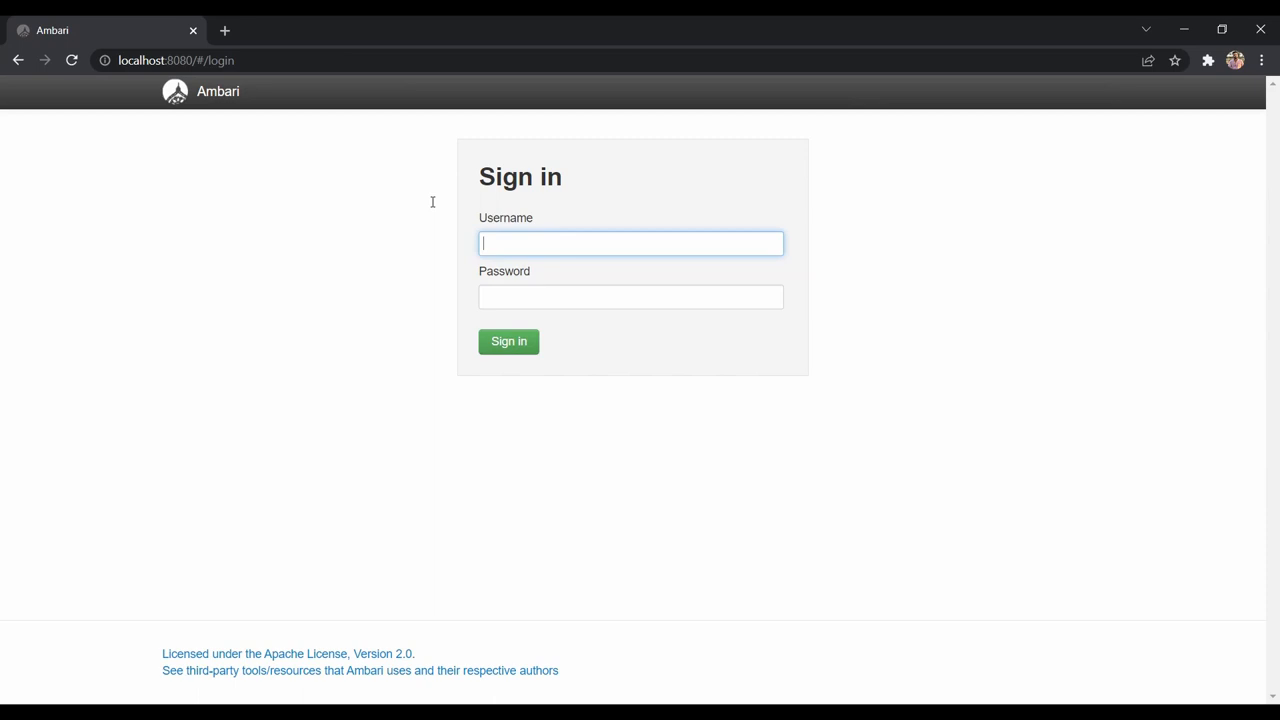
type("m")
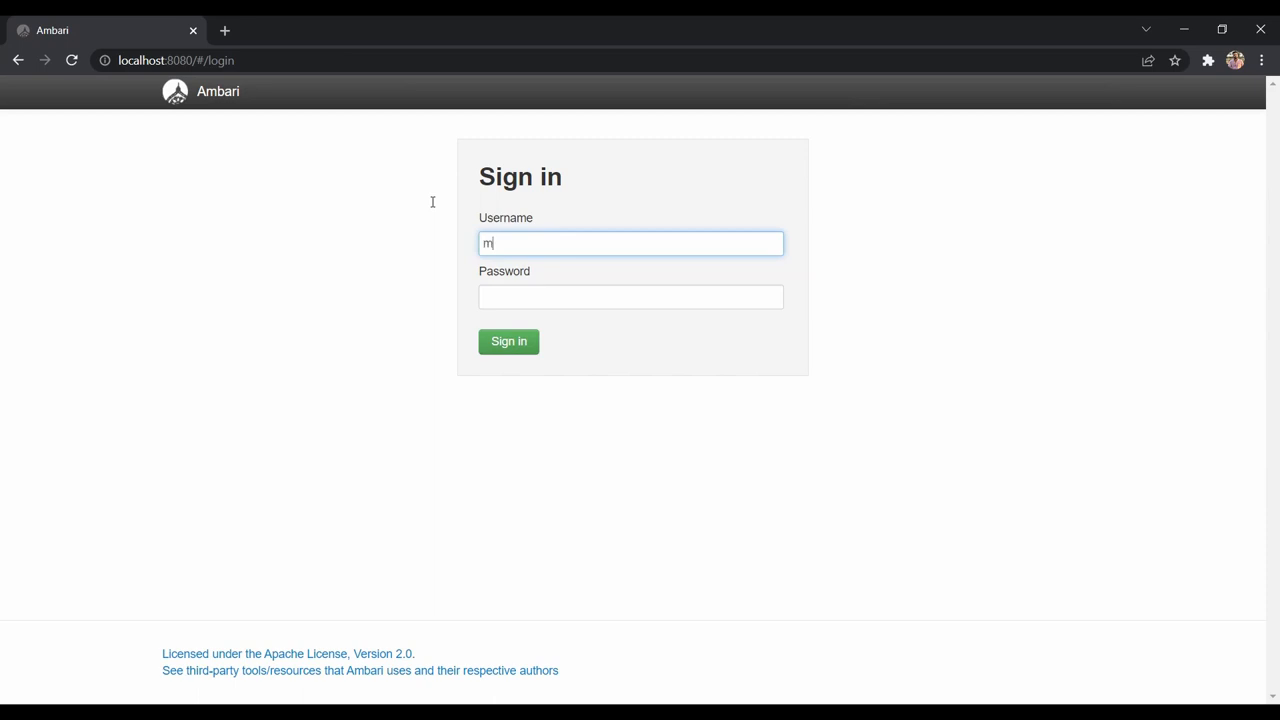
type("aria")
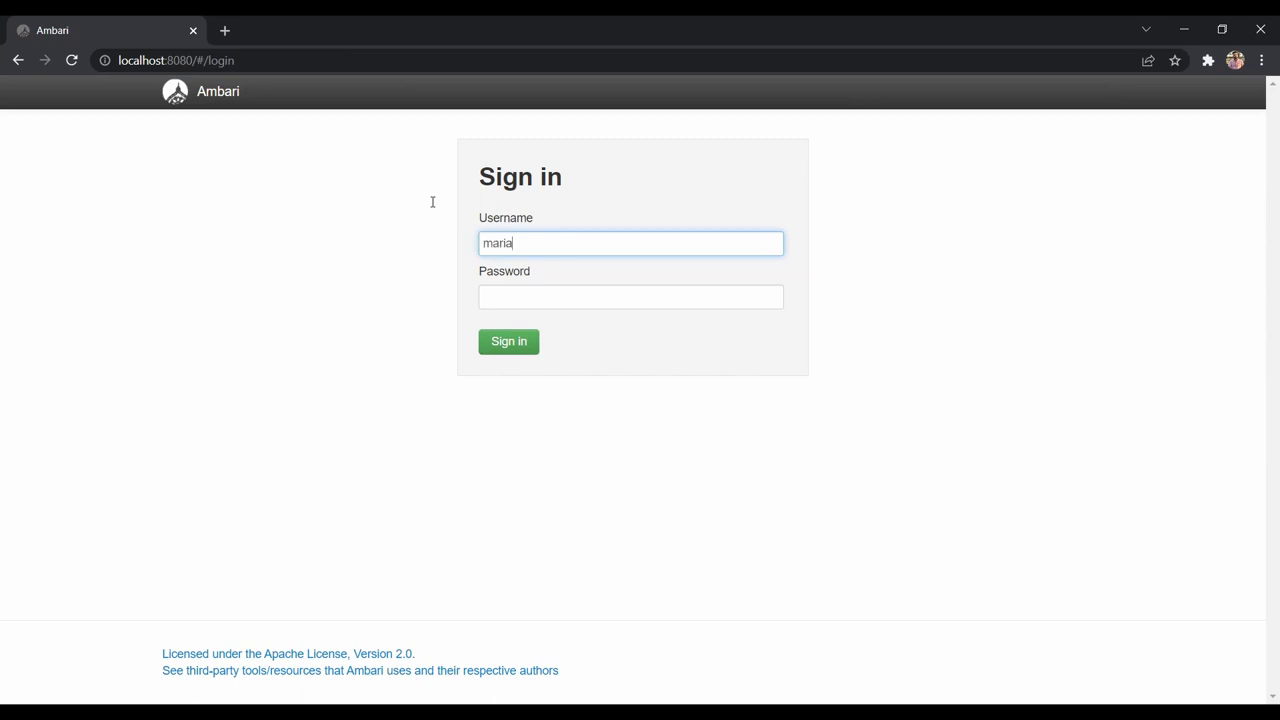
type("_dev")
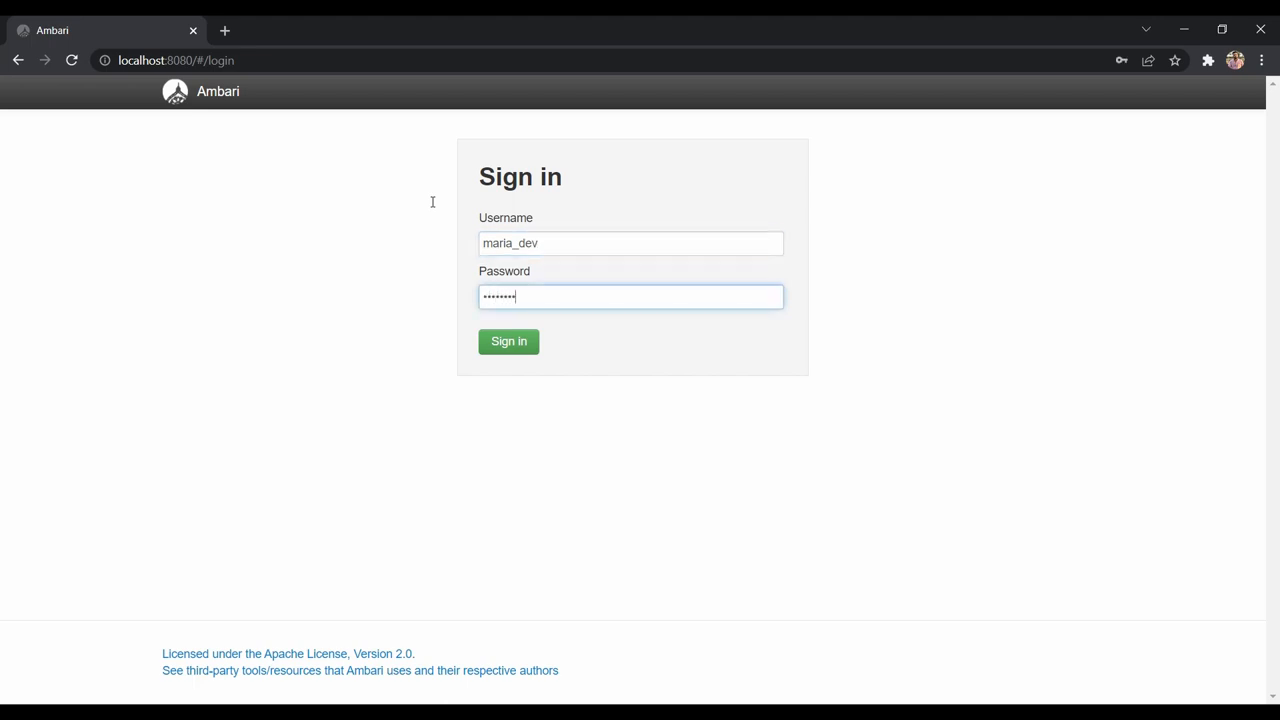
type("•")
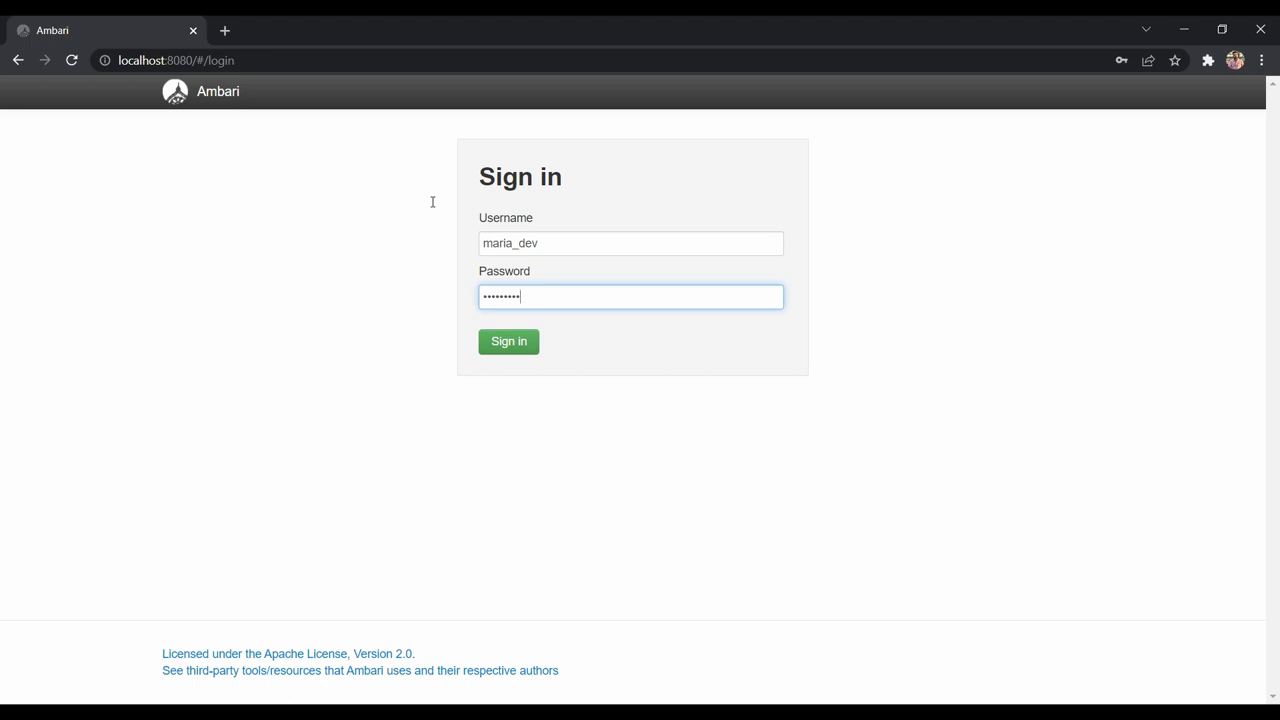
left_click(508, 340)
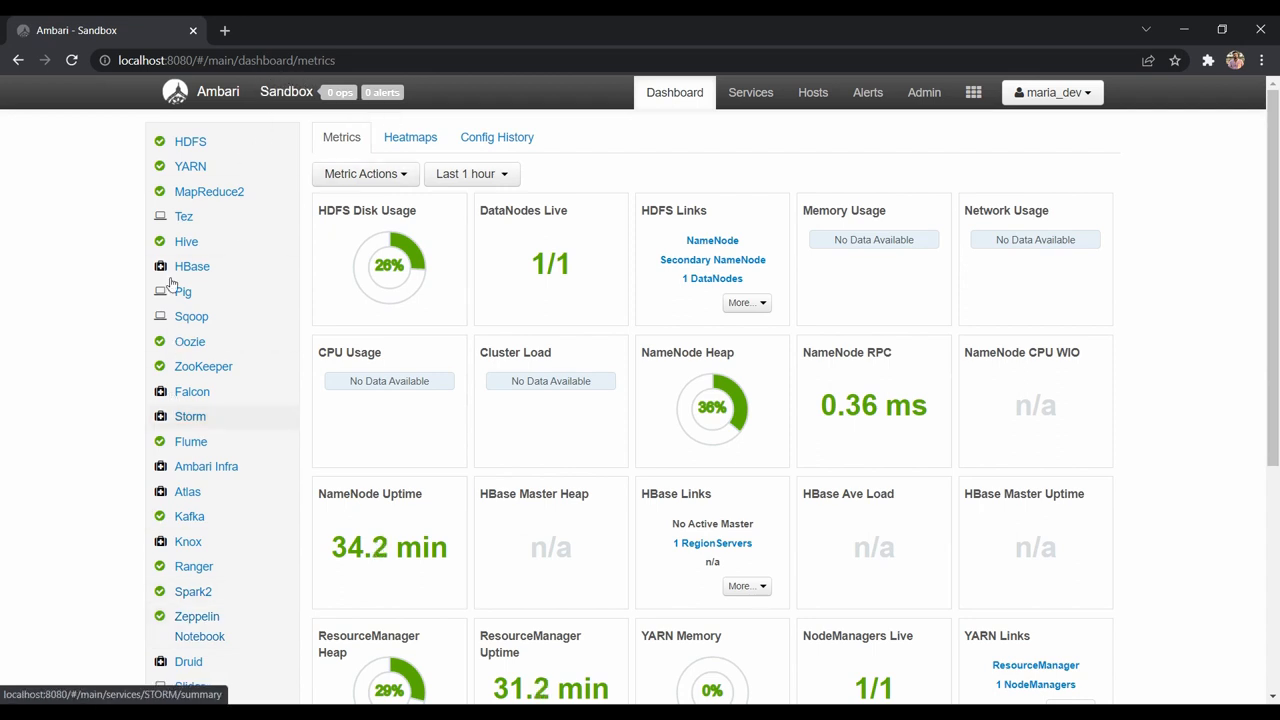
mouse_move(184, 292)
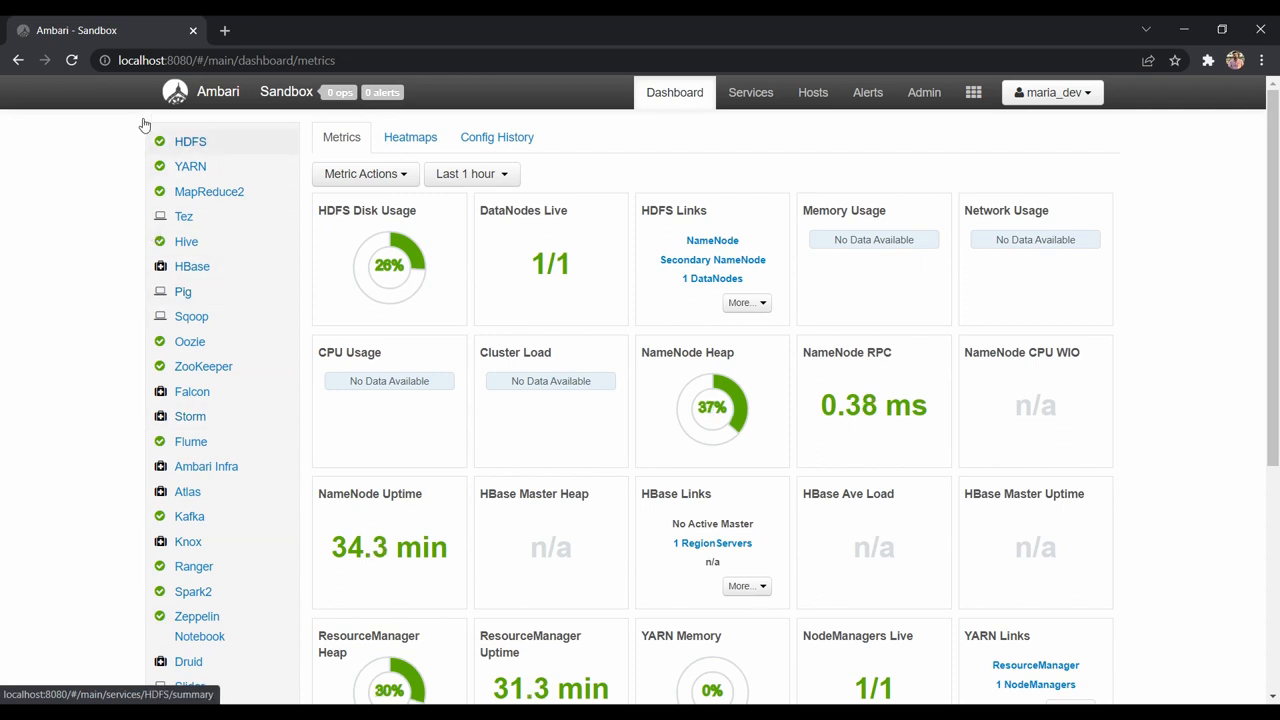
mouse_move(148, 500)
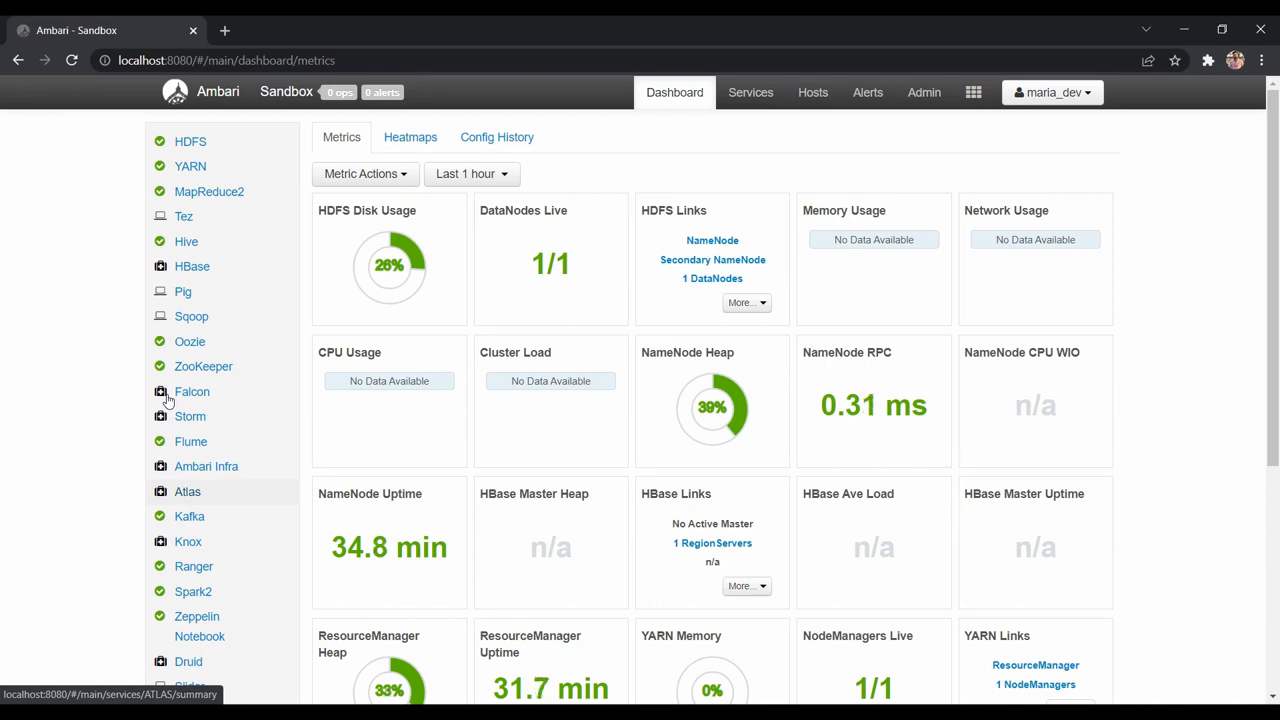
Go to the HDFS service summary from the Ambari dashboard's services list.
left_click(190, 140)
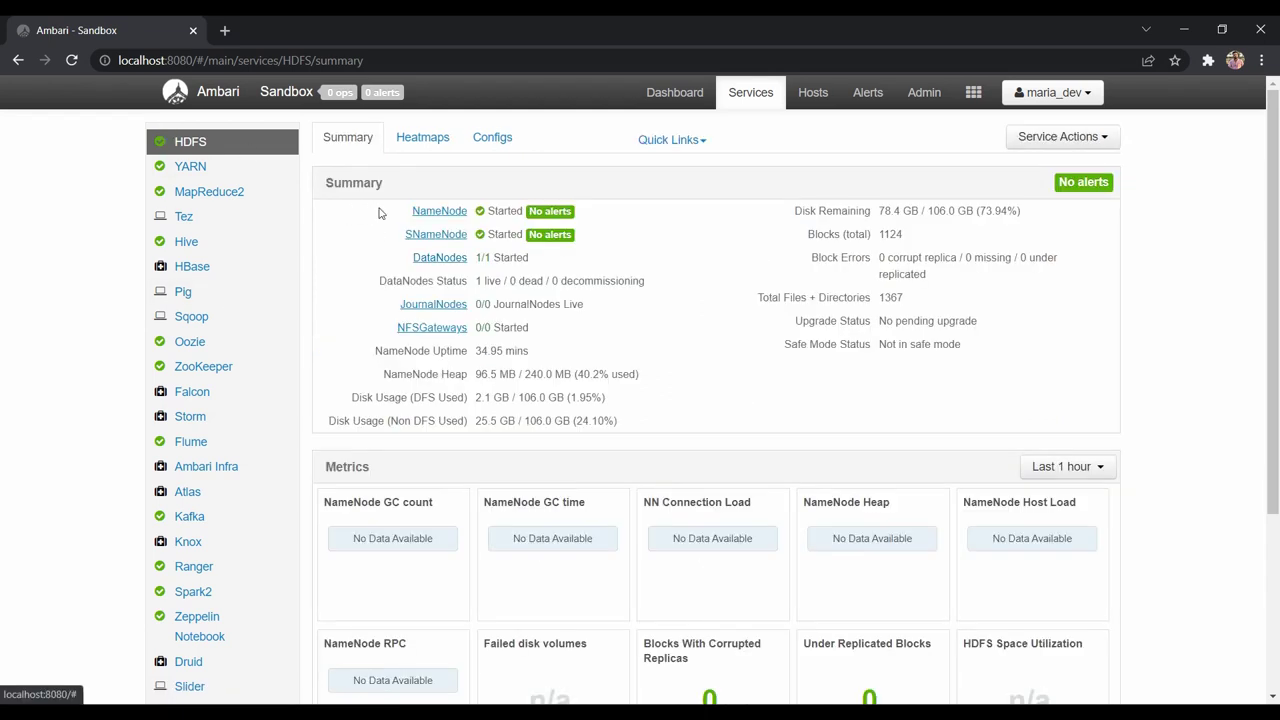
mouse_move(432, 268)
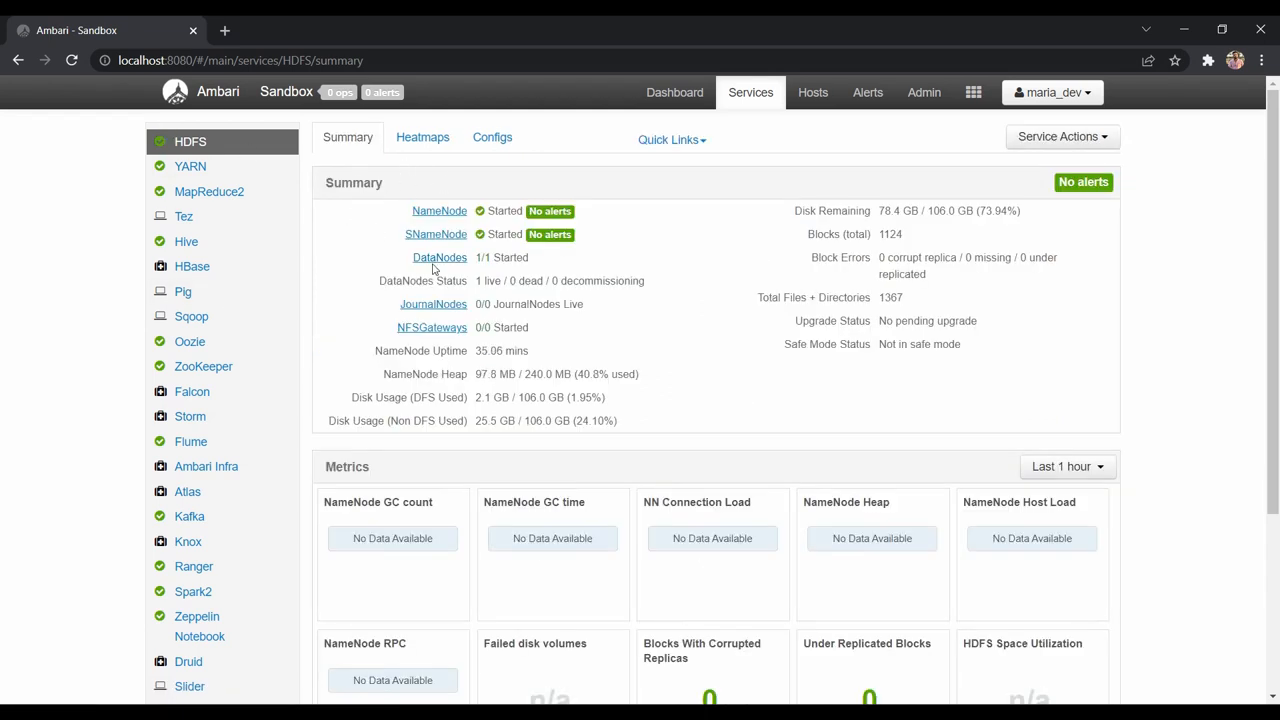
Review the HDFS summary and bring up the menu of available Ambari views.
scroll("down", 3)
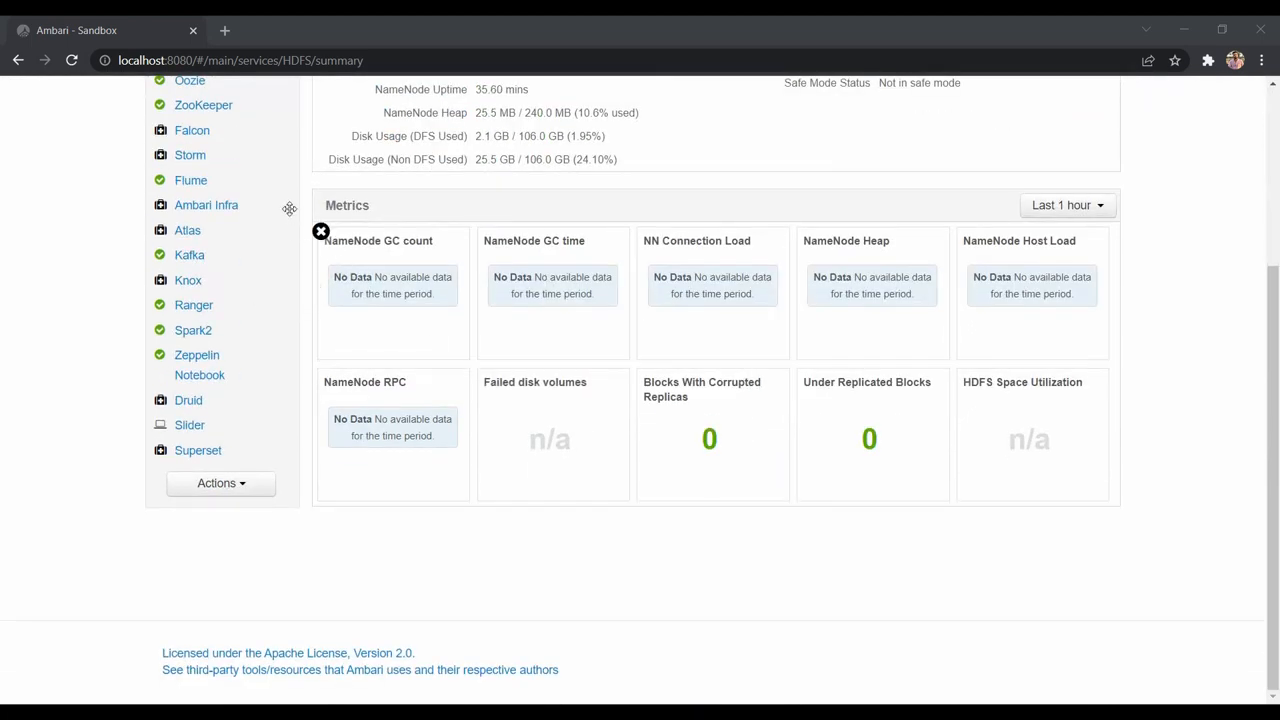
scroll("up", 3)
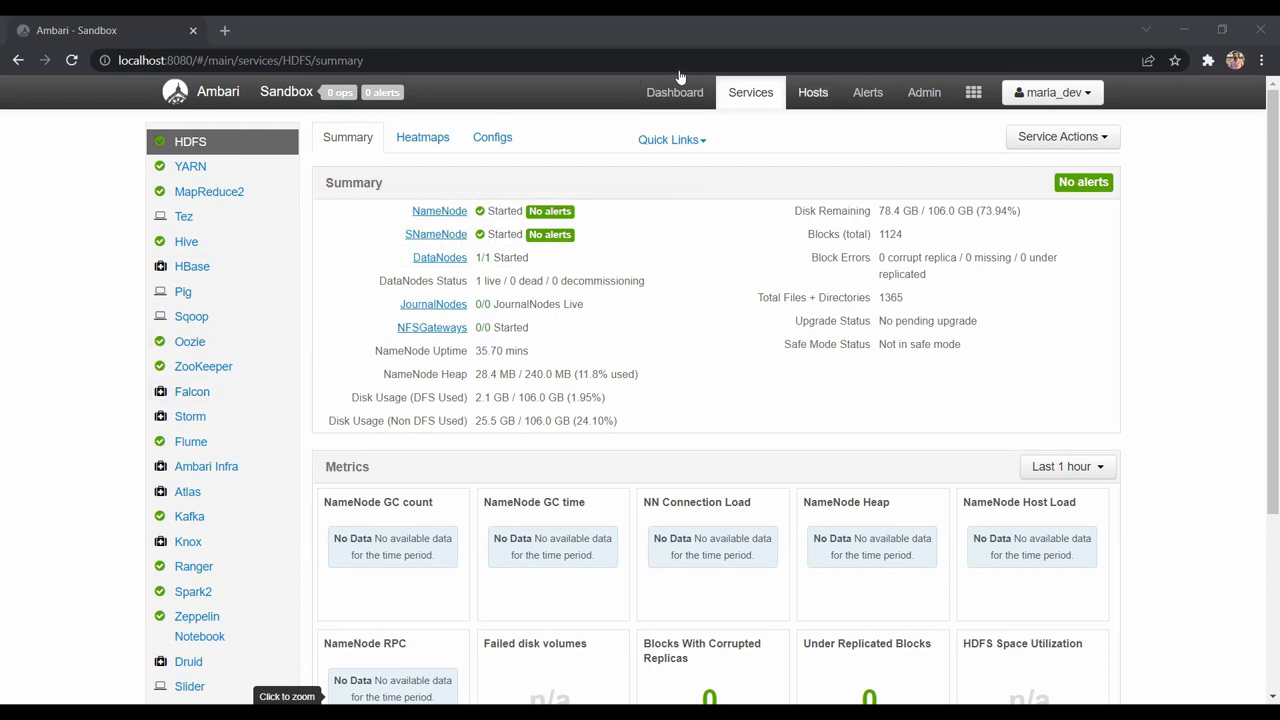
left_click(972, 92)
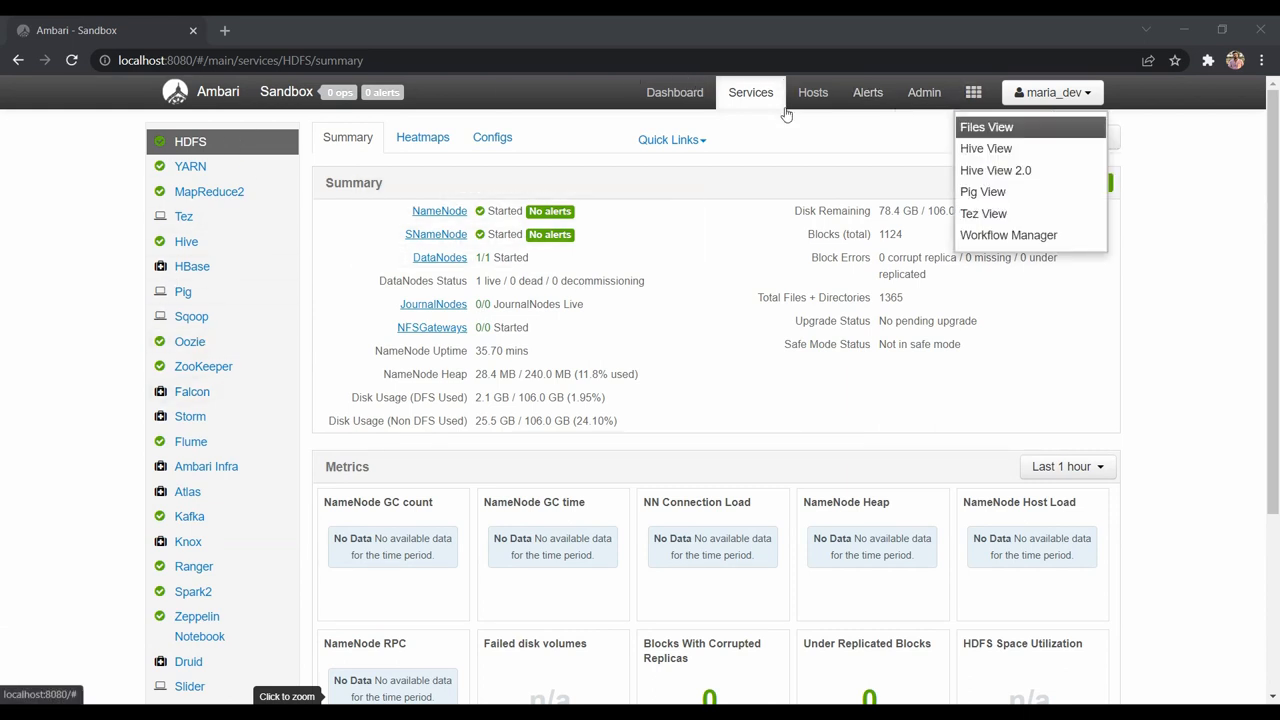
Enter Files View to browse the HDFS root and its 11 folders.
left_click(986, 128)
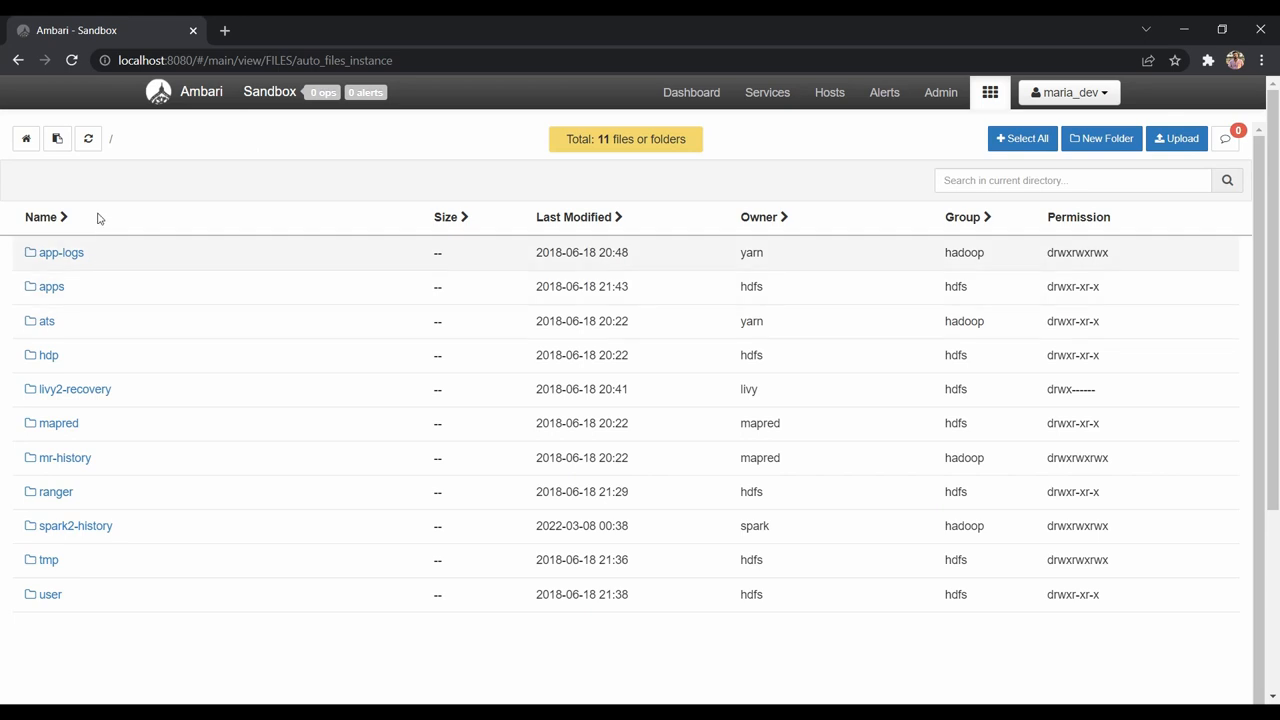
mouse_move(84, 204)
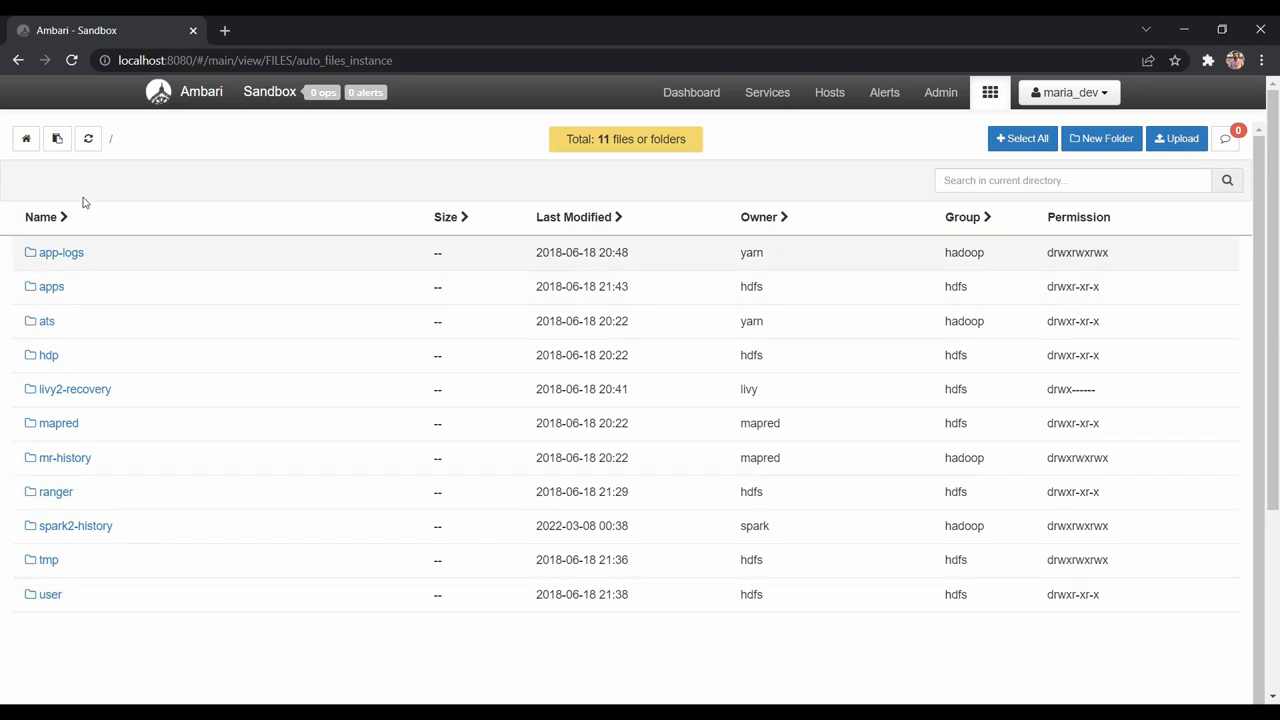
mouse_move(84, 192)
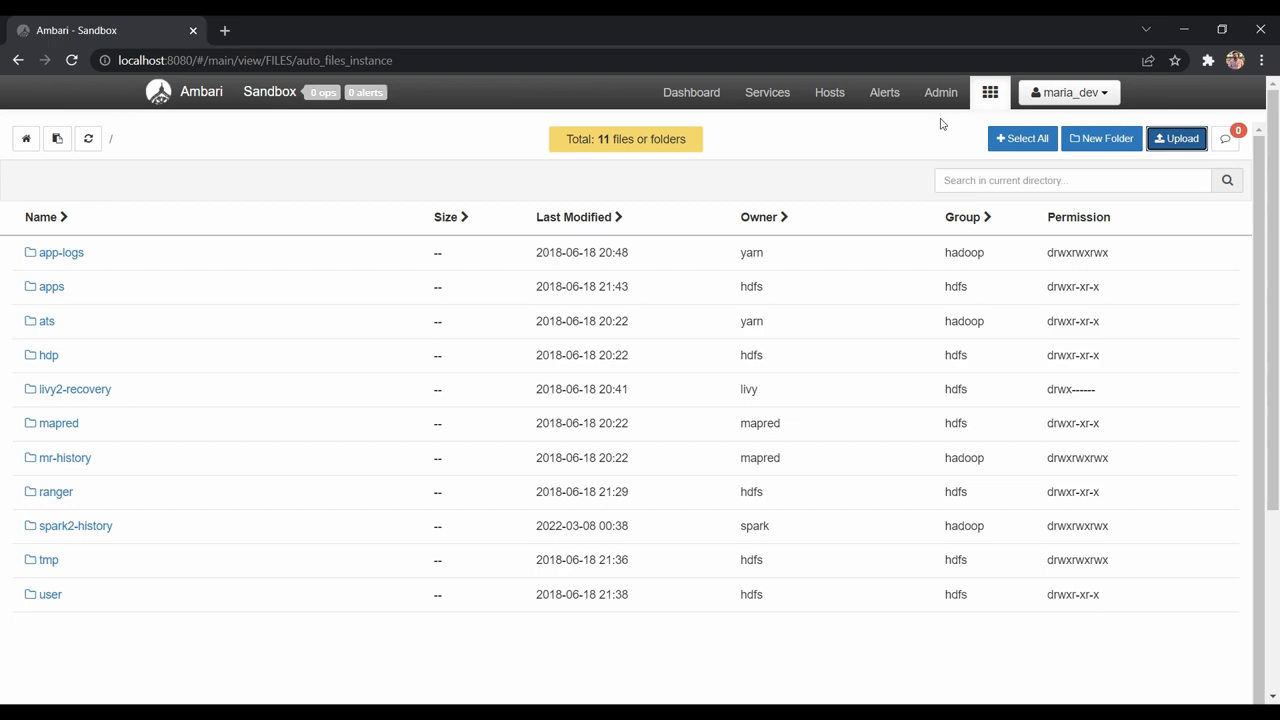
Upload customer-orders.csv from Desktop > Data into the HDFS root.
left_click(1176, 138)
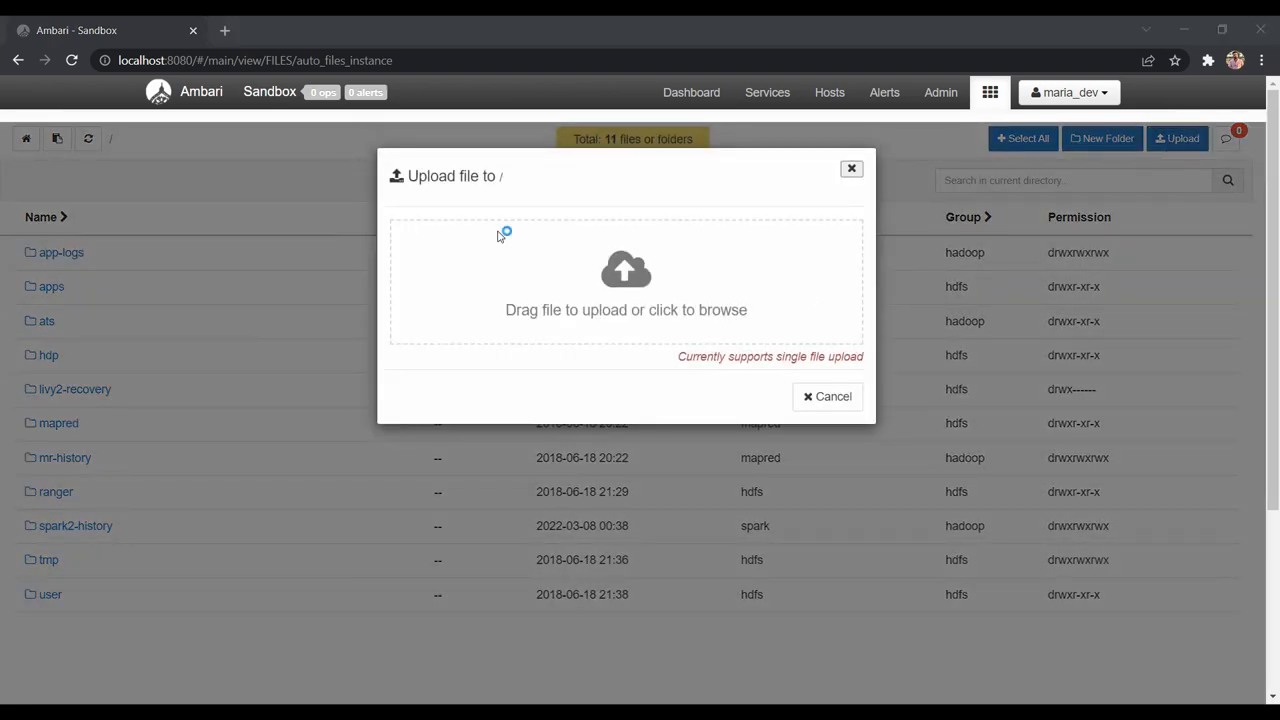
left_click(626, 280)
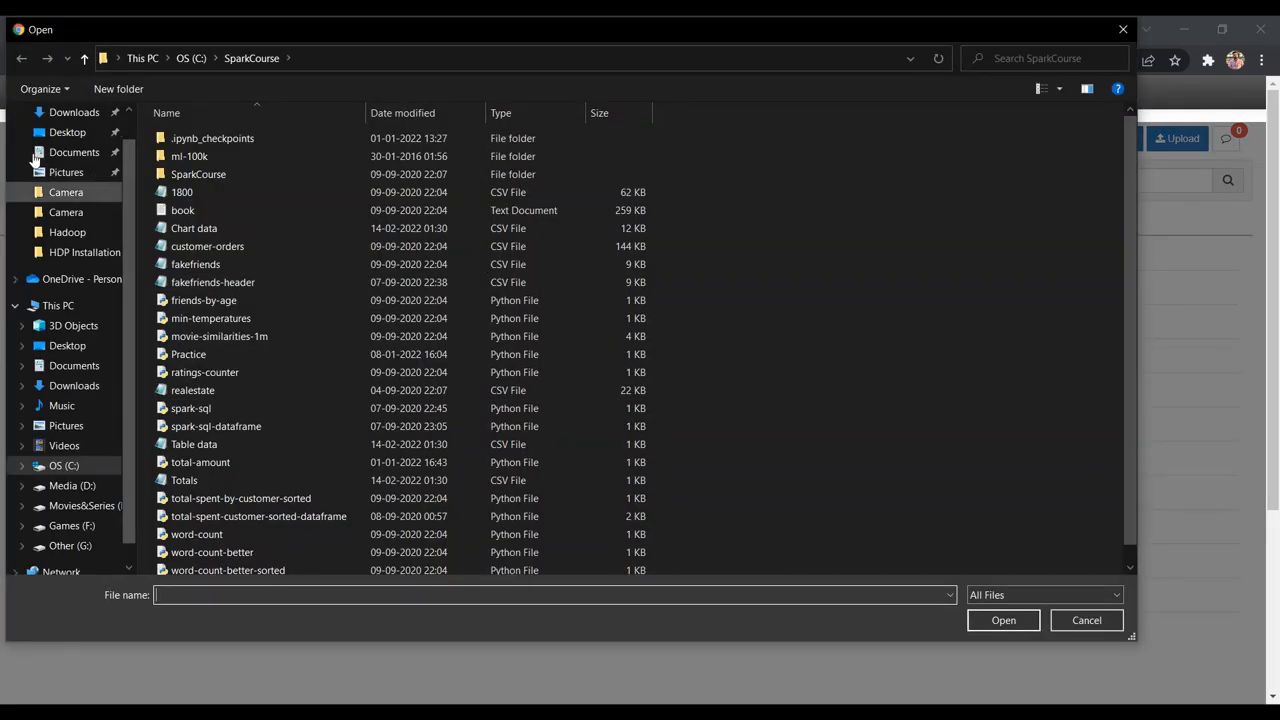
left_click(68, 132)
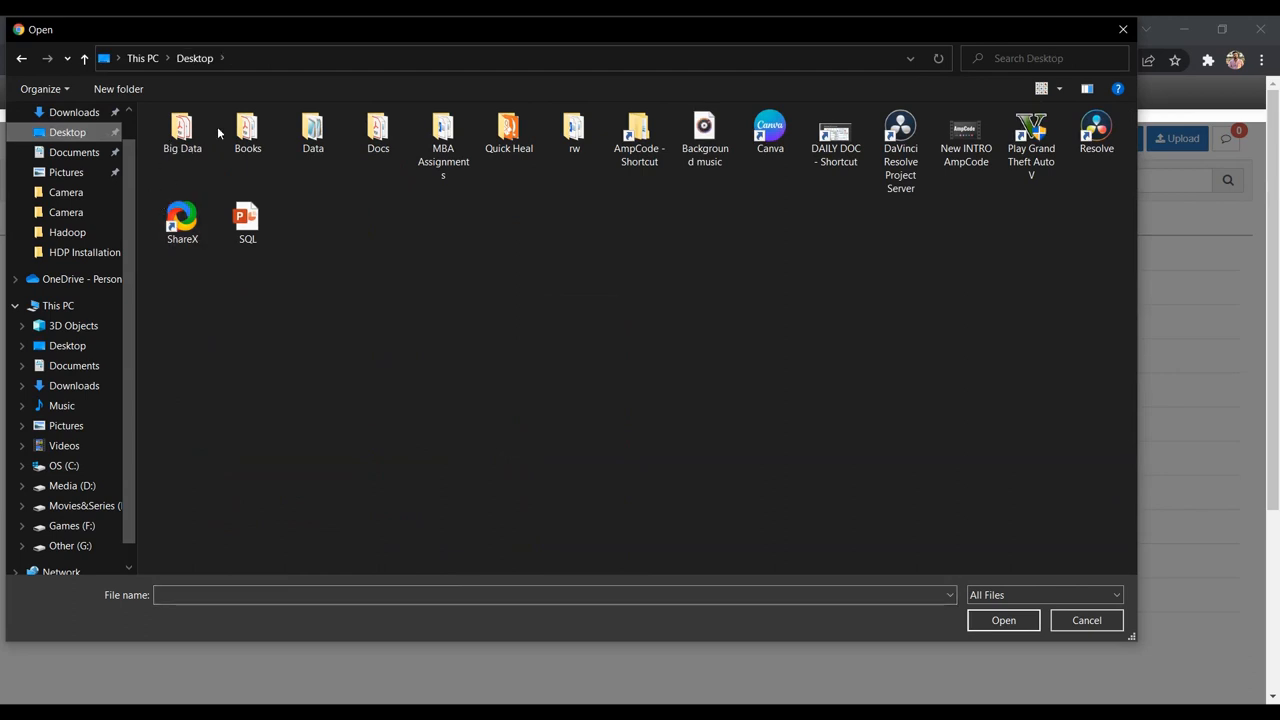
double_click(312, 130)
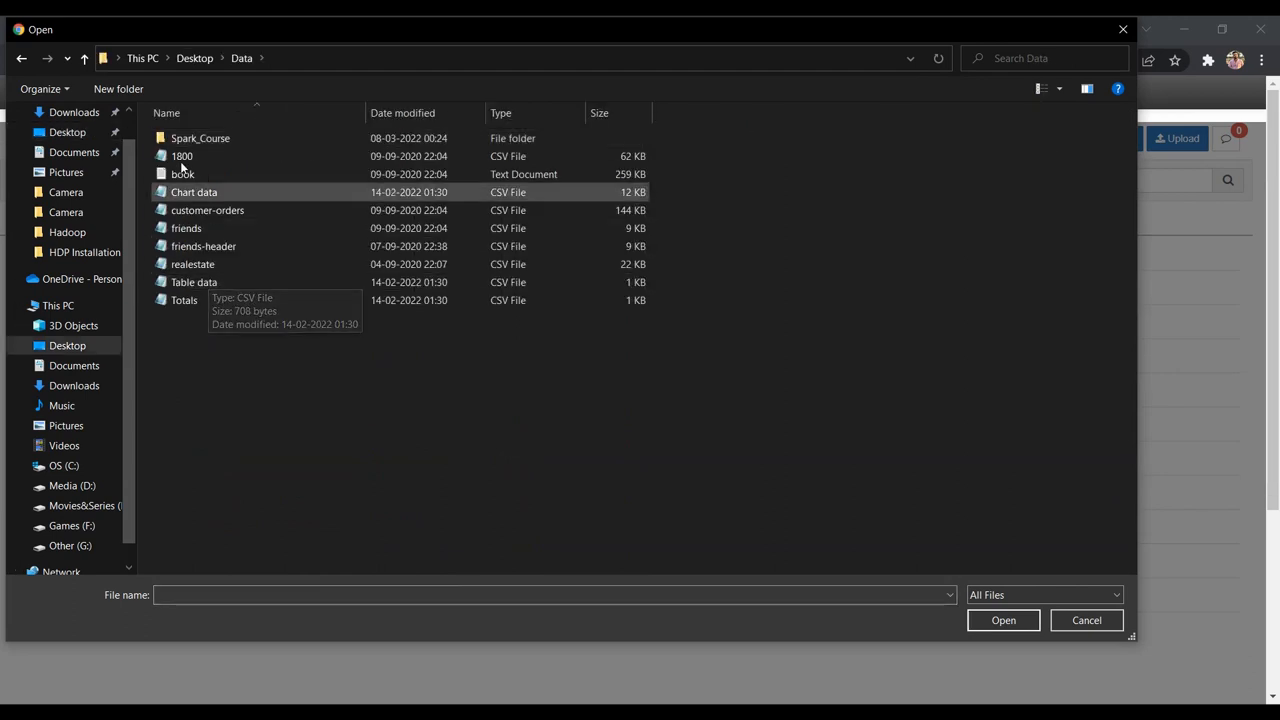
left_click(208, 210)
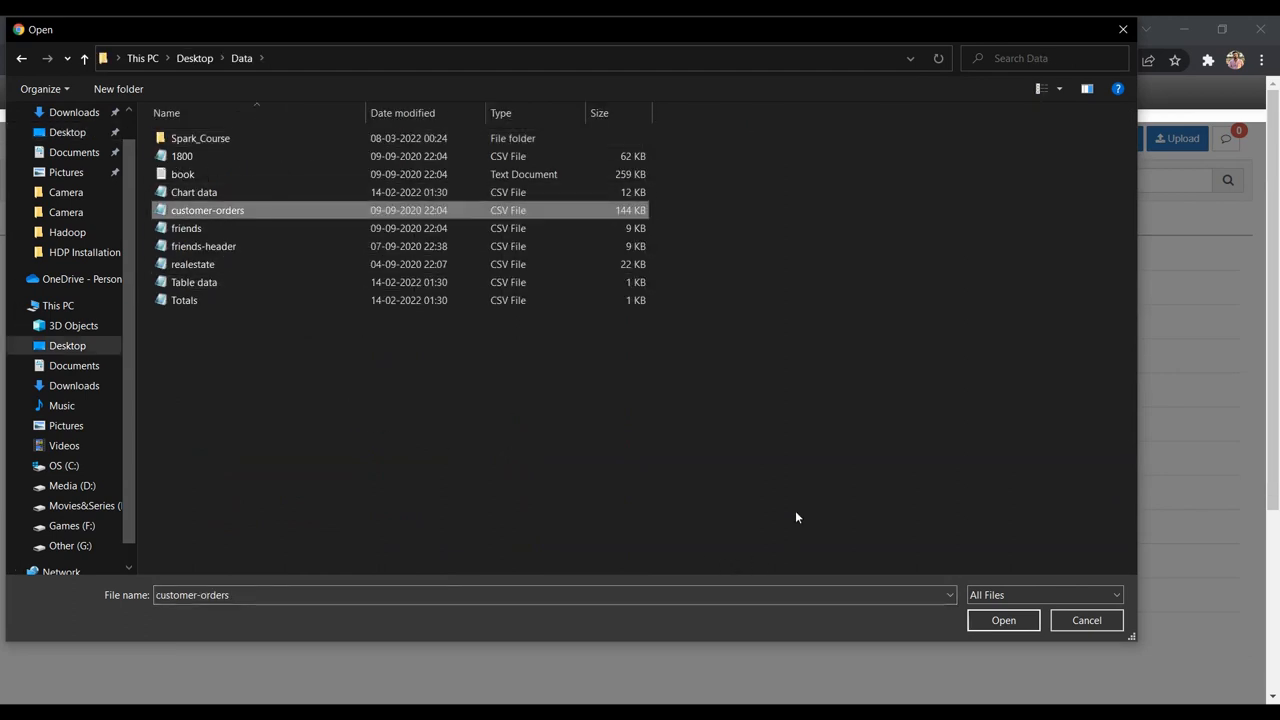
left_click(1004, 620)
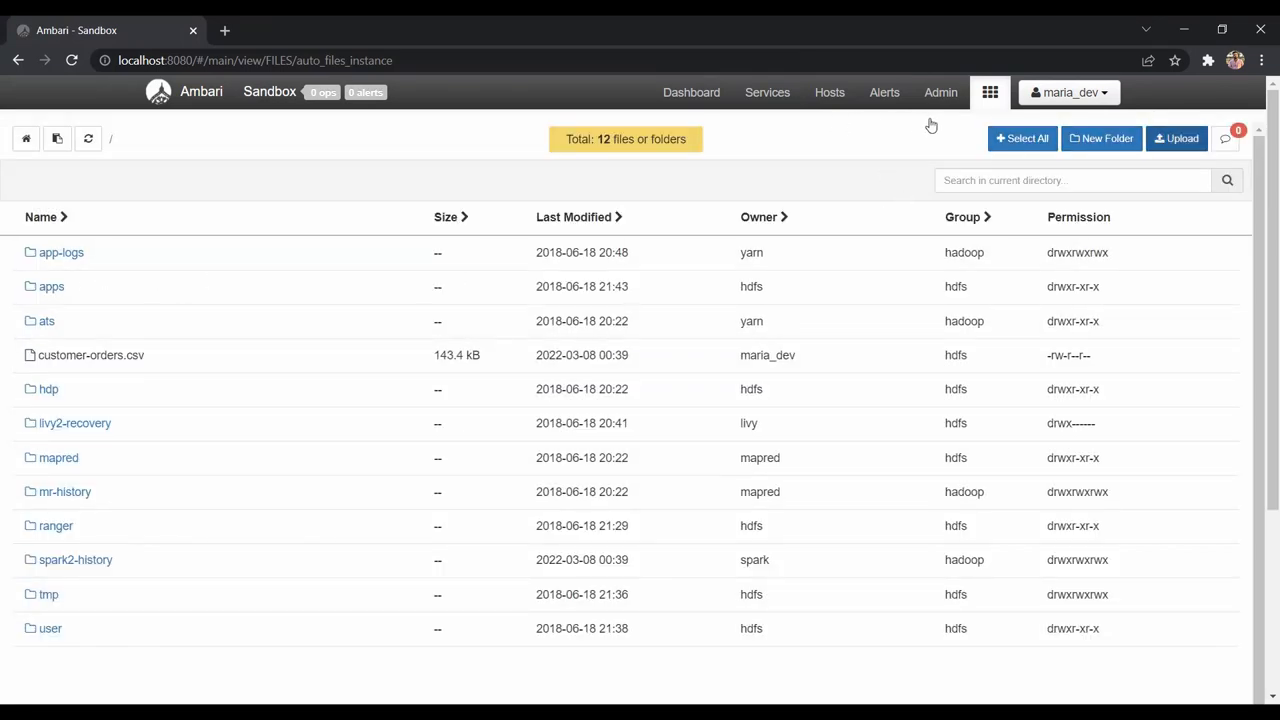
Create a new folder named HDFS in the HDFS root.
left_click(1100, 138)
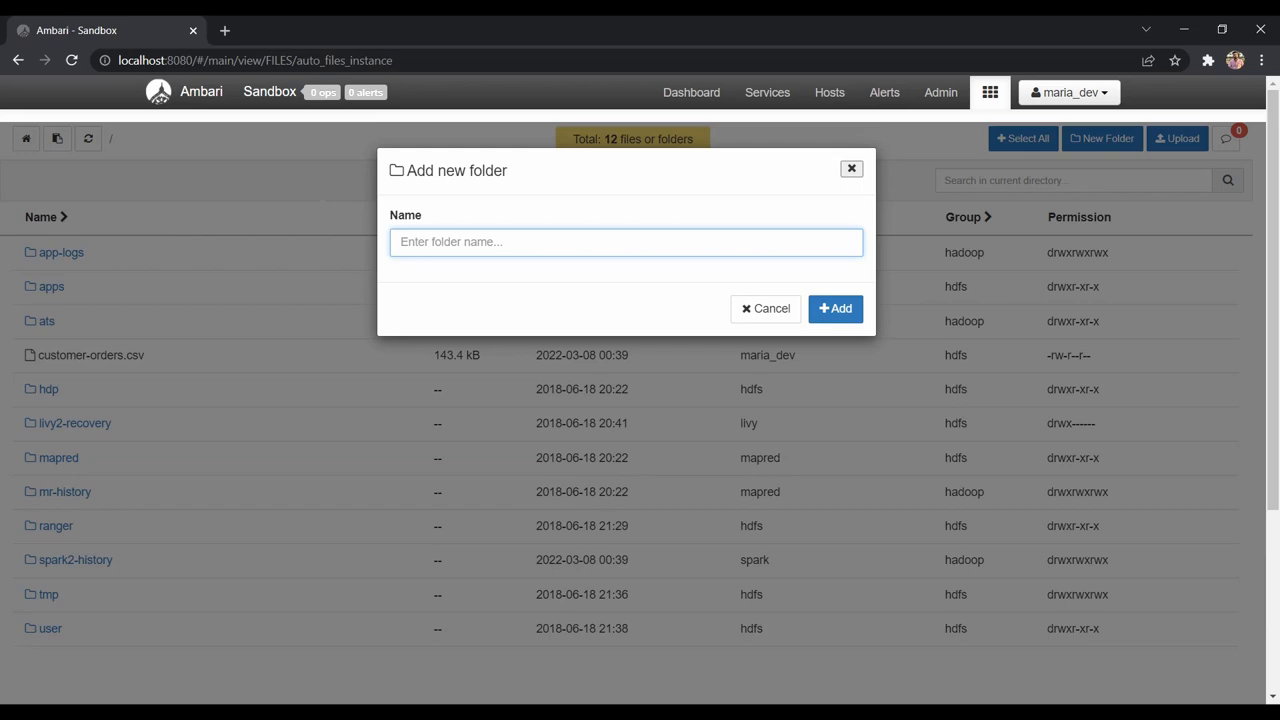
type("H")
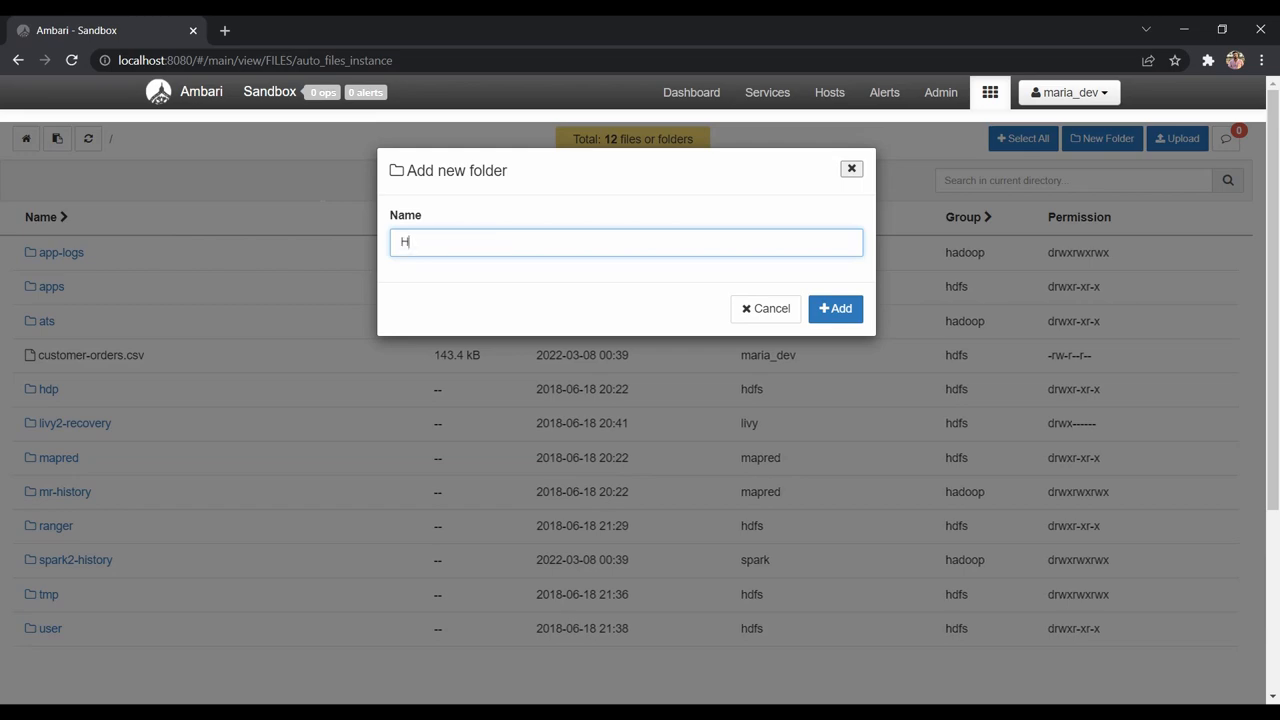
left_click(836, 308)
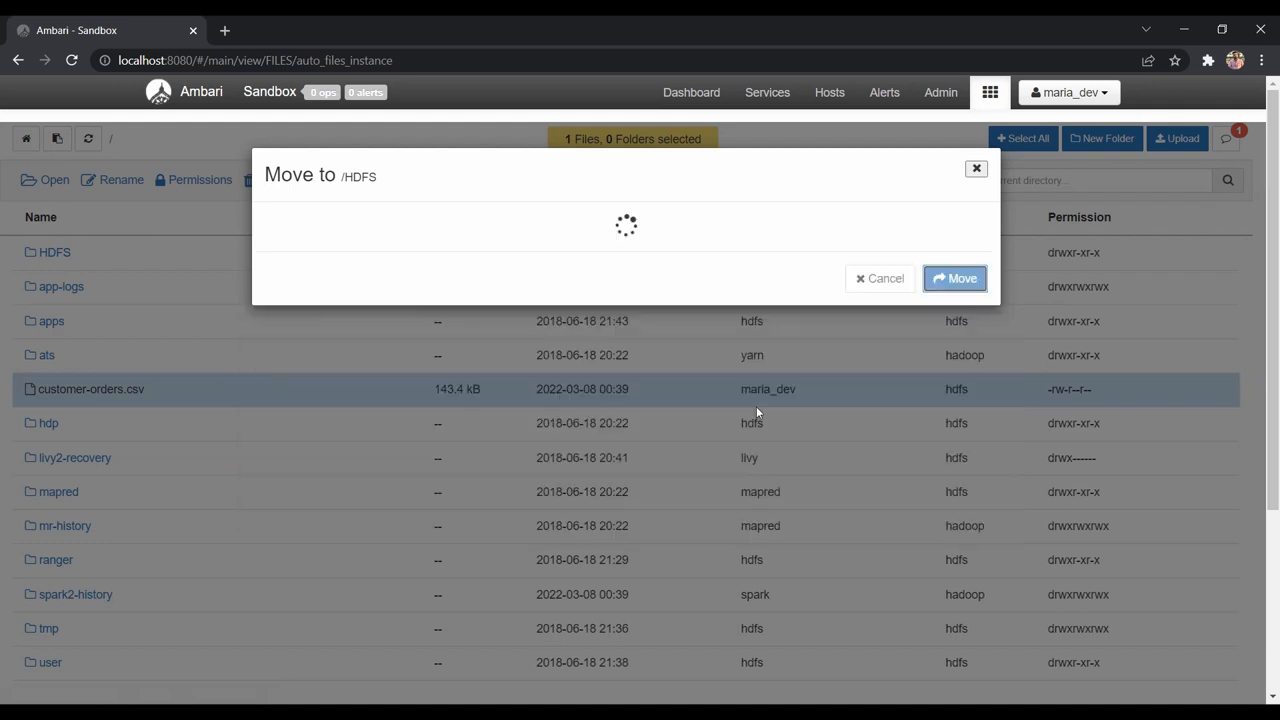
Move customer-orders.csv into /HDFS and download it for inspection in Notepad.
left_click(952, 278)
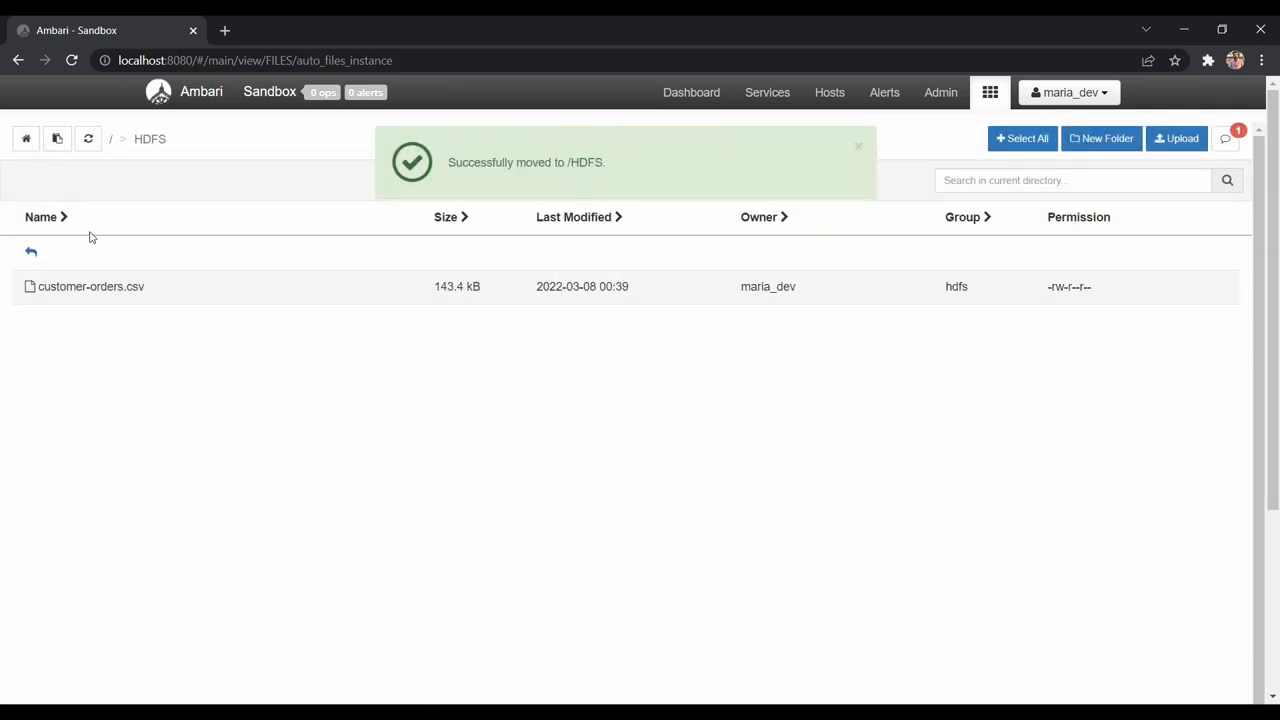
left_click(92, 286)
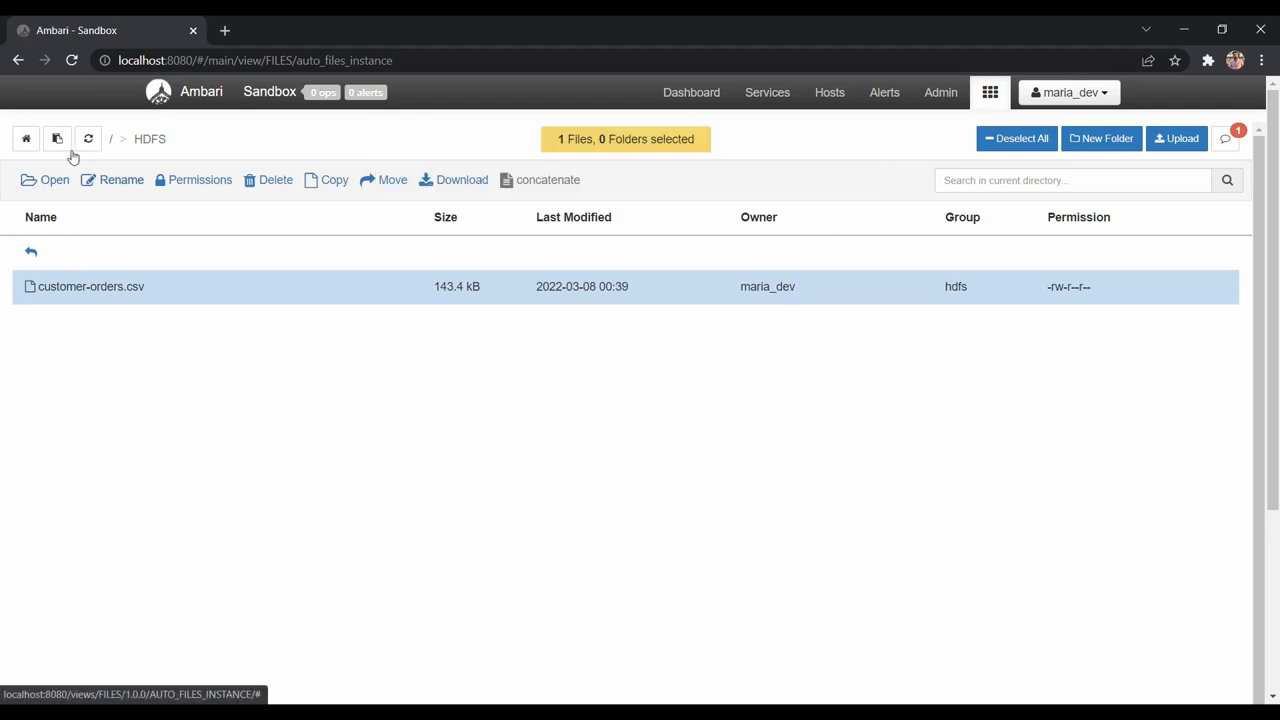
mouse_move(168, 152)
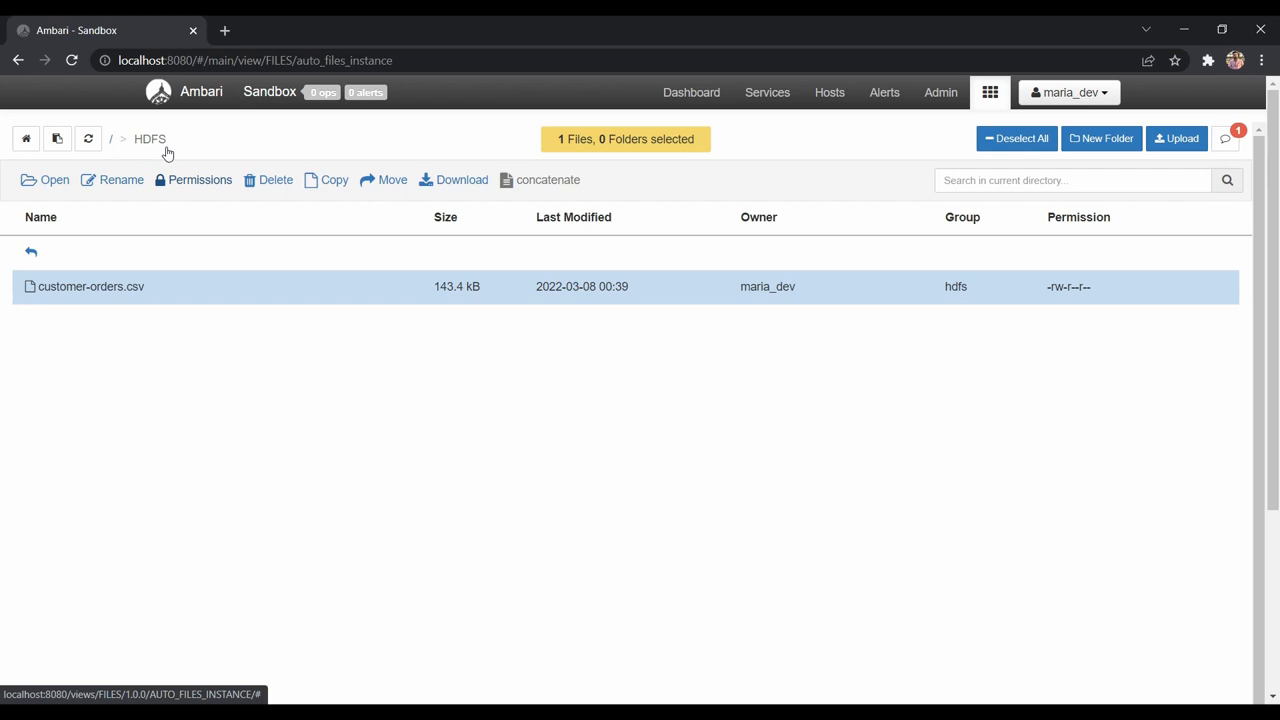
mouse_move(212, 156)
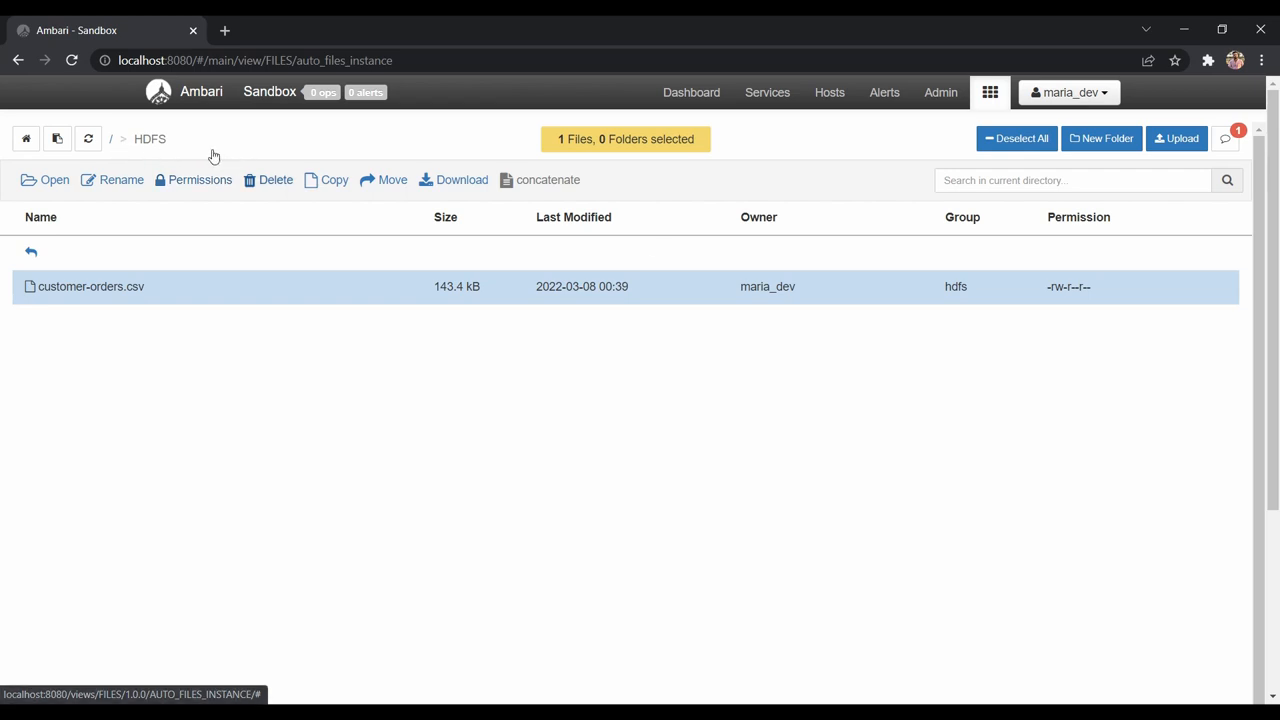
mouse_move(364, 152)
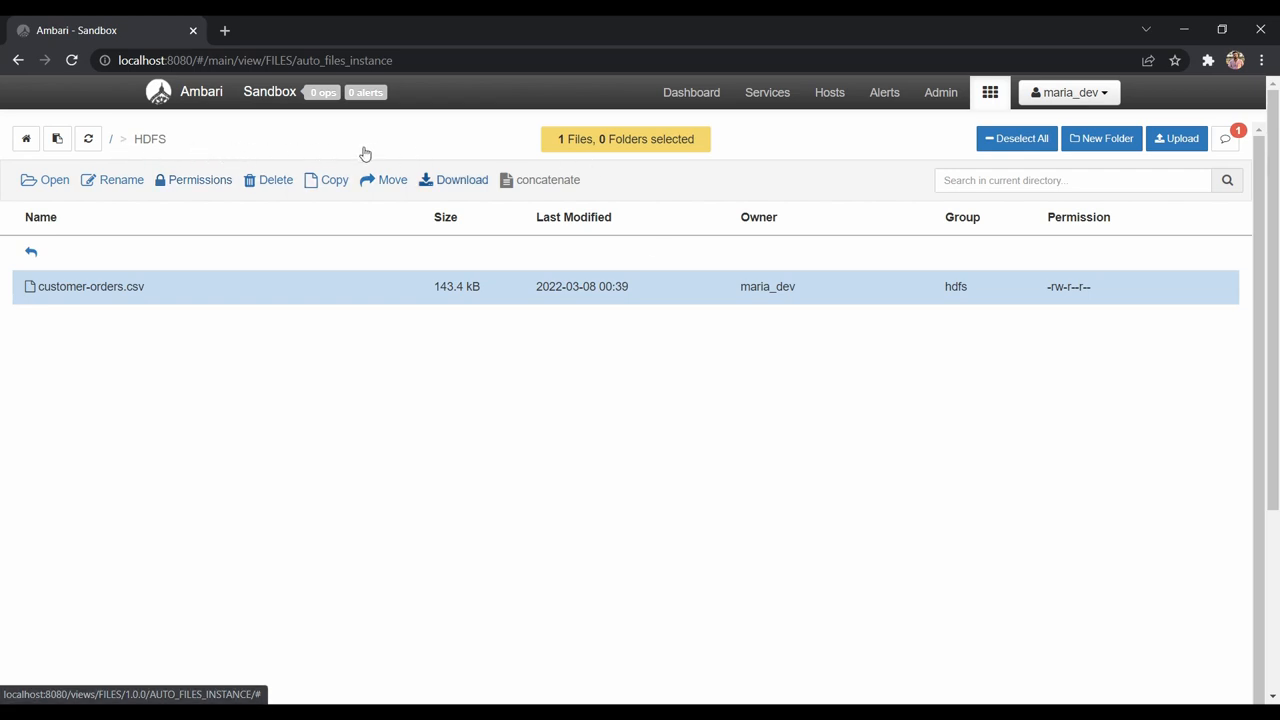
left_click(460, 180)
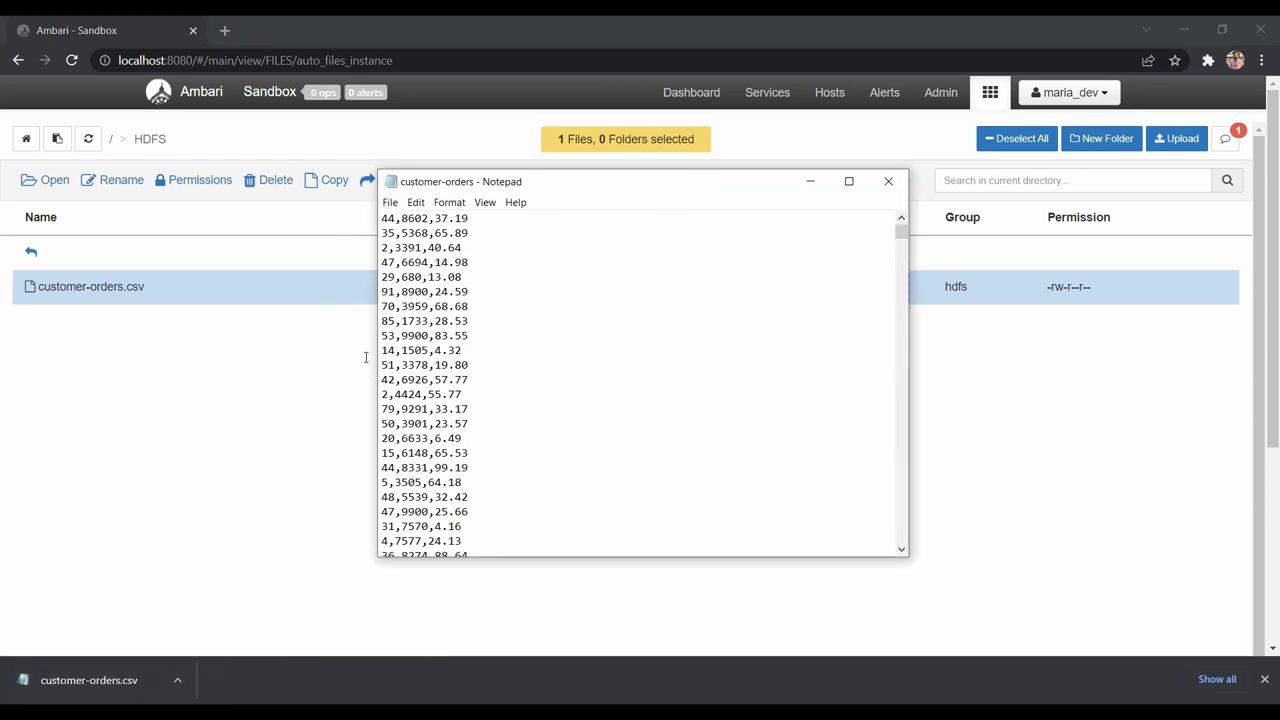
left_click(888, 180)
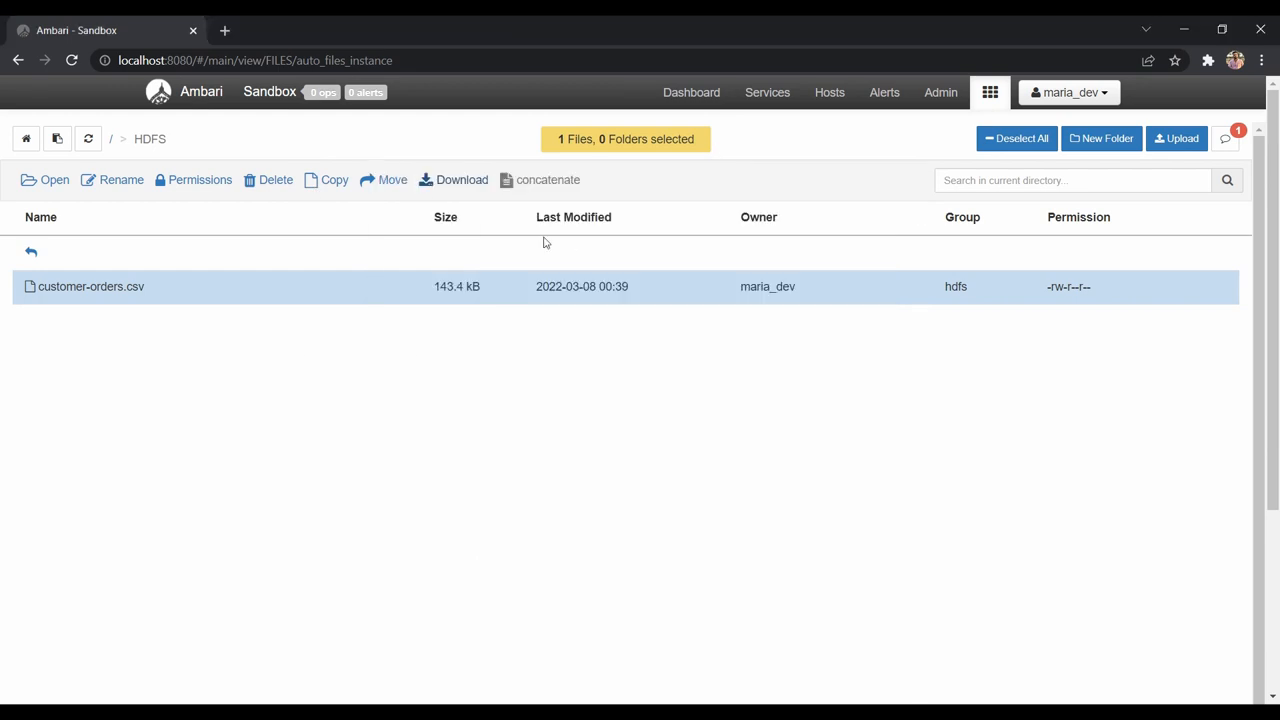
mouse_move(932, 126)
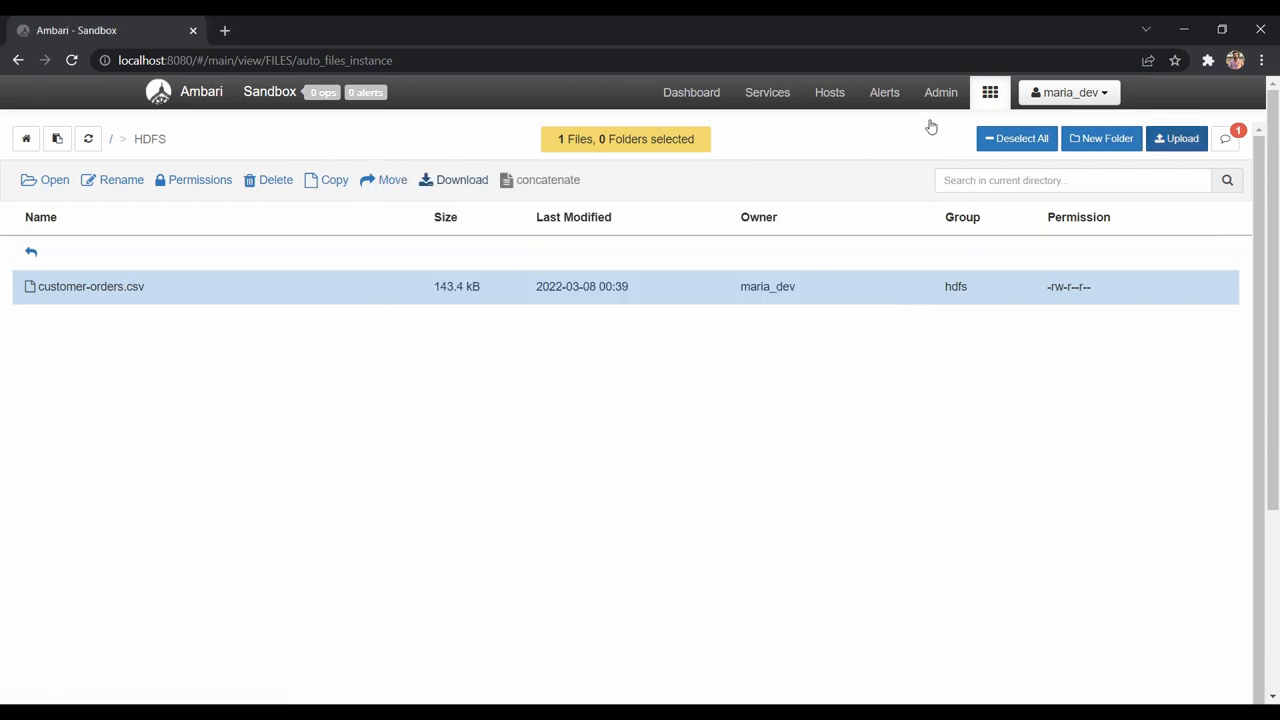
Concatenate customer-orders.csv and friends.csv and review the downloaded concatResult in Notepad.
left_click(1176, 138)
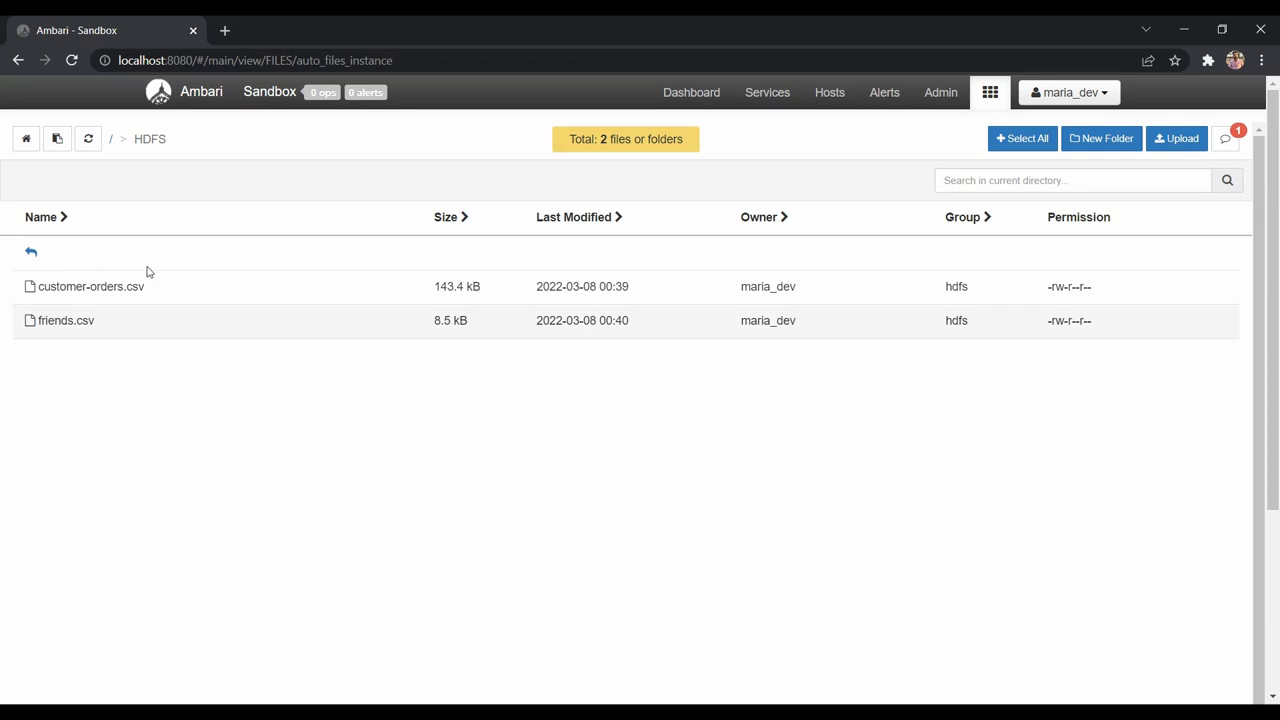
left_click(92, 286)
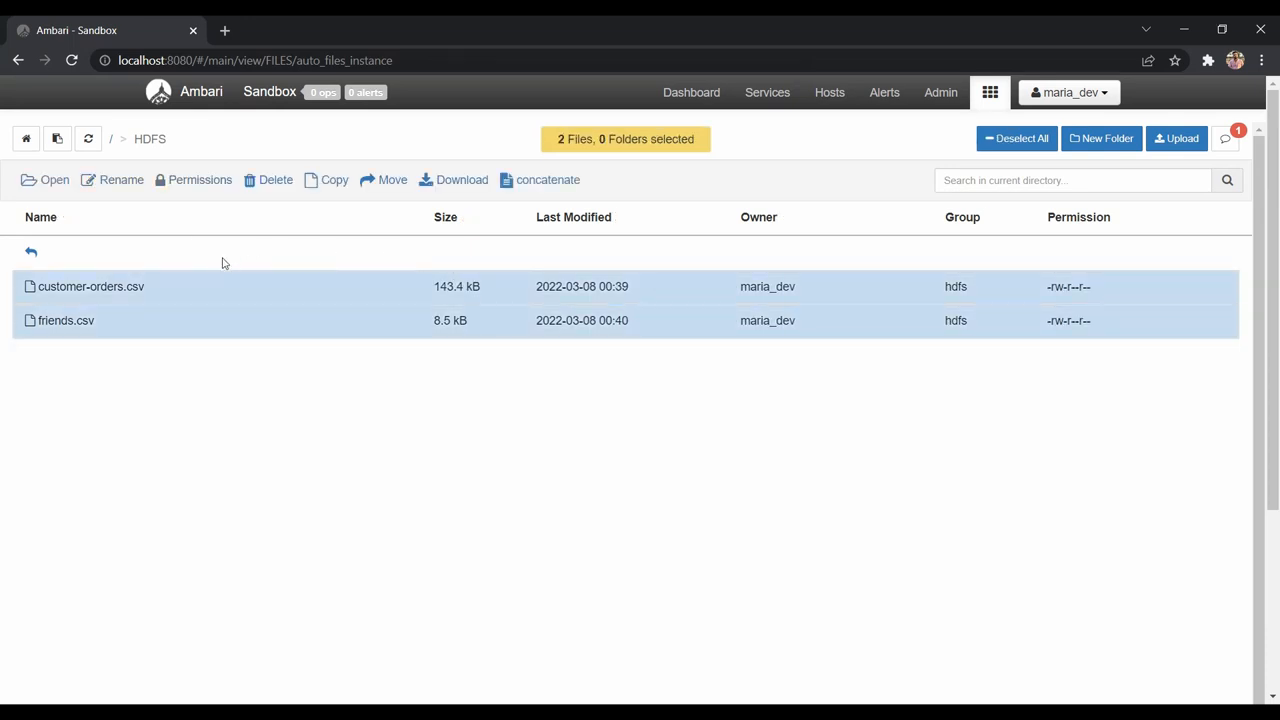
mouse_move(416, 274)
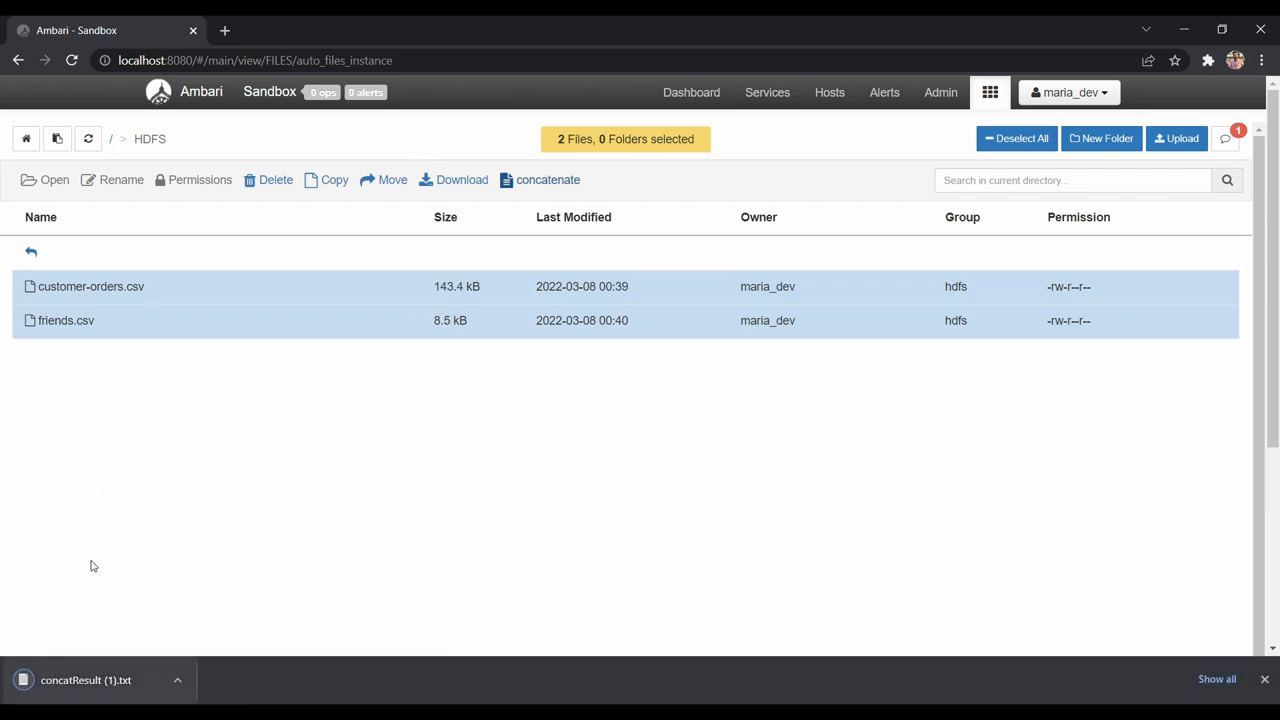
left_click(96, 680)
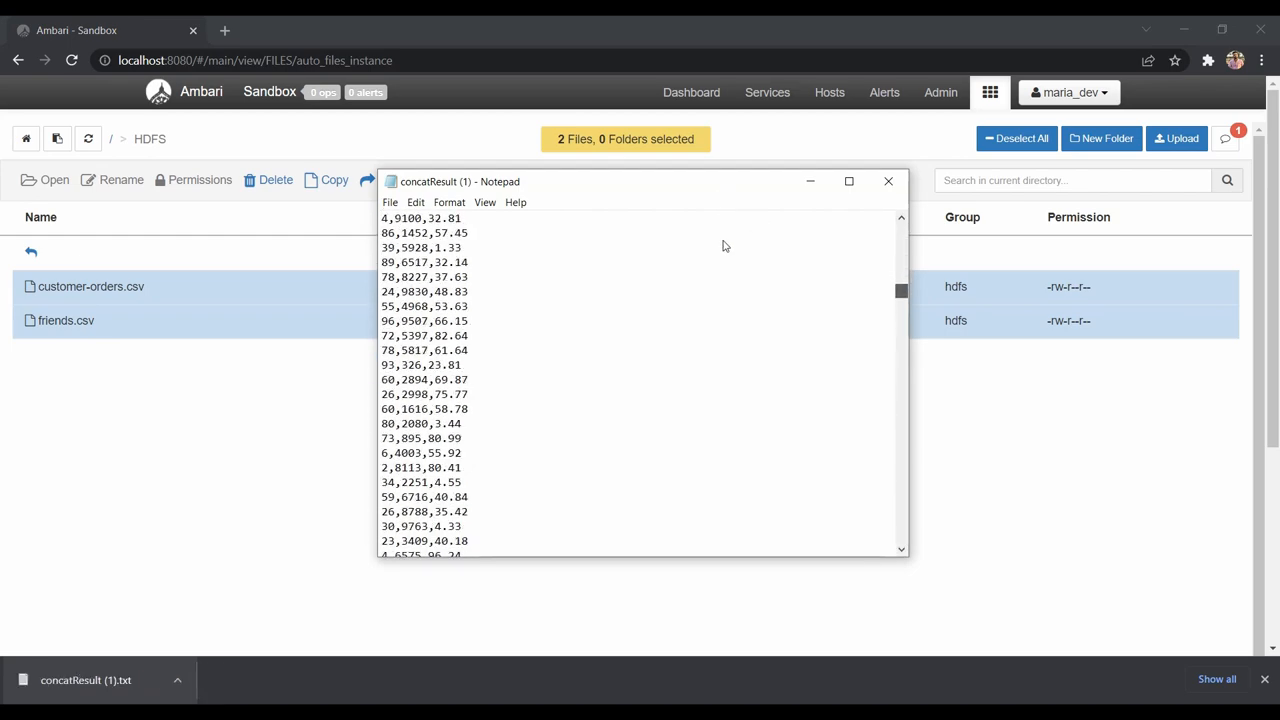
scroll("down", 3)
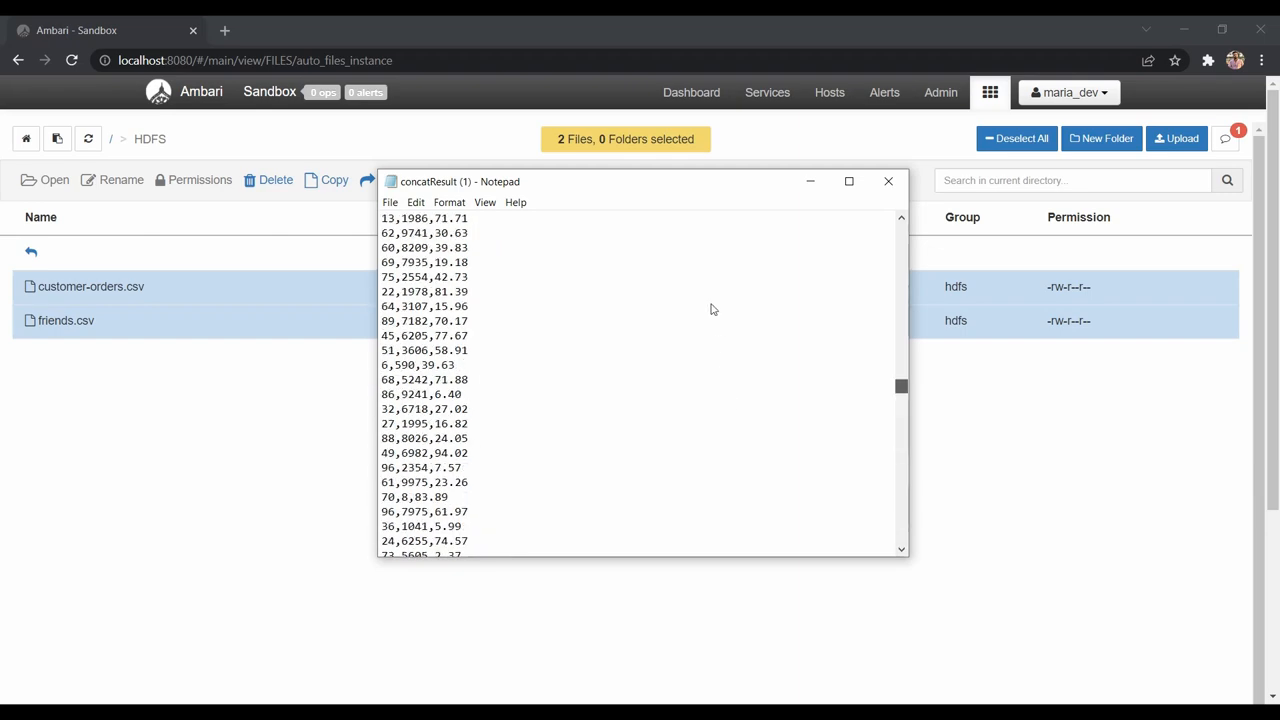
left_click(888, 180)
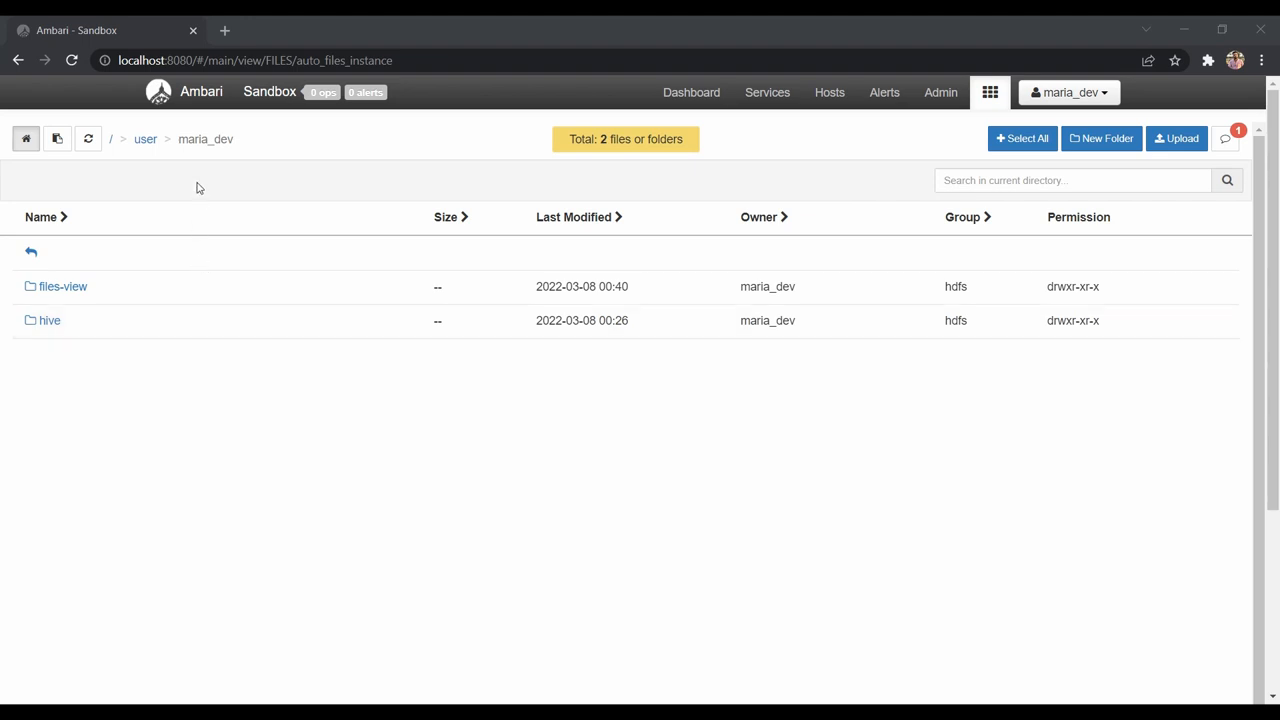
mouse_move(380, 372)
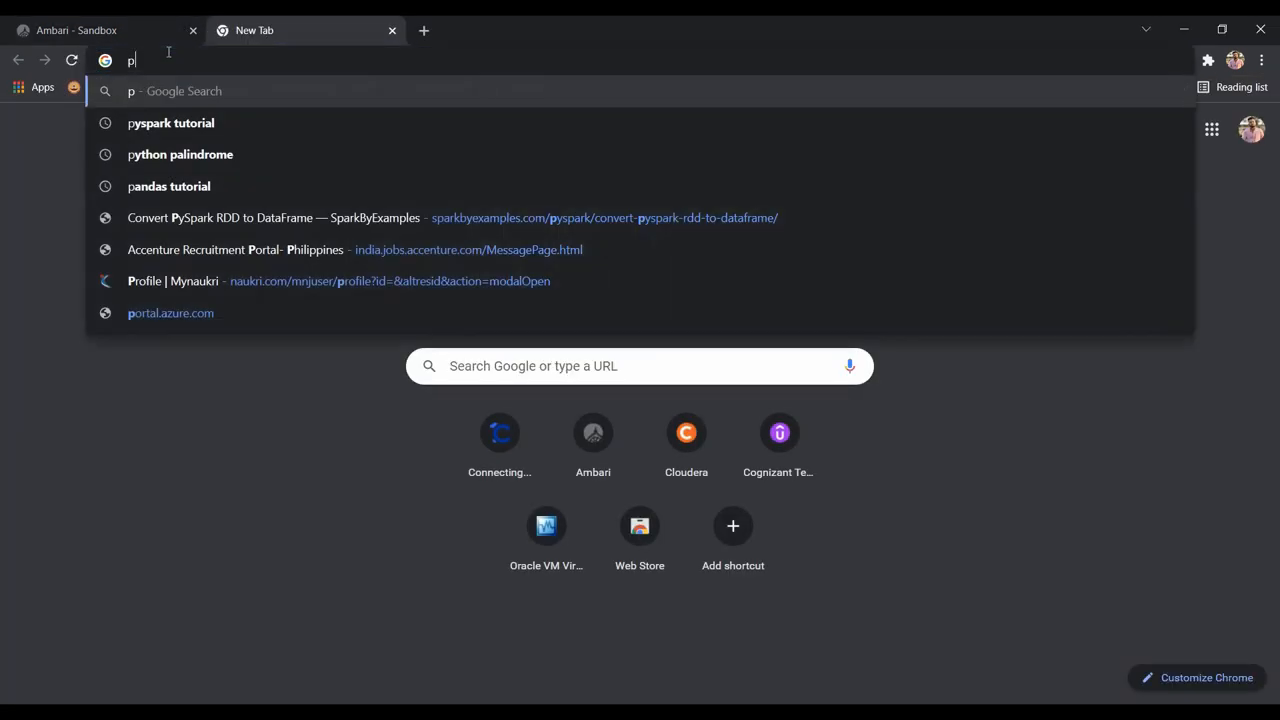
Search 'putty download', reach the 0.76 release page via putty.org and download putty-64bit-0.76-installer.msi.
type("utty")
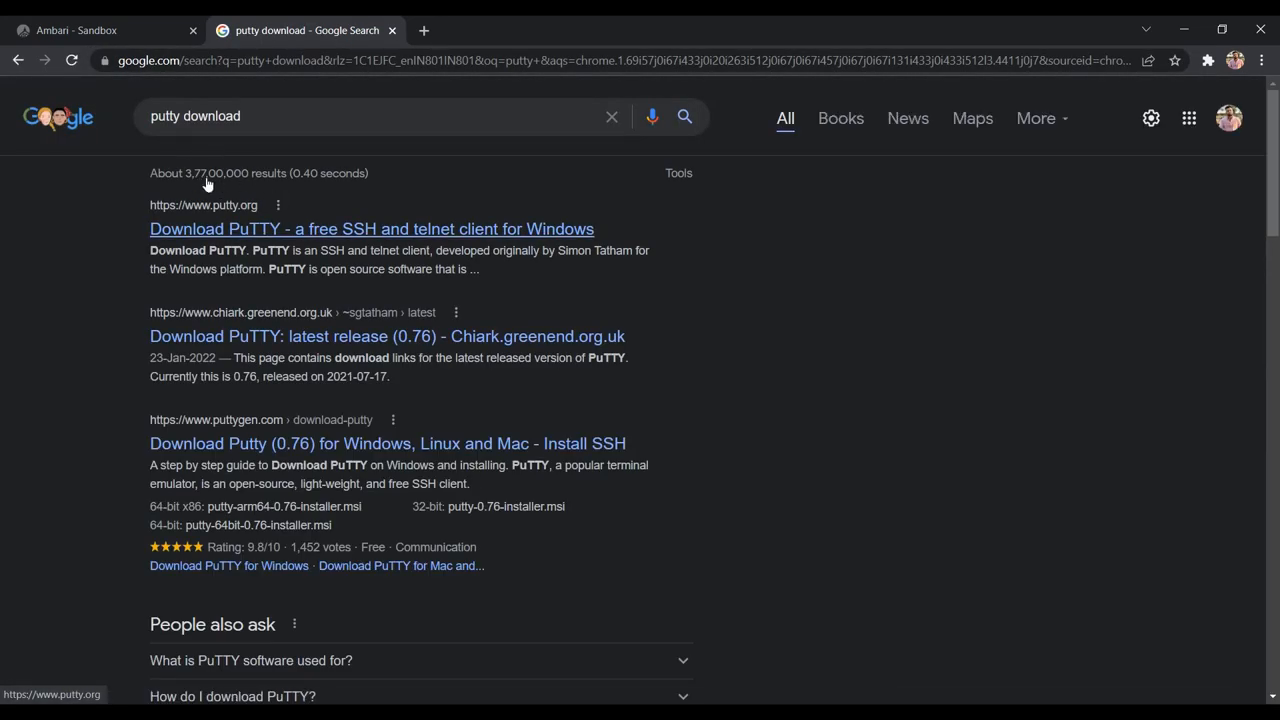
left_click(372, 228)
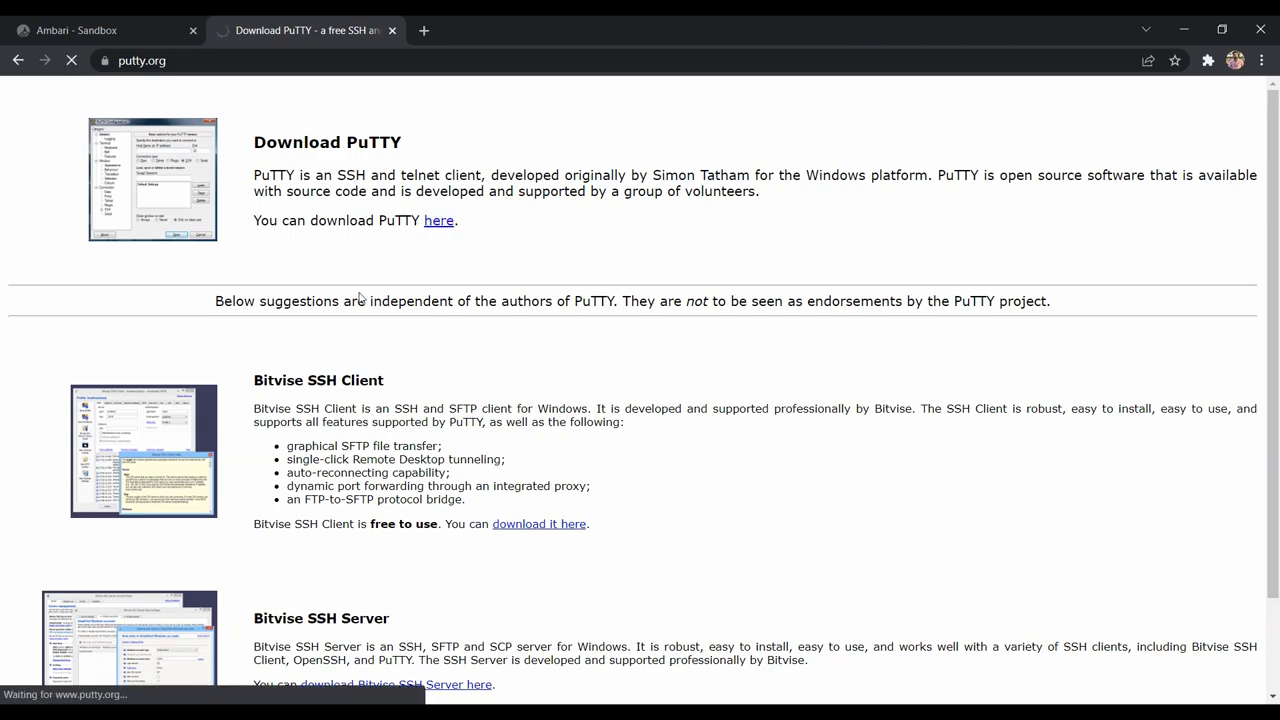
left_click(438, 220)
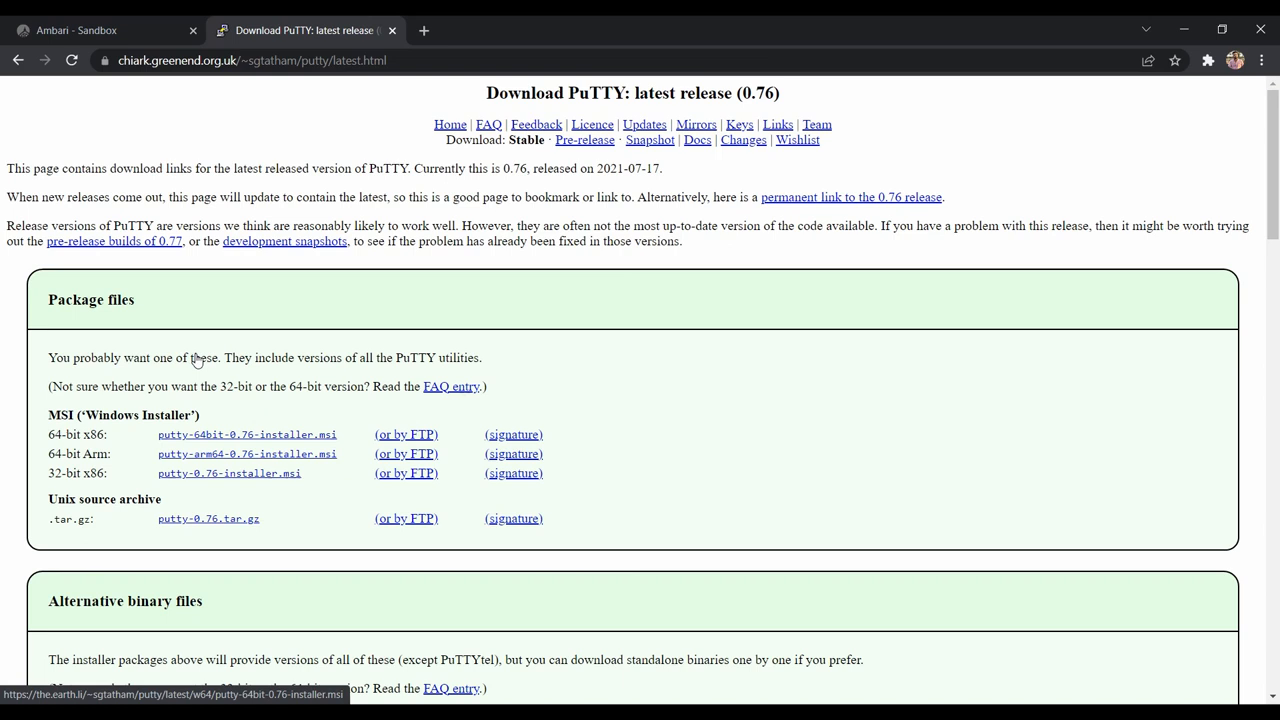
left_click(248, 434)
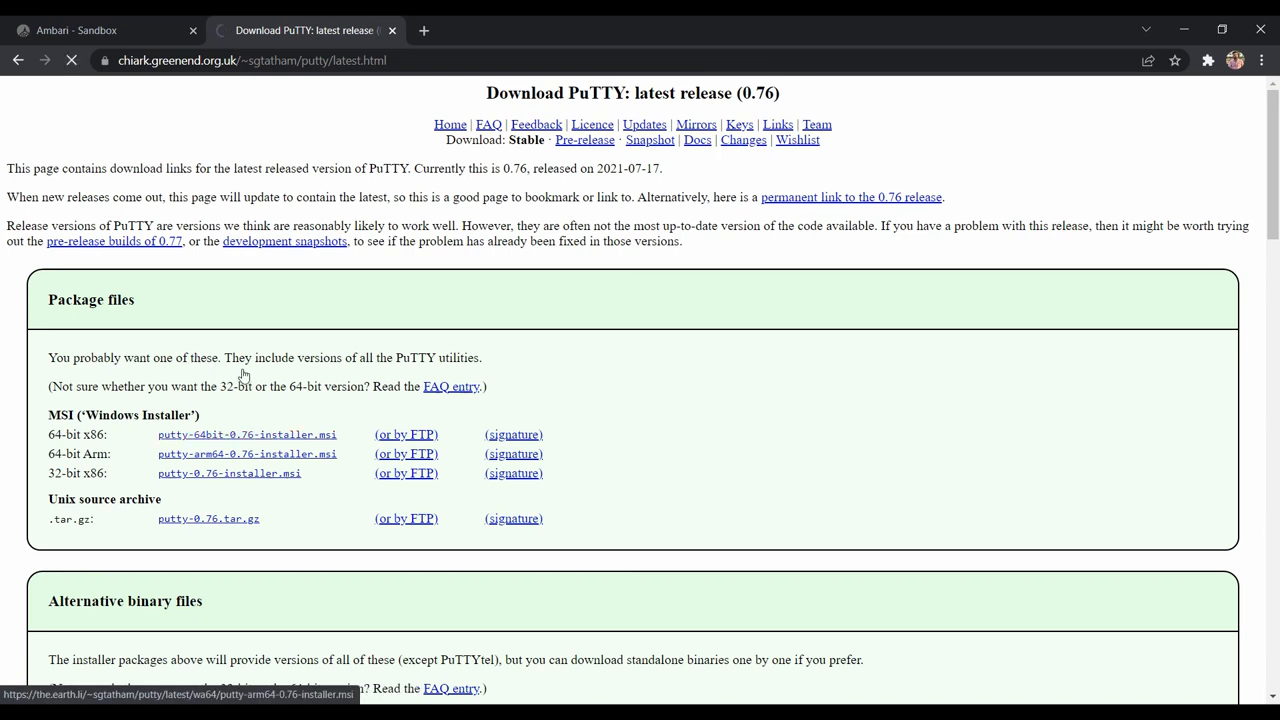
left_click(248, 434)
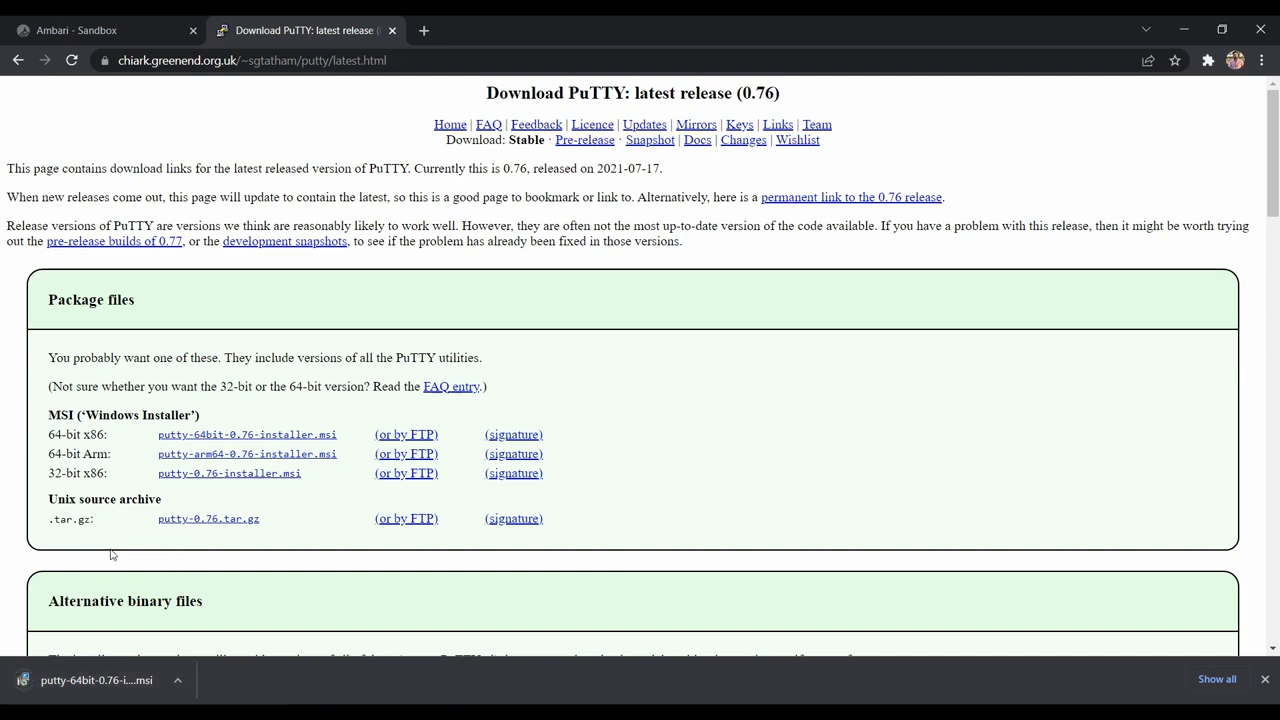
mouse_move(560, 582)
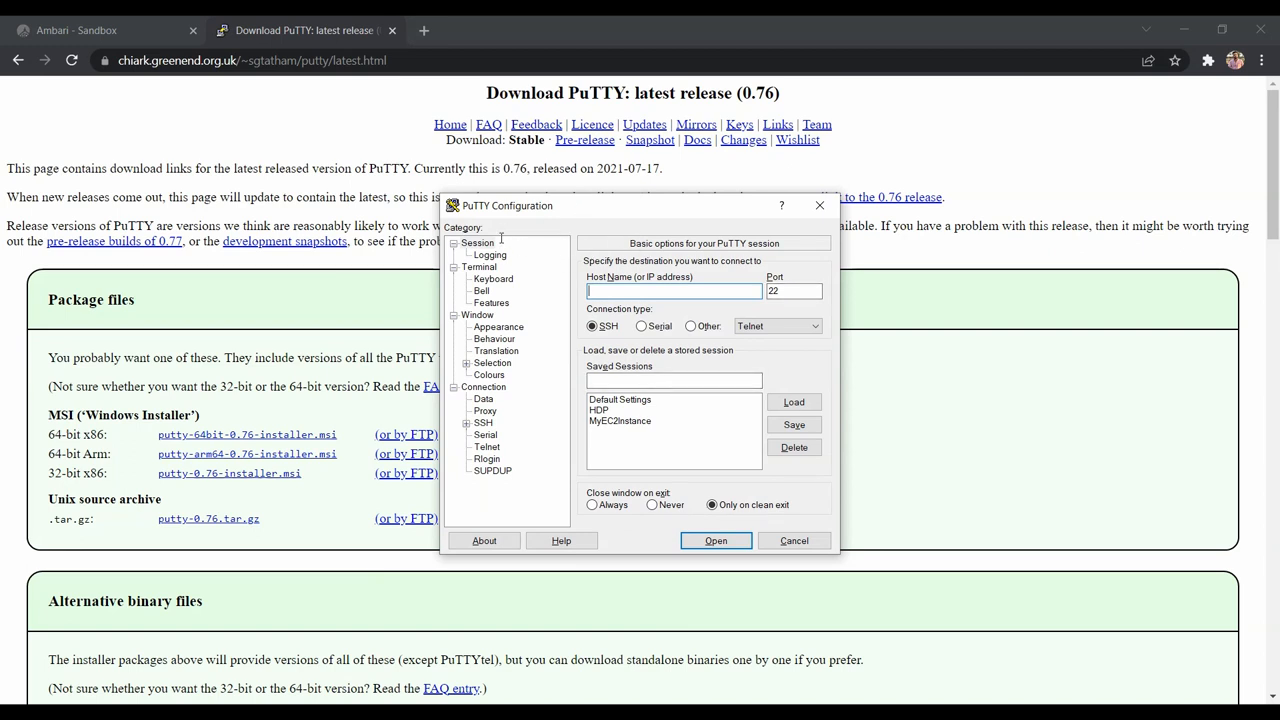
Start a PuTTY SSH session to maria_dev@localhost on port 2222.
type("maria_dev@")
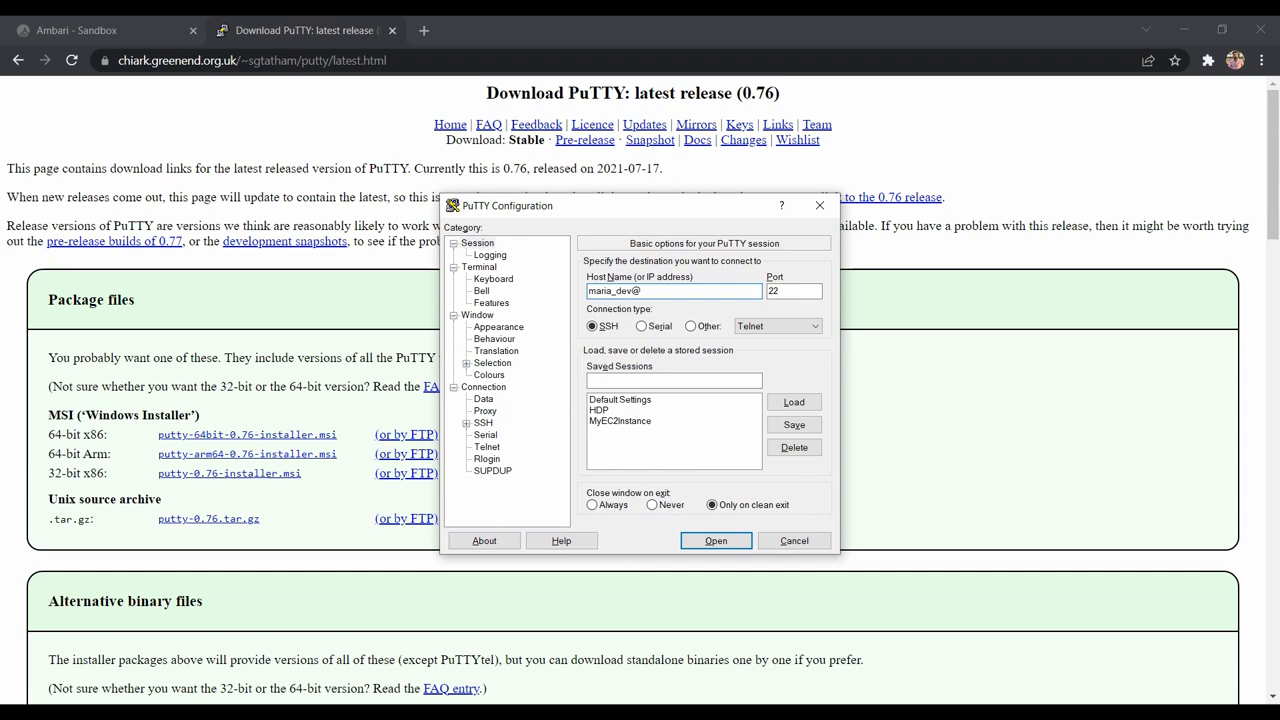
type("localhost")
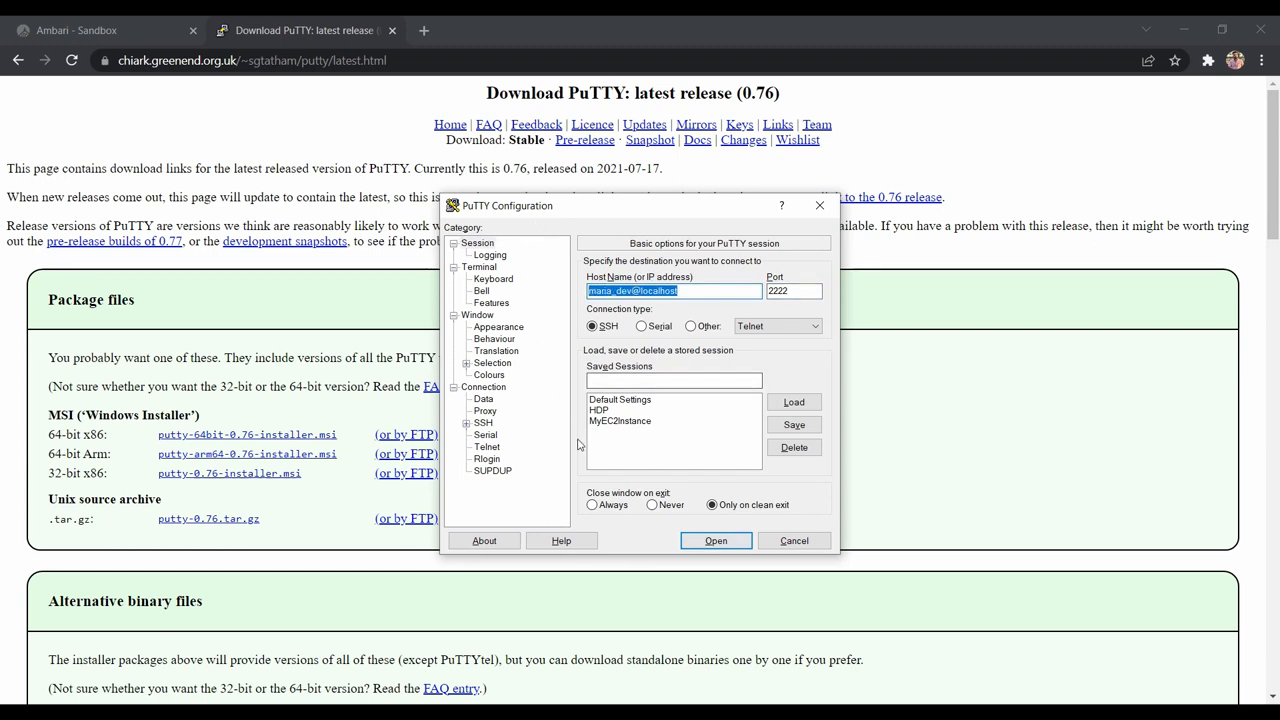
left_click(716, 540)
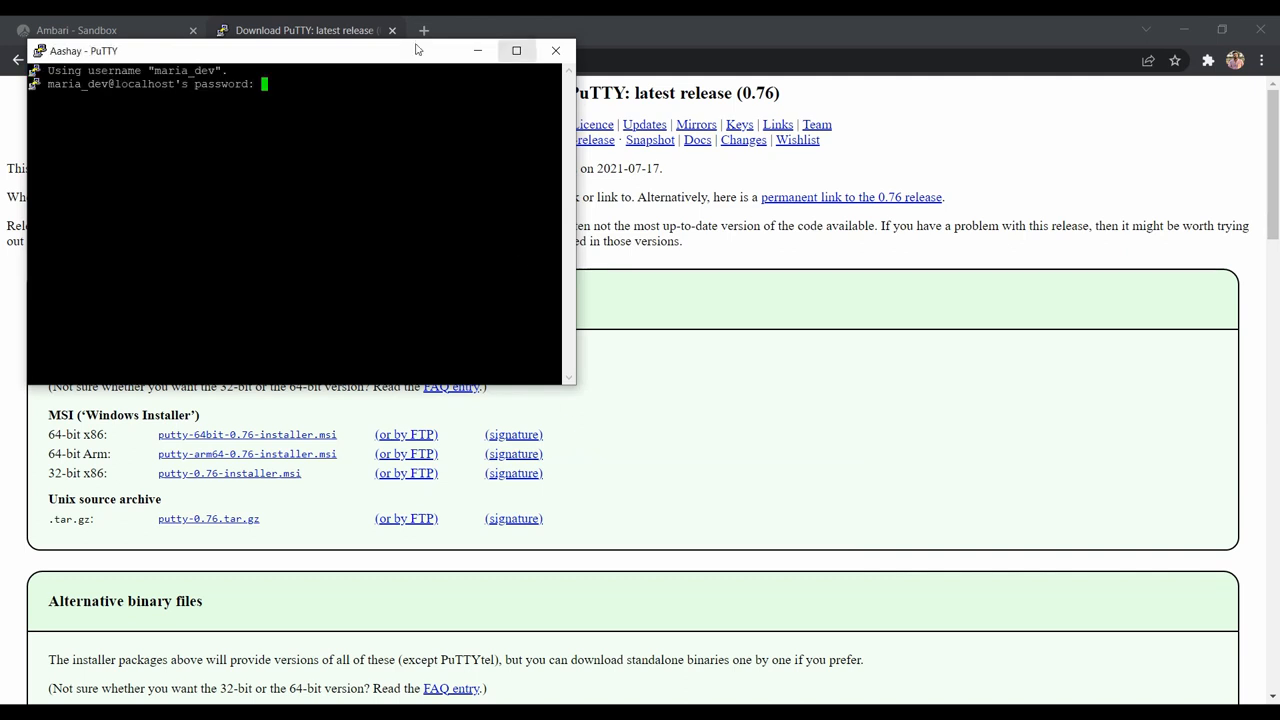
List the HDFS home with hadoop fs -ls, showing files-view and hive, then begin wget.
left_click(516, 50)
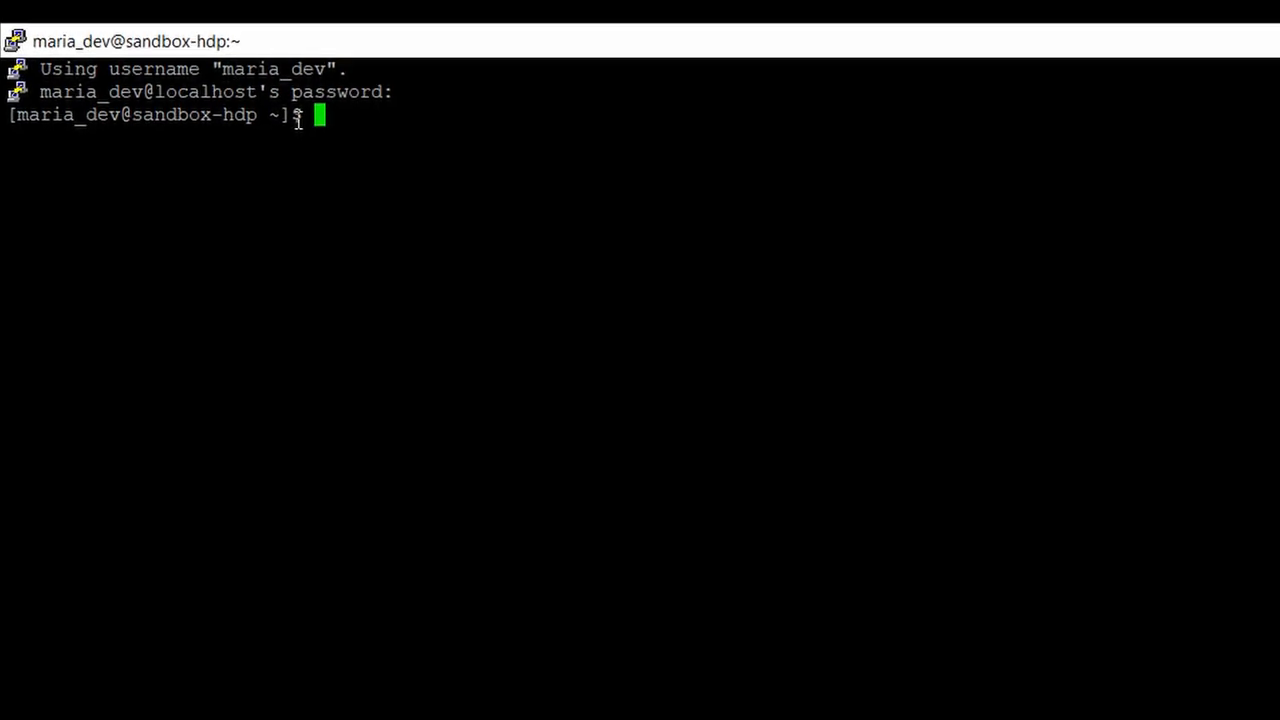
type("hadoop fs")
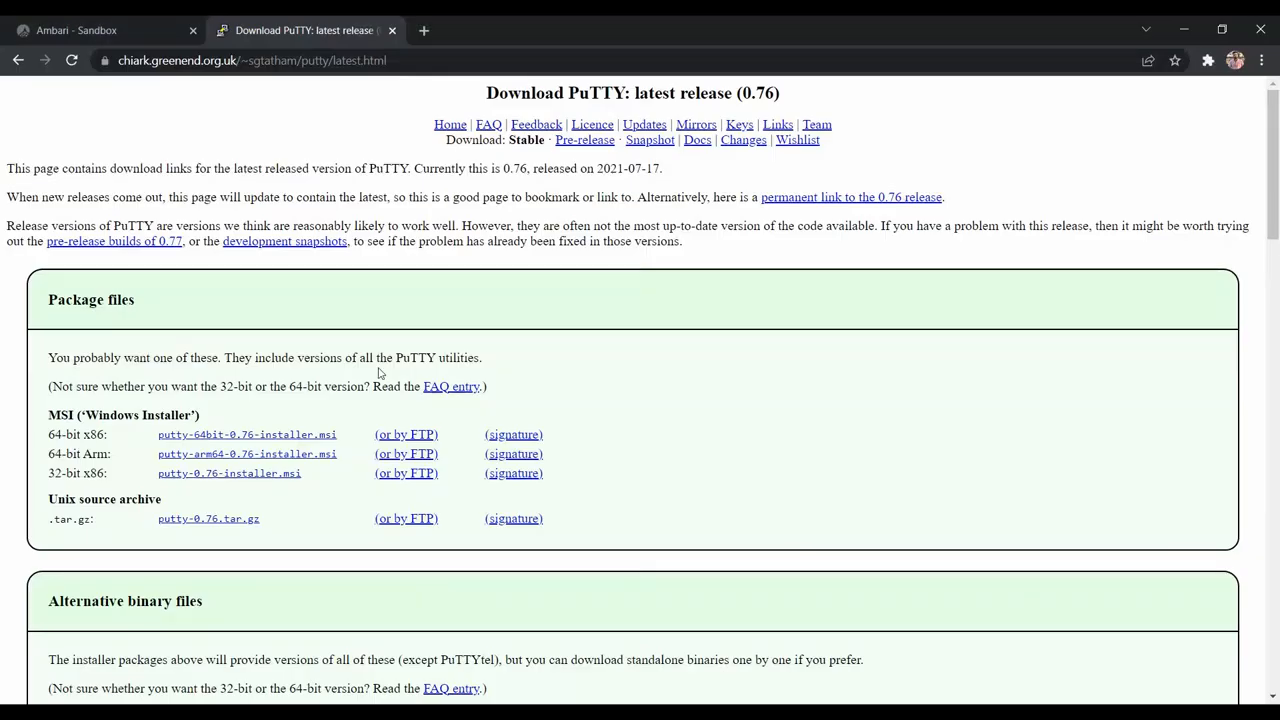
left_click(110, 30)
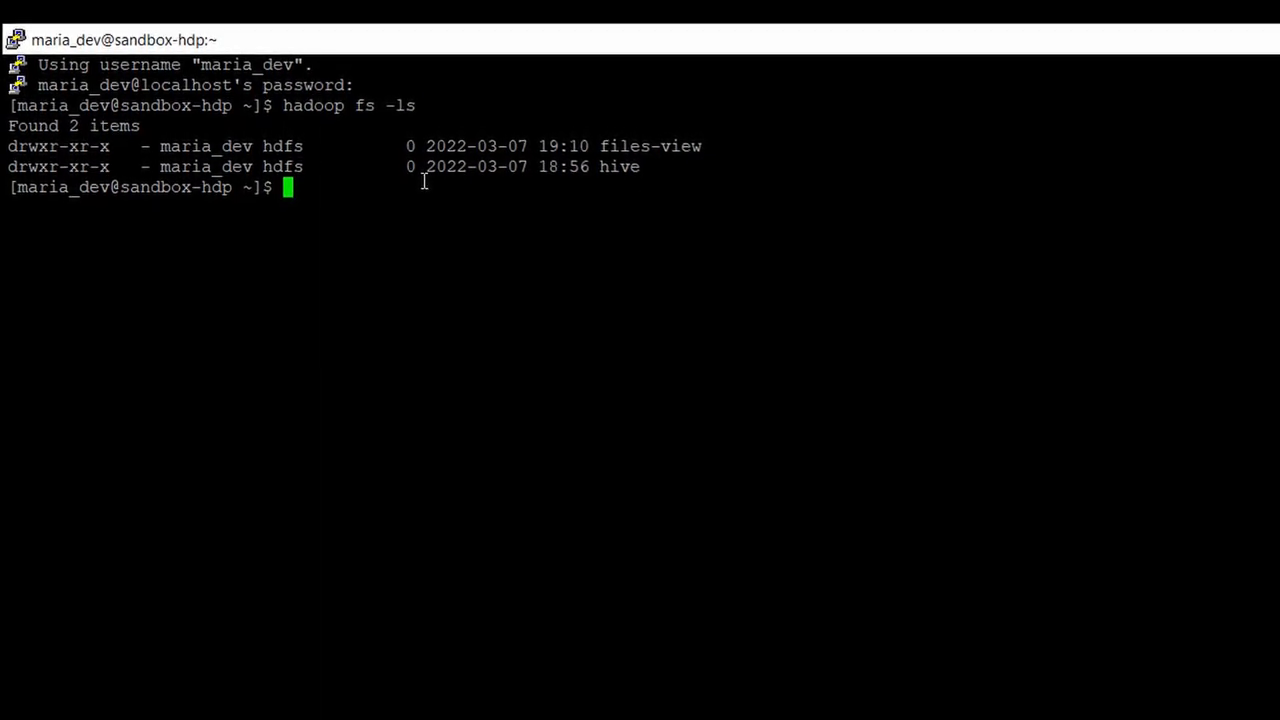
mouse_move(484, 332)
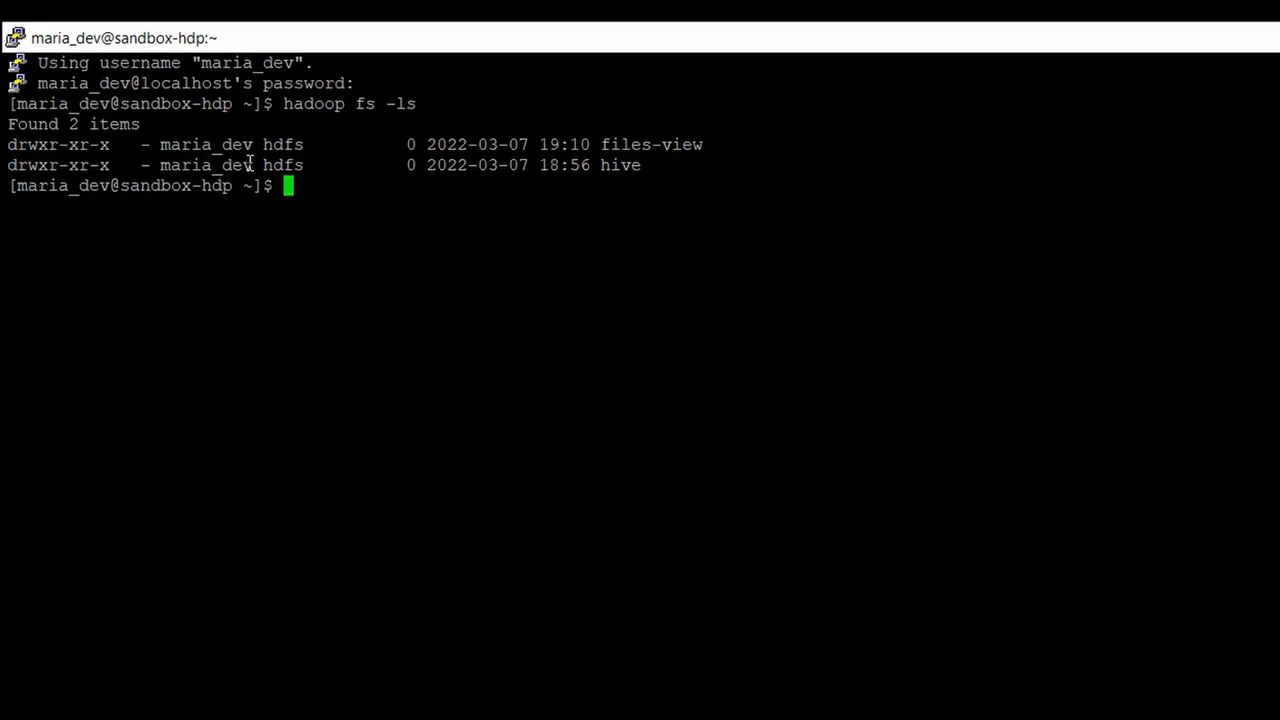
type("ls")
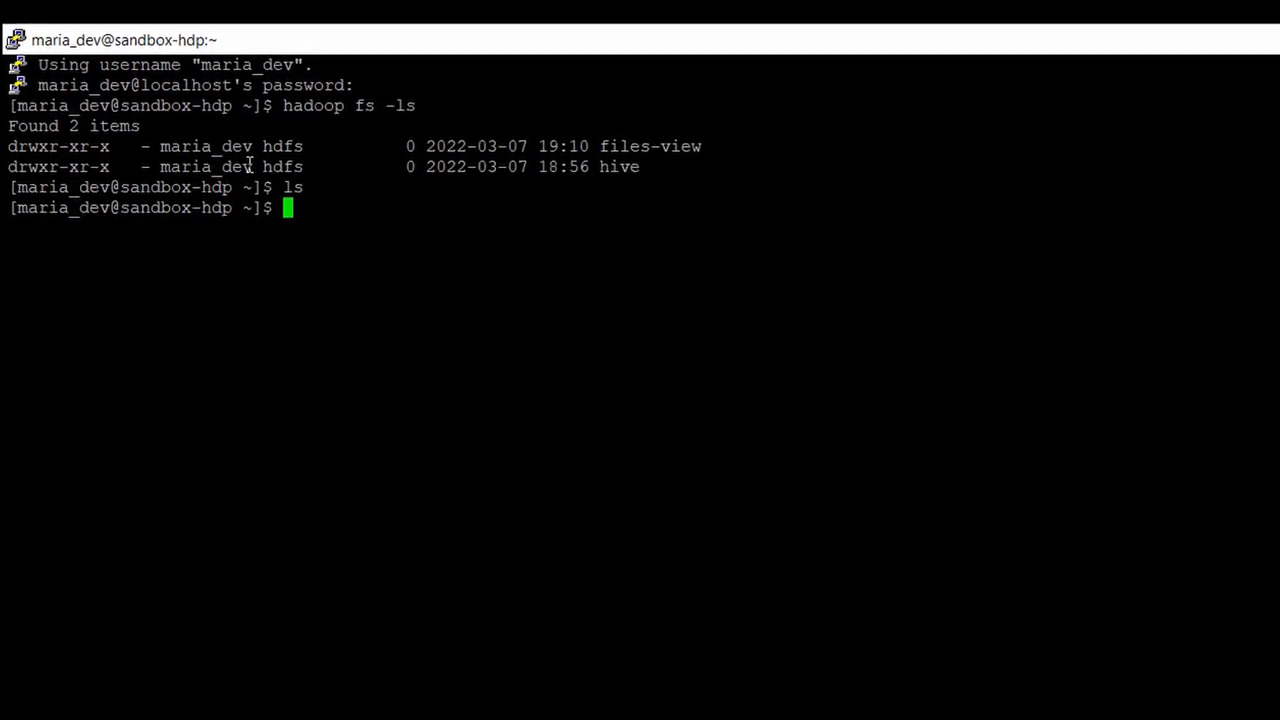
type("wge")
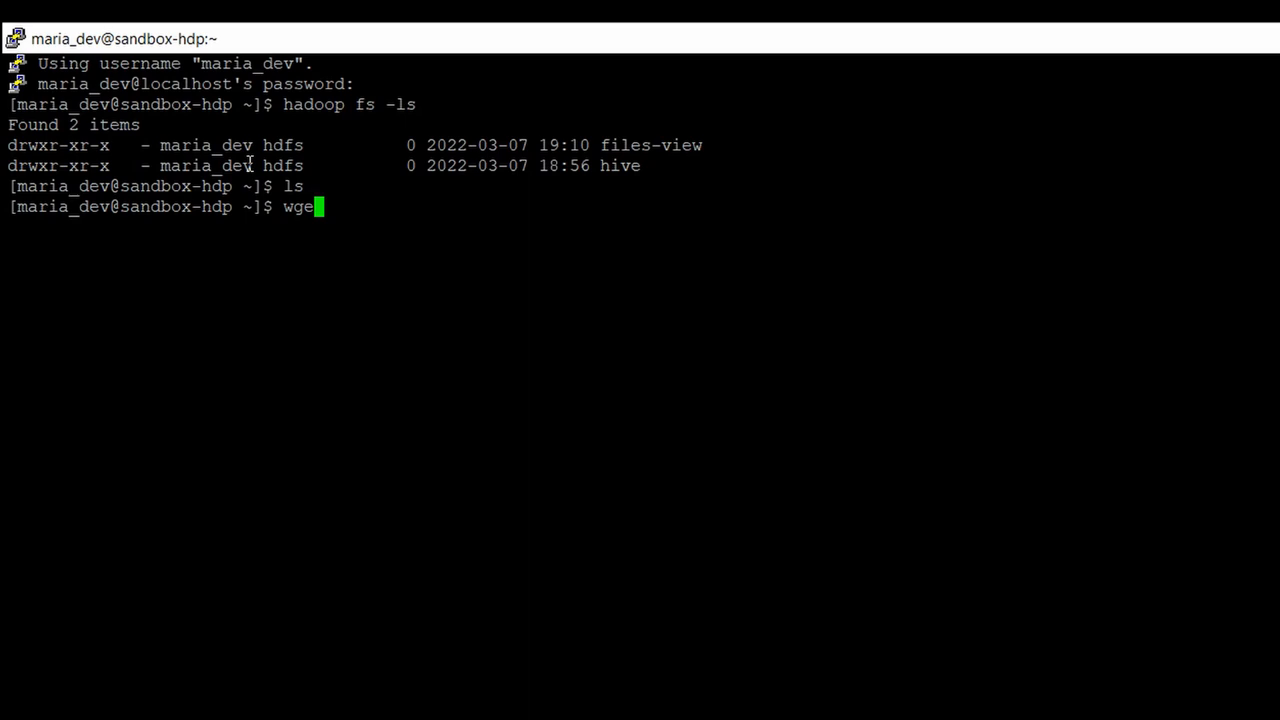
type("t")
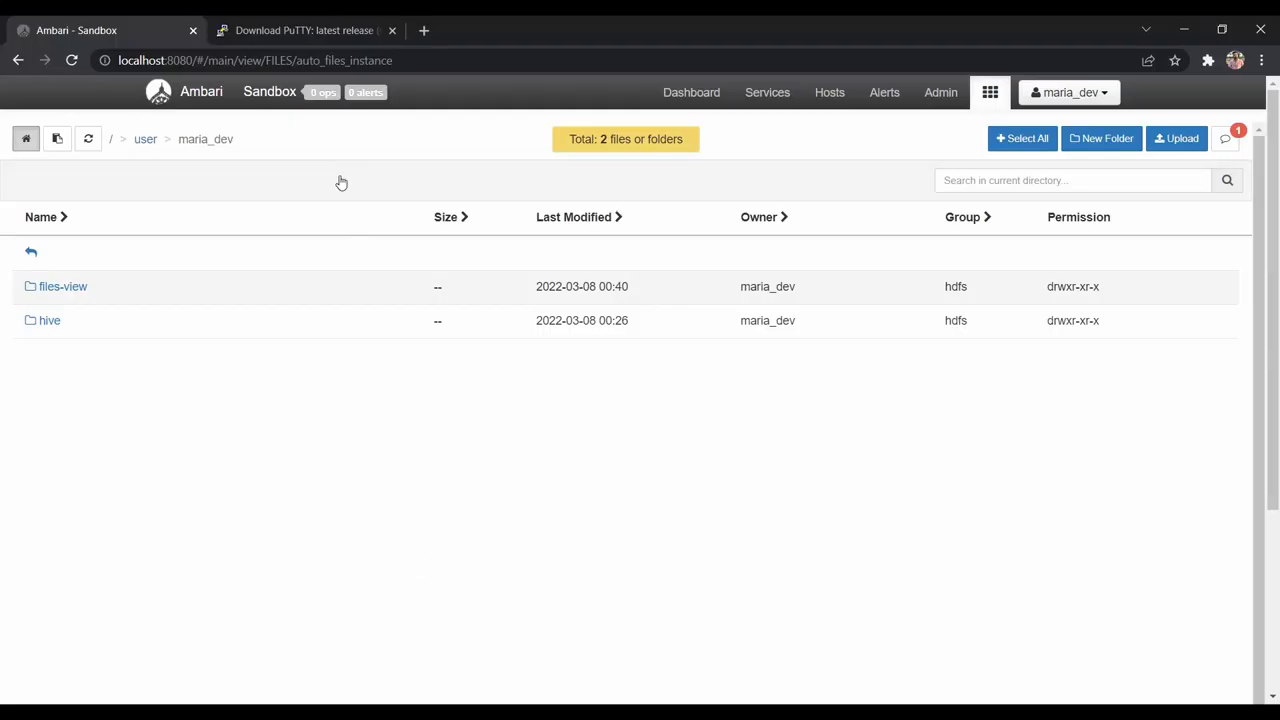
Search Google for 'download csv file' and browse the Stats NZ CSV downloads page.
type("dow")
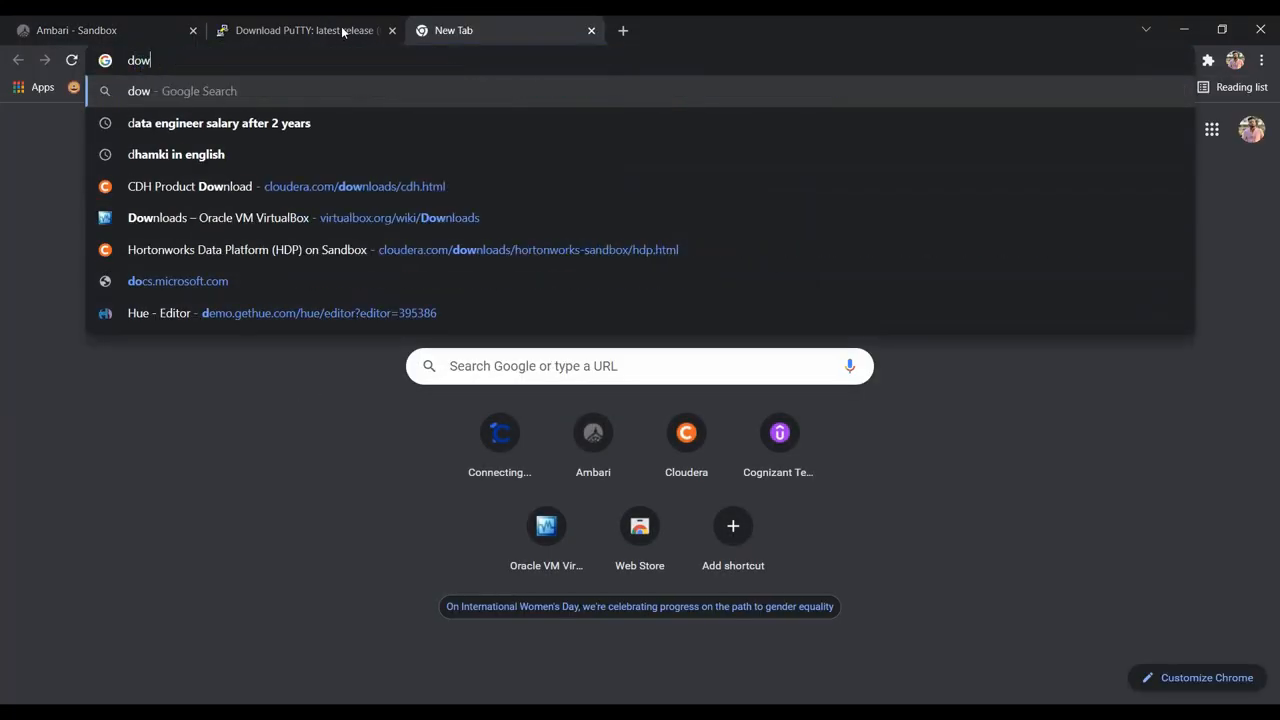
type("download csv file")
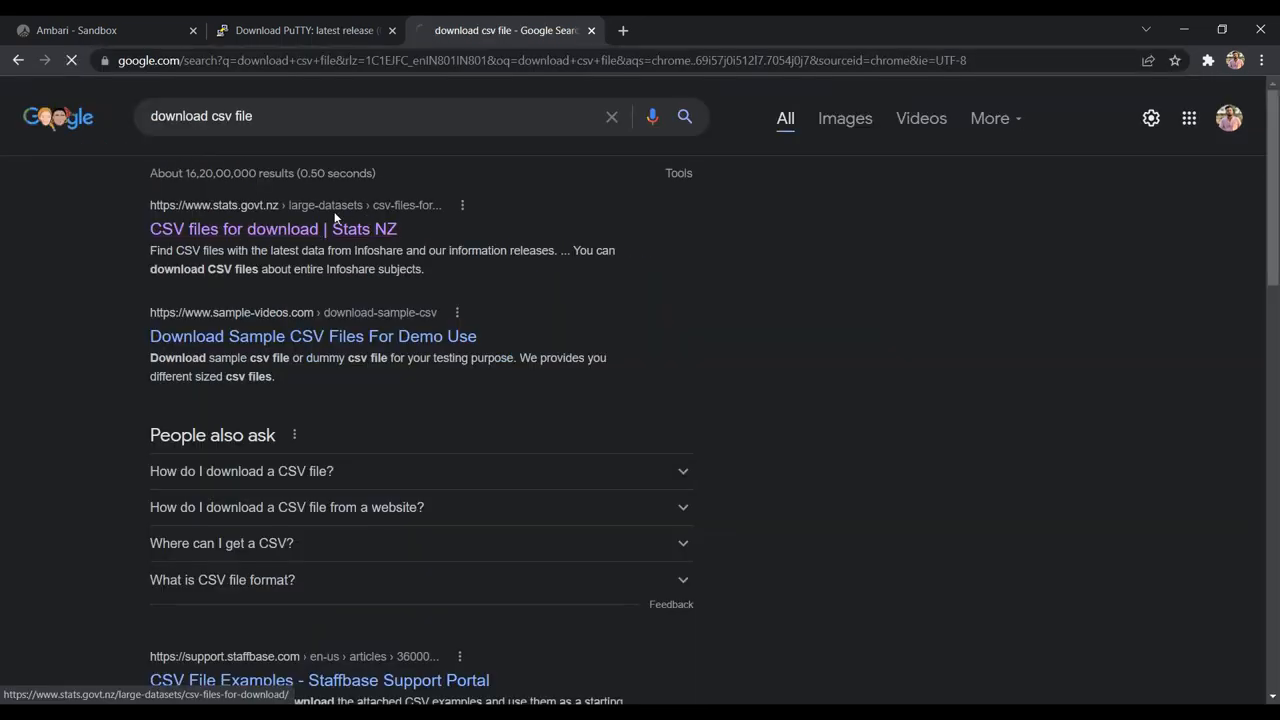
left_click(272, 228)
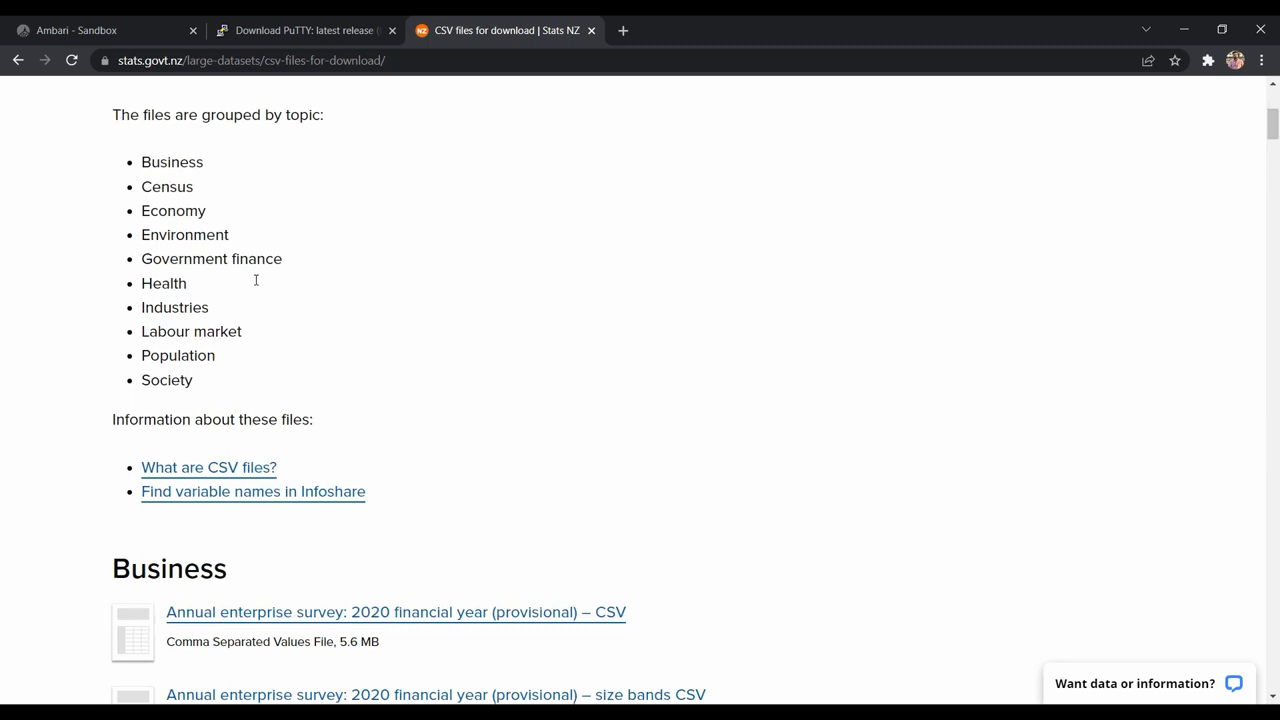
scroll("down", 3)
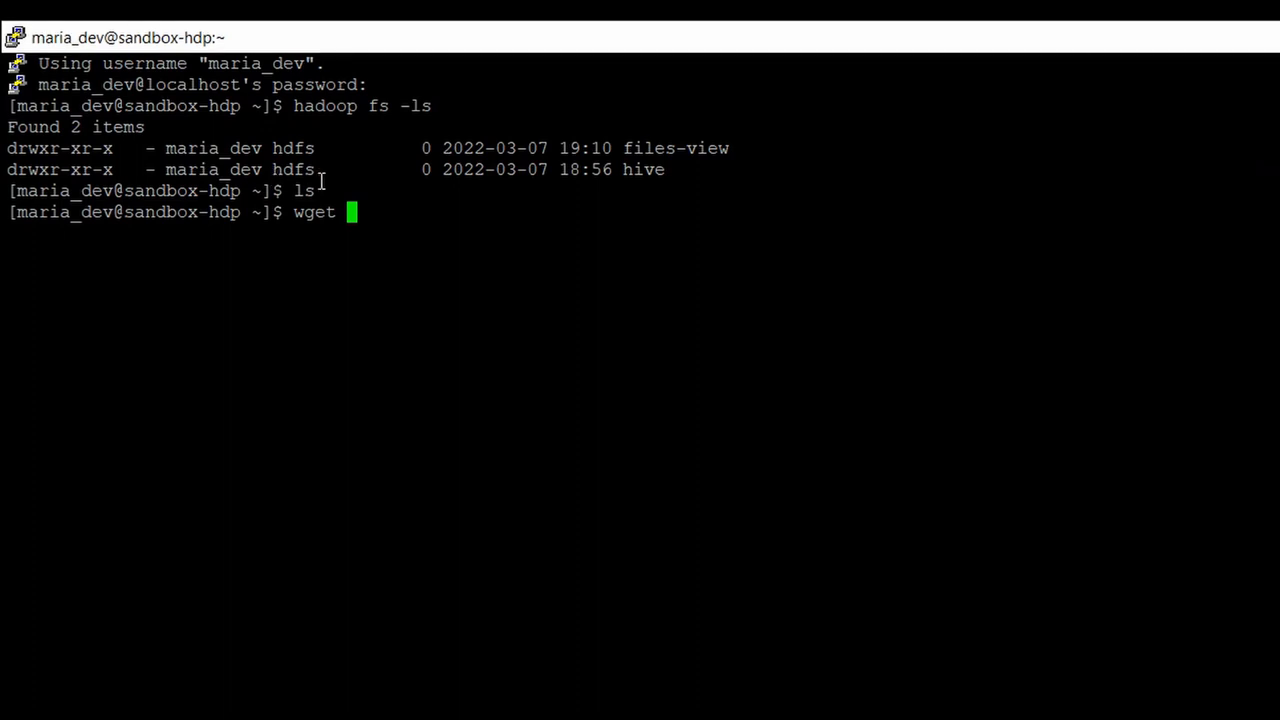
Download the annual-enterprise-survey-2020 CSV with wget and list local and HDFS home contents.
type("https://www.stats.govt.nz/assets/Uploads/Annual-enterprise-survey/Annual-enterprise-survey-2020-financial-year-provisional-csv.csv")
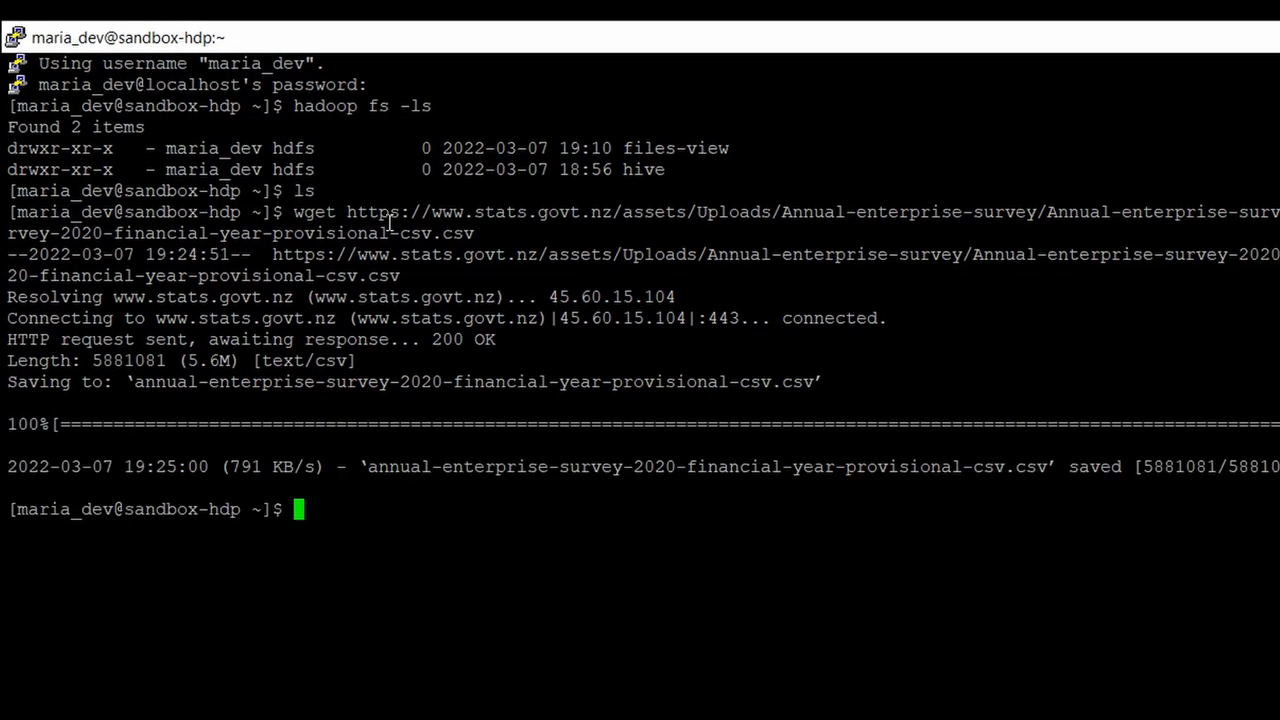
type("ls")
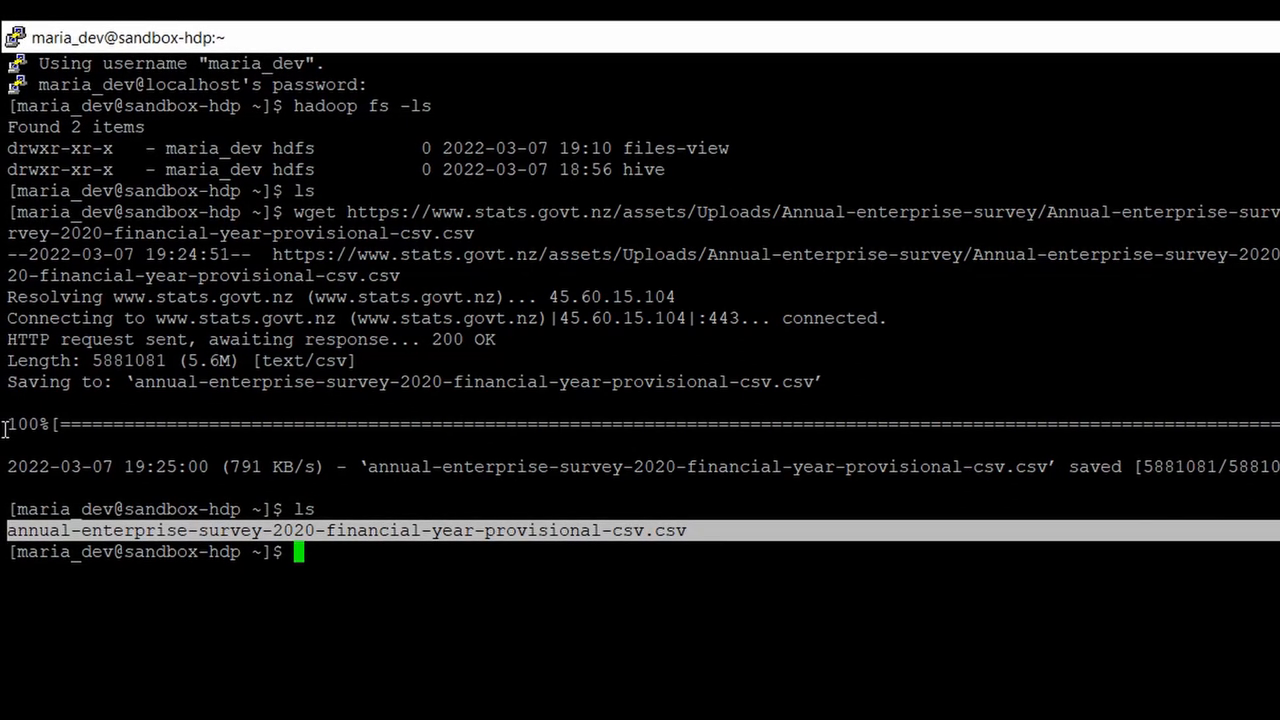
mouse_move(254, 442)
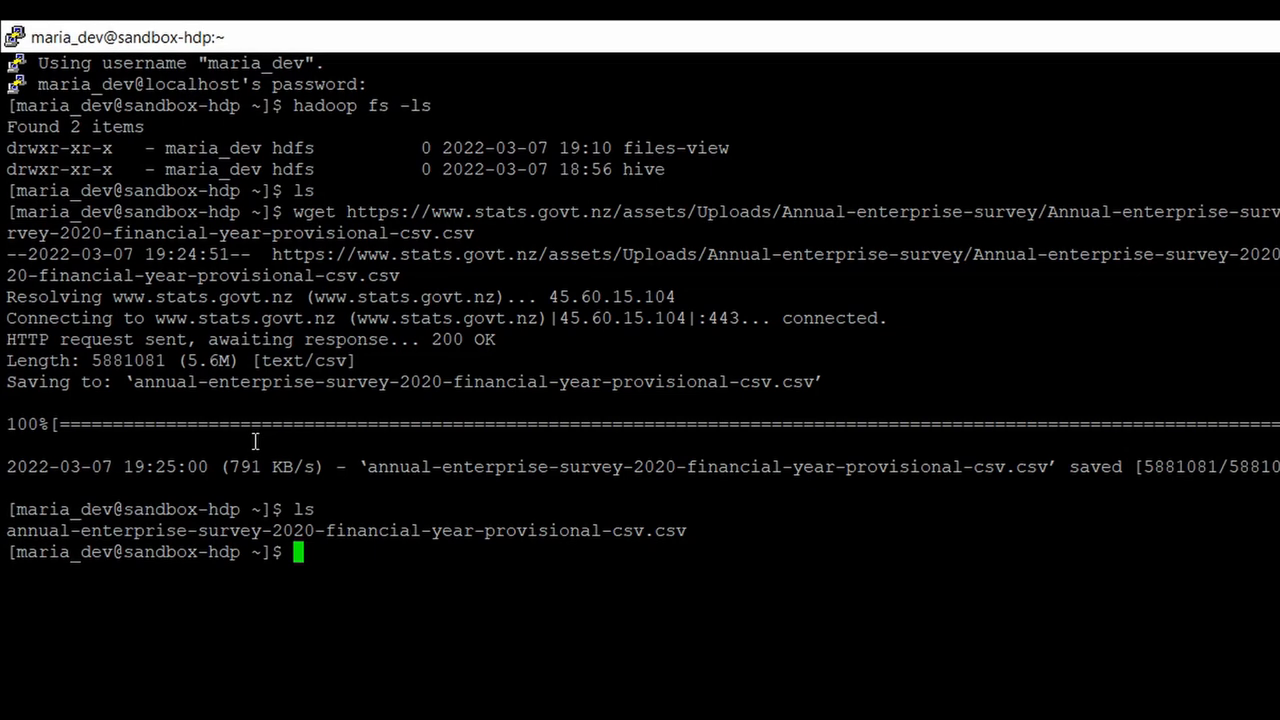
type("ls")
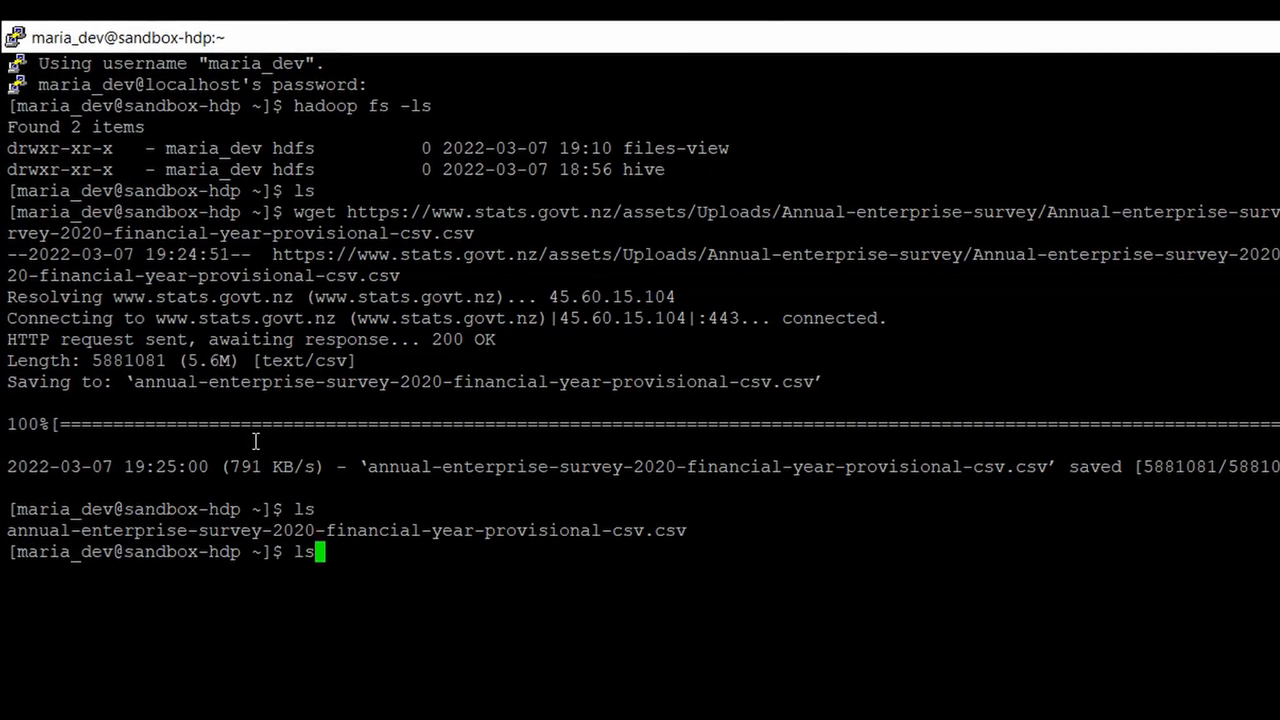
type("hadoop fs -ls")
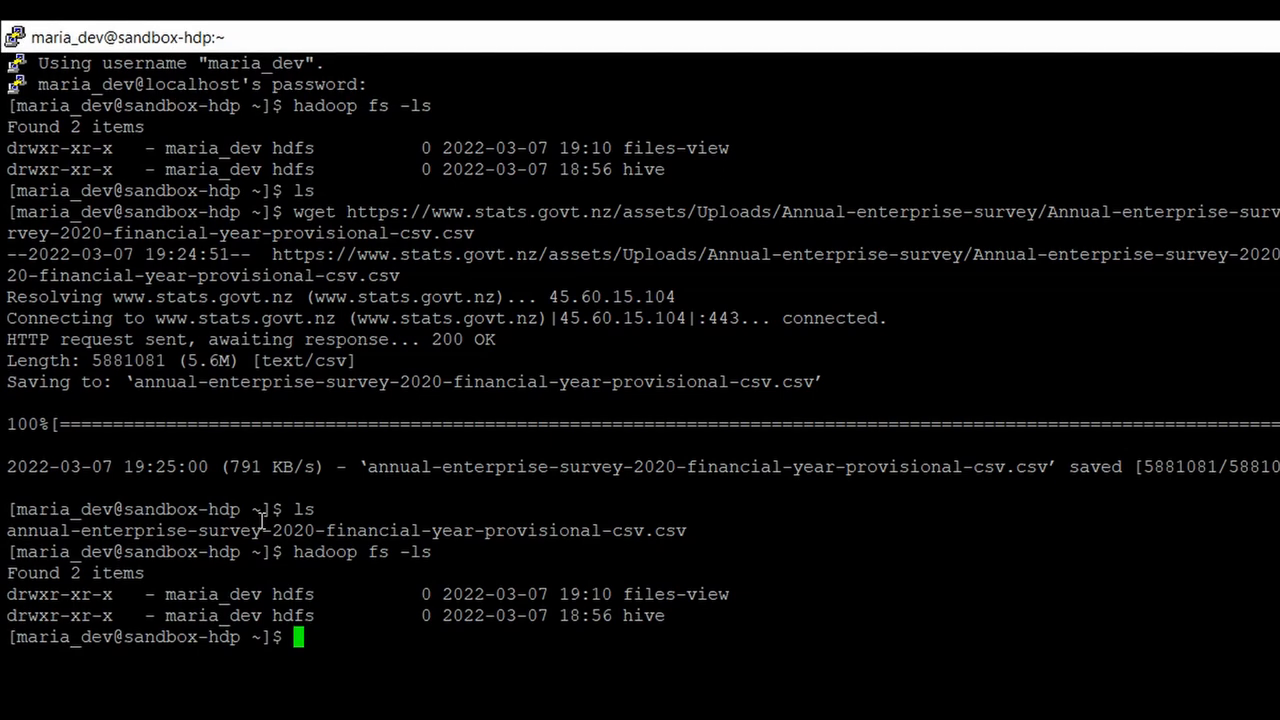
Create a new HDFS directory named practice with hadoop fs -mkdir.
type("ha")
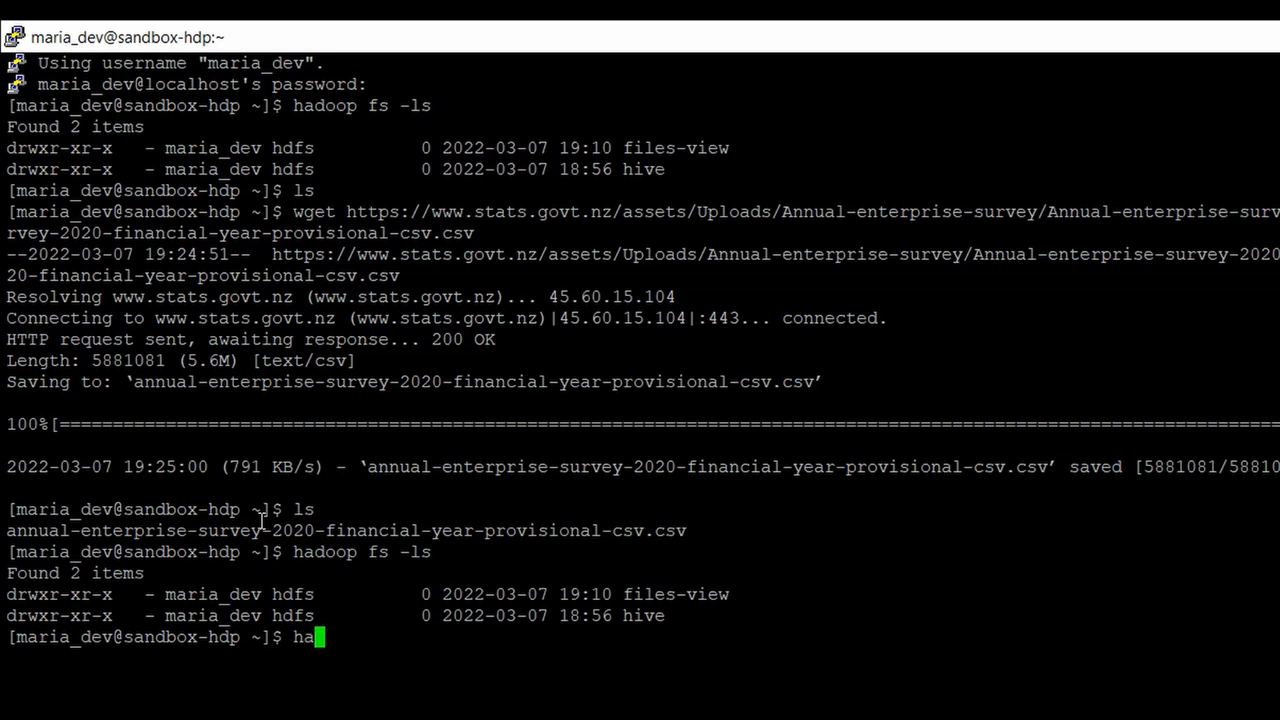
type("doop fs")
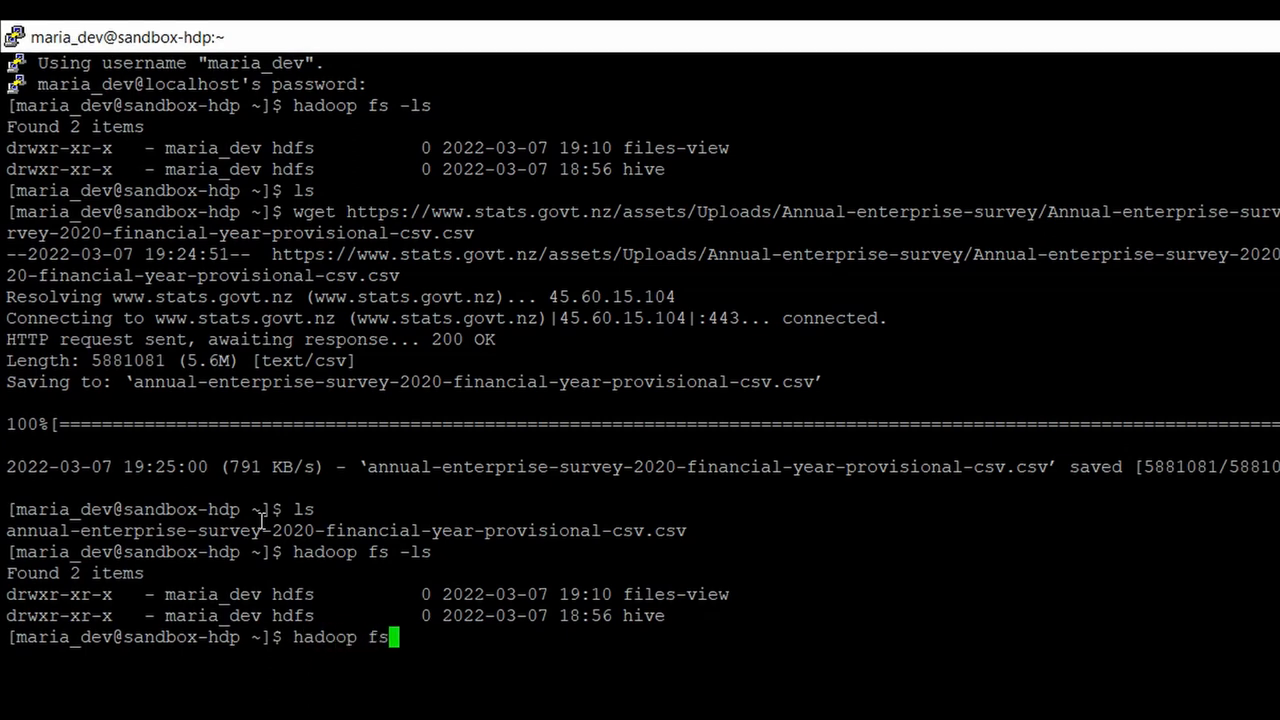
type("-")
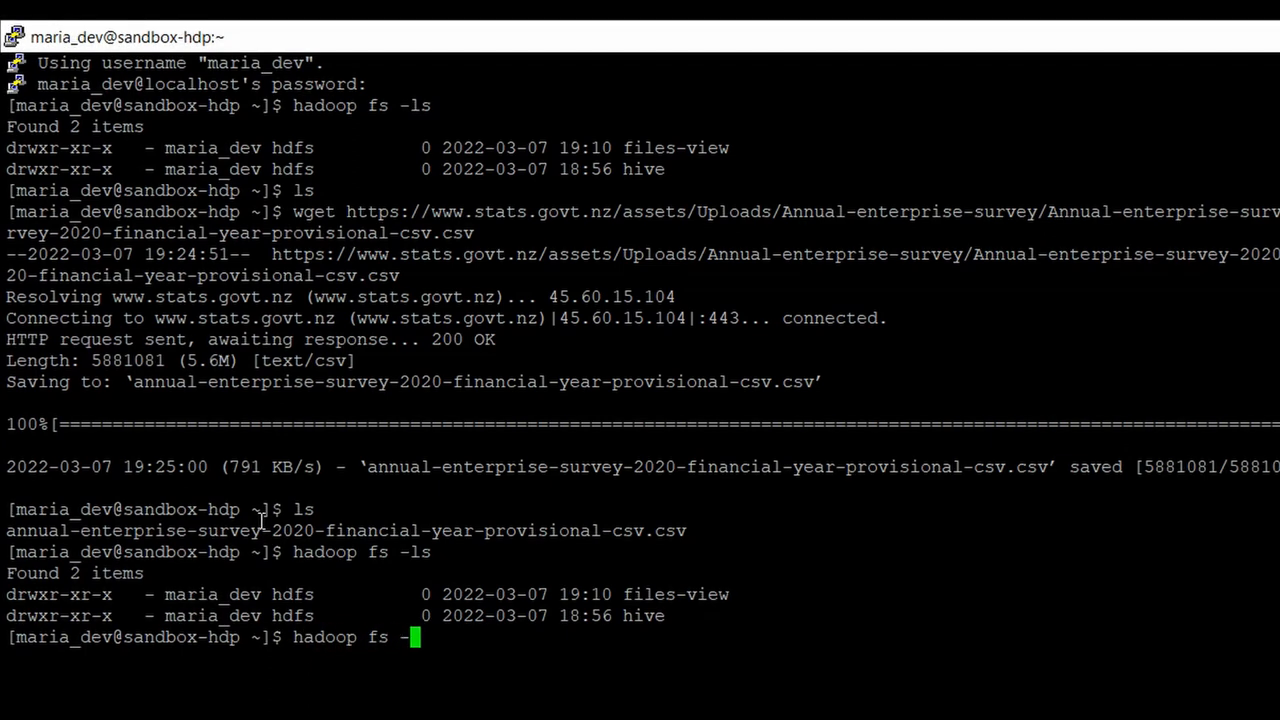
type("mkdir")
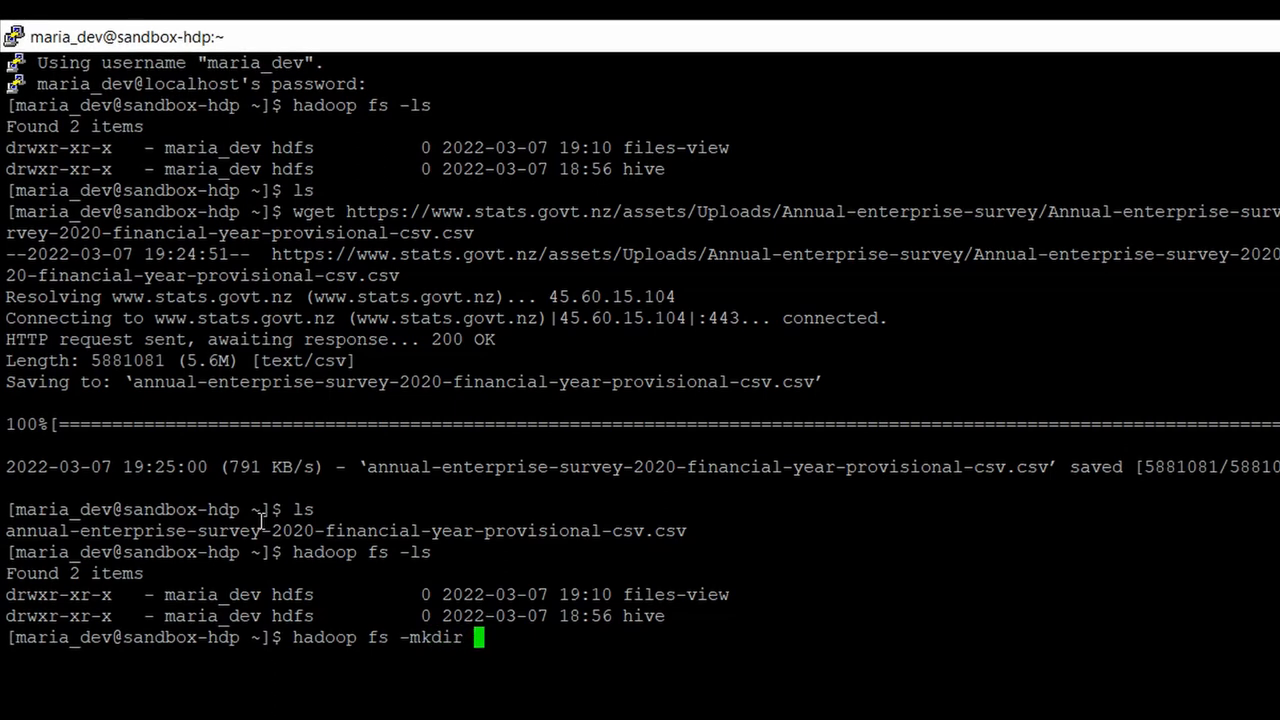
type("p")
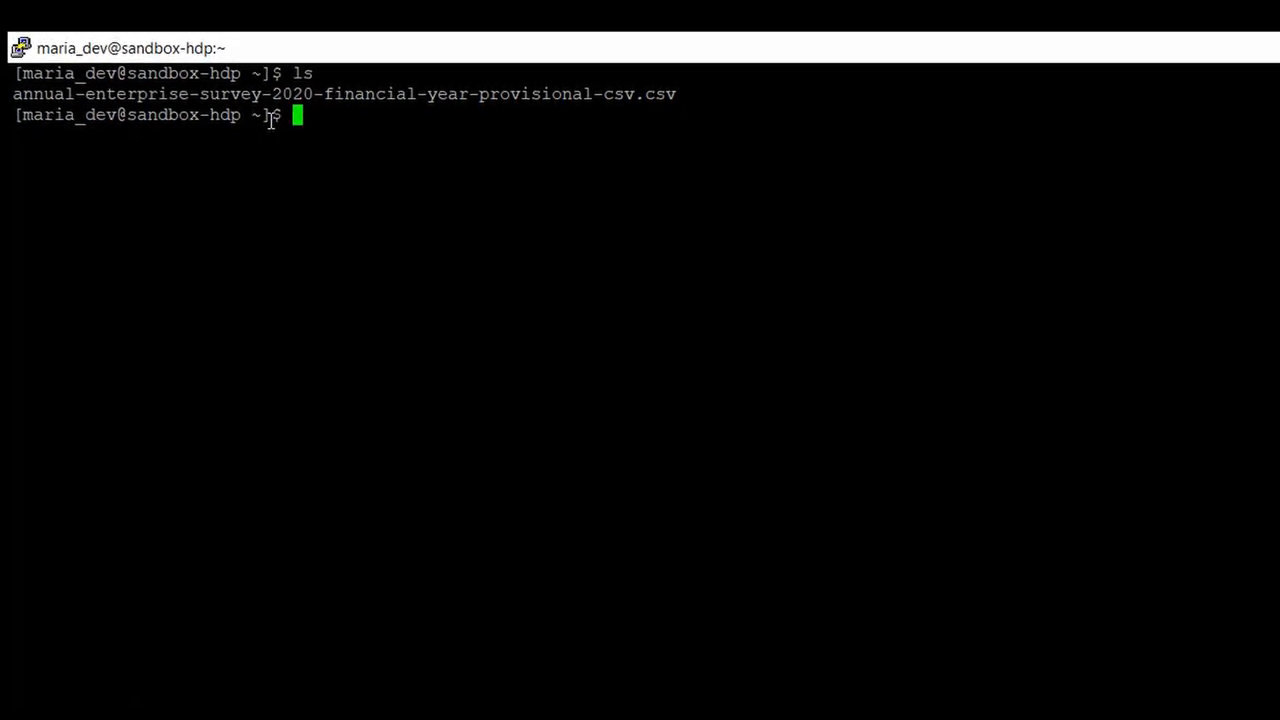
Rename the download to sample.csv and copyFromLocal it into HDFS as practice/sample.csv.
type("mv")
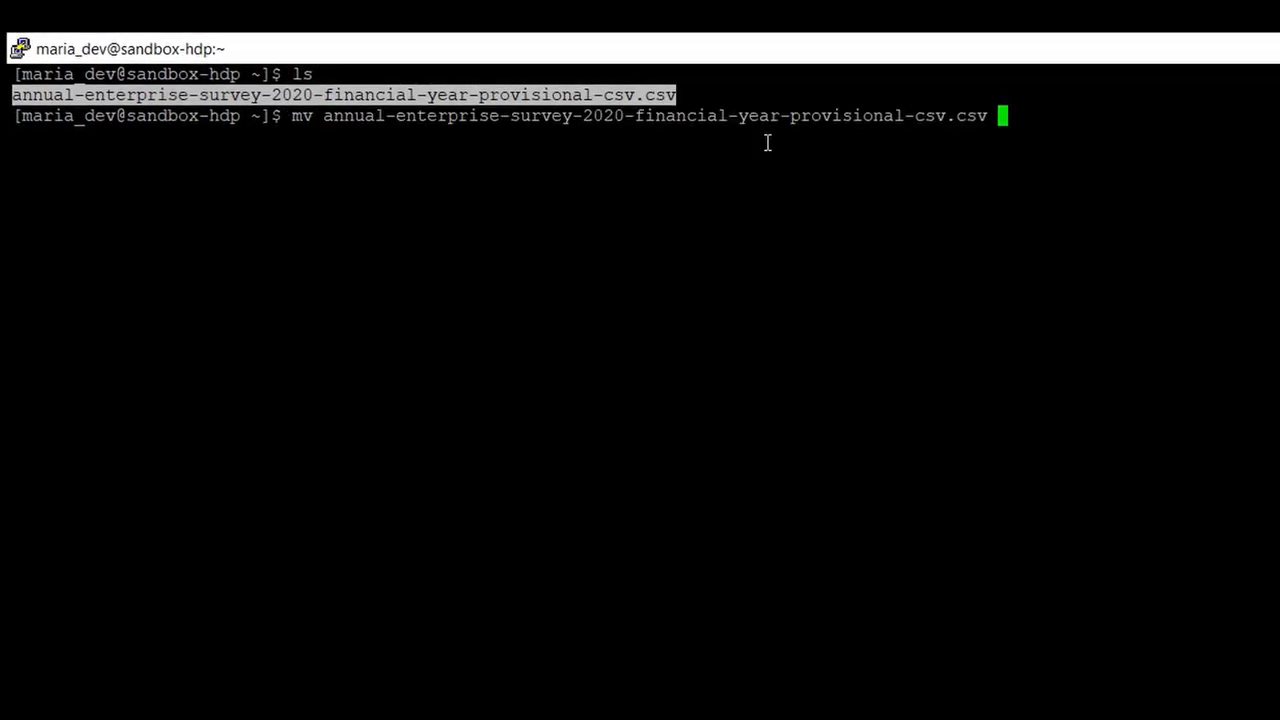
type("sample.csv")
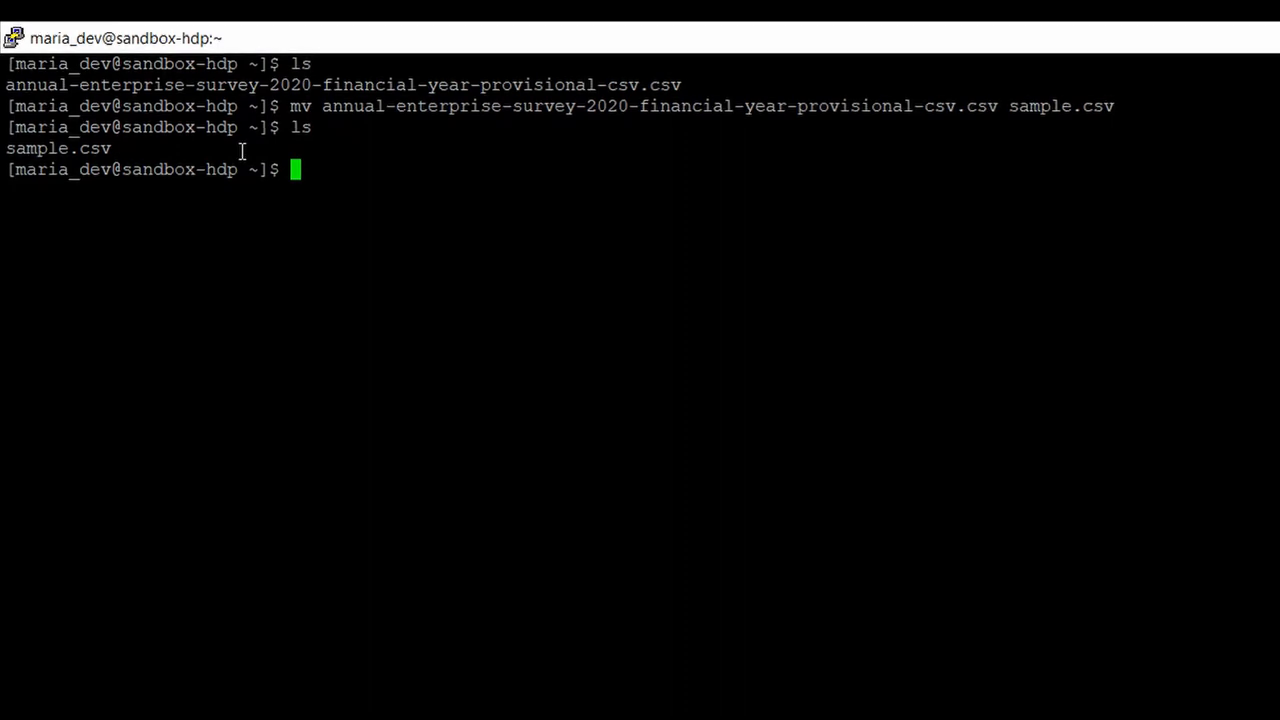
type("hadoop fs -co")
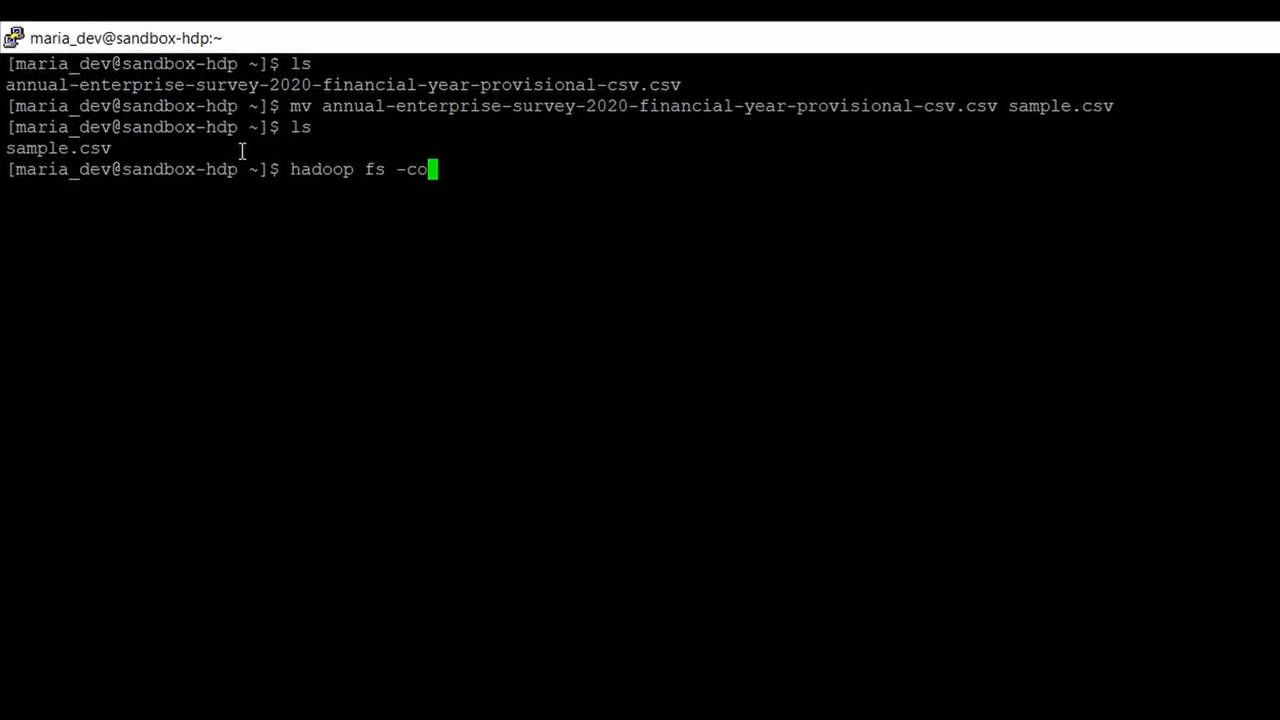
type("pyFromLocal")
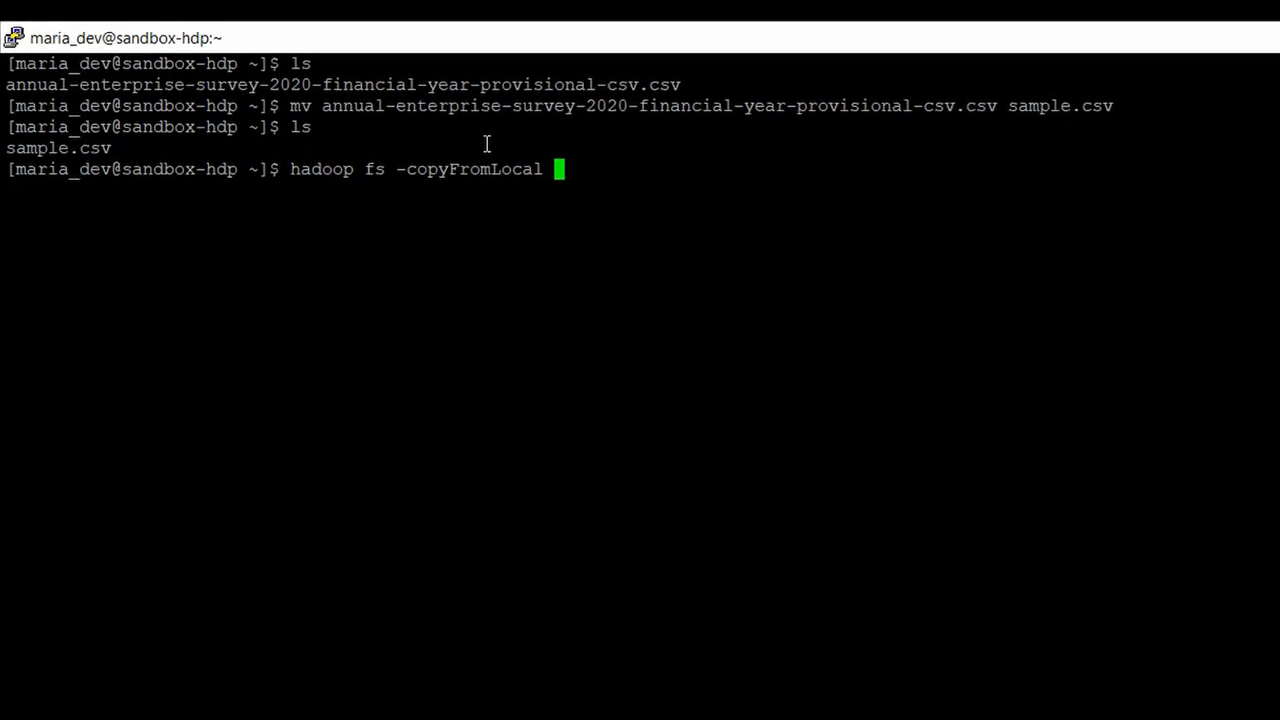
type("sample.")
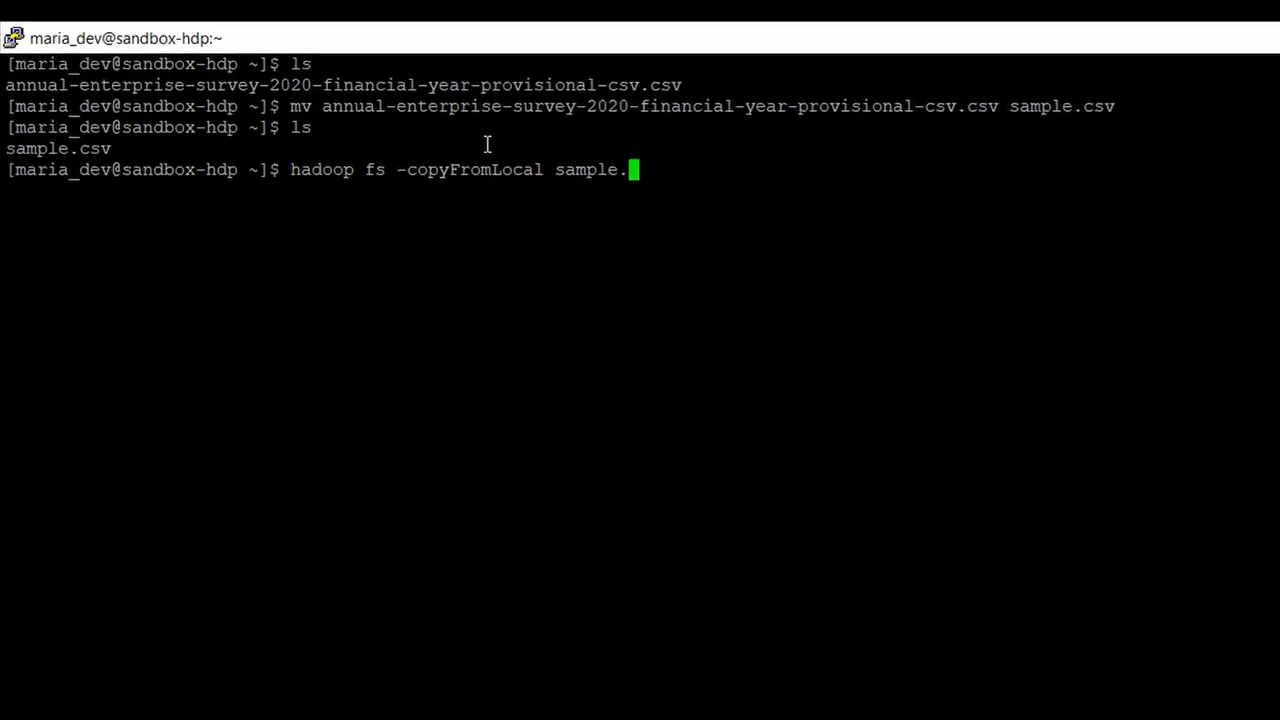
type("csv")
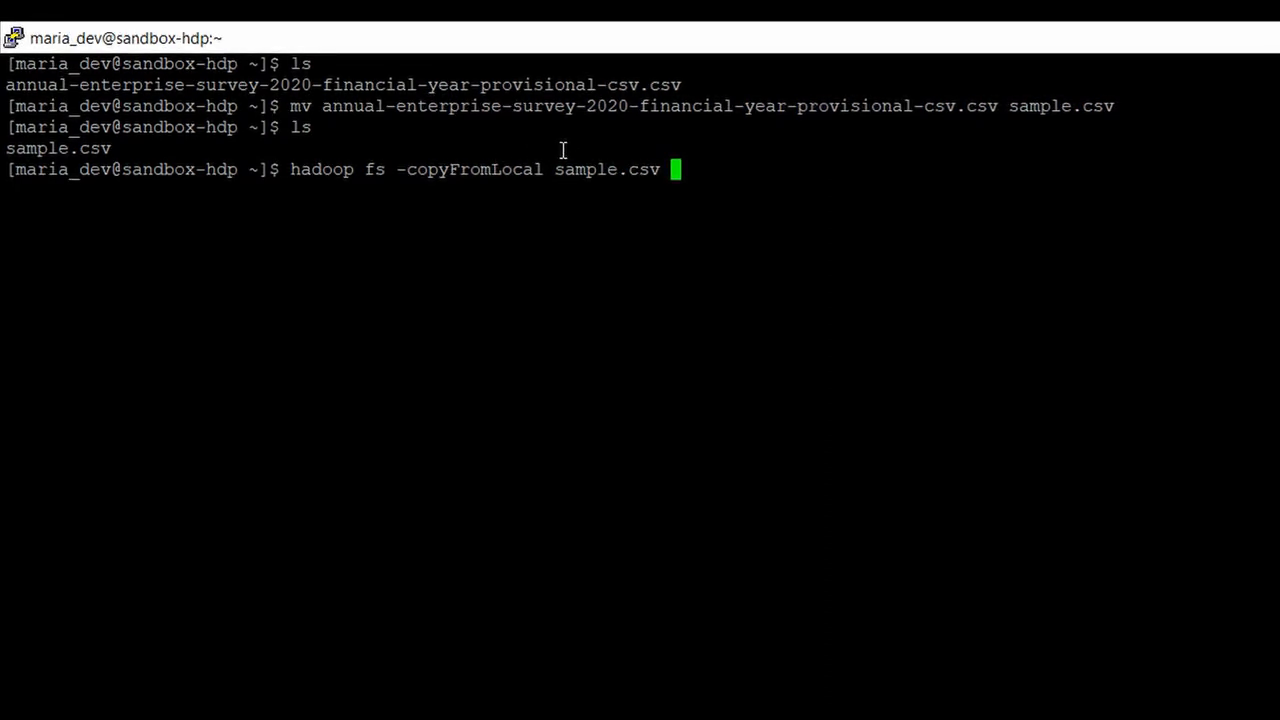
type("practice/")
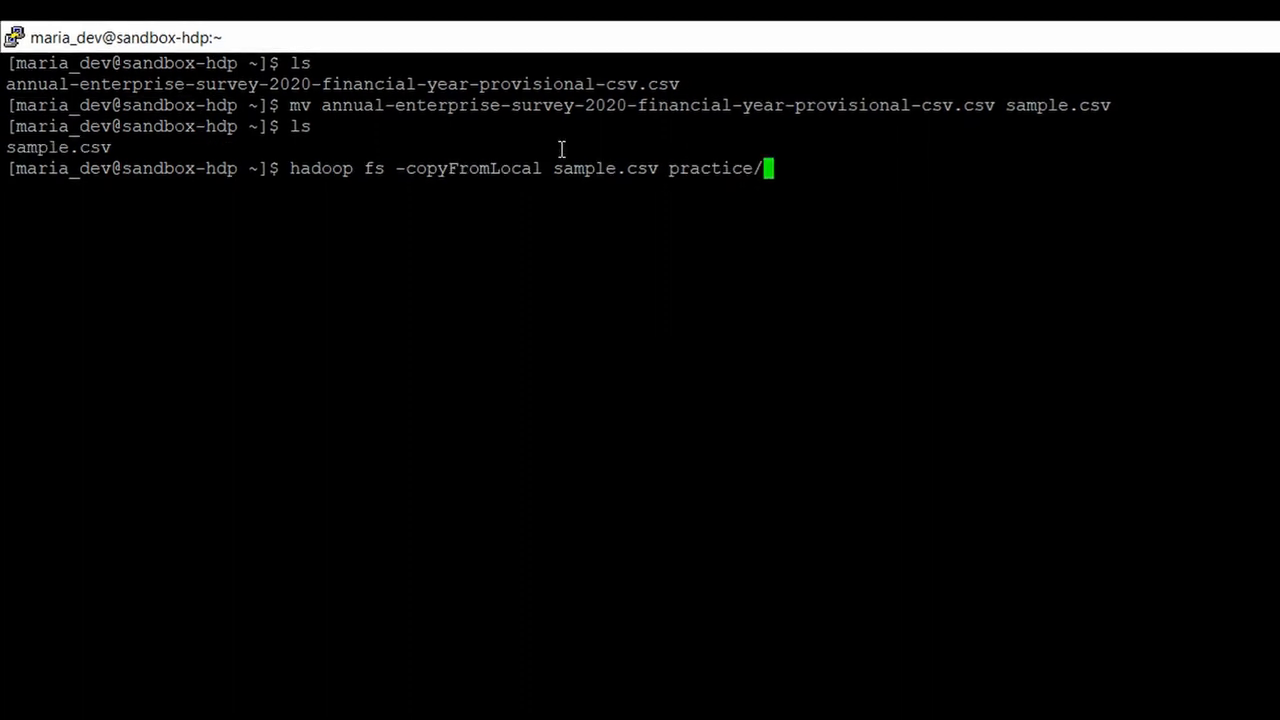
type("sample.s")
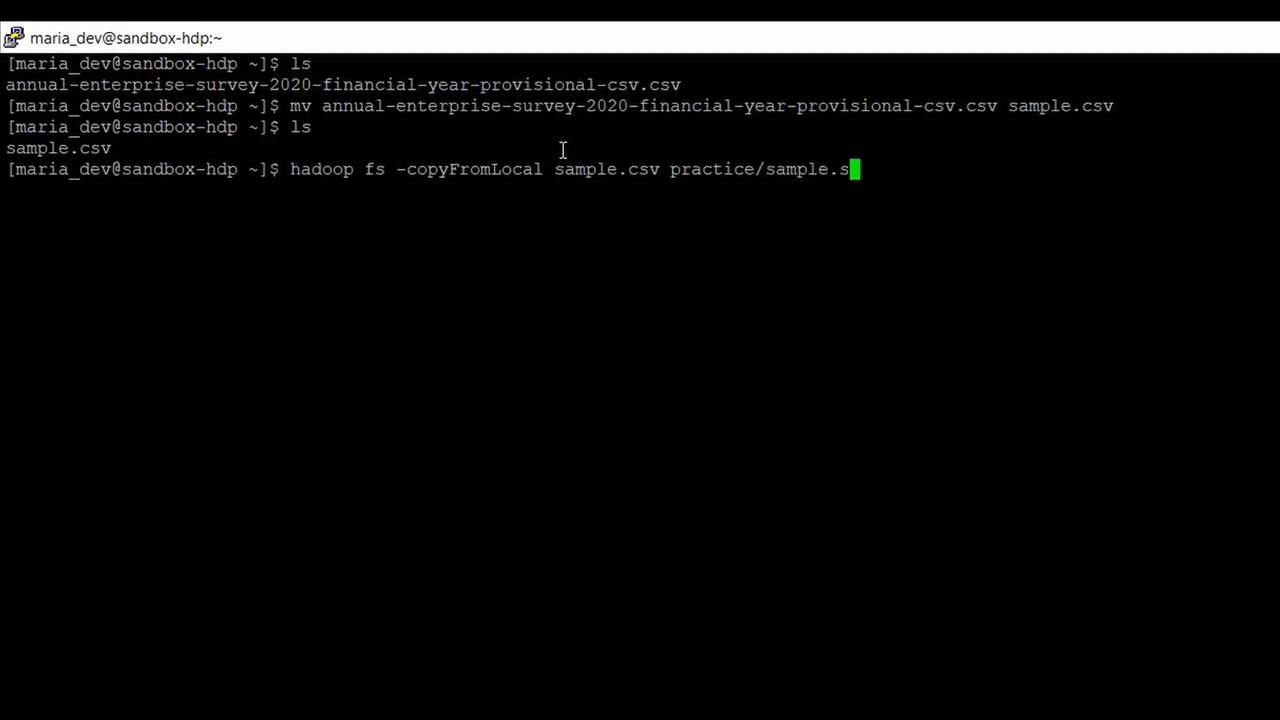
type("v")
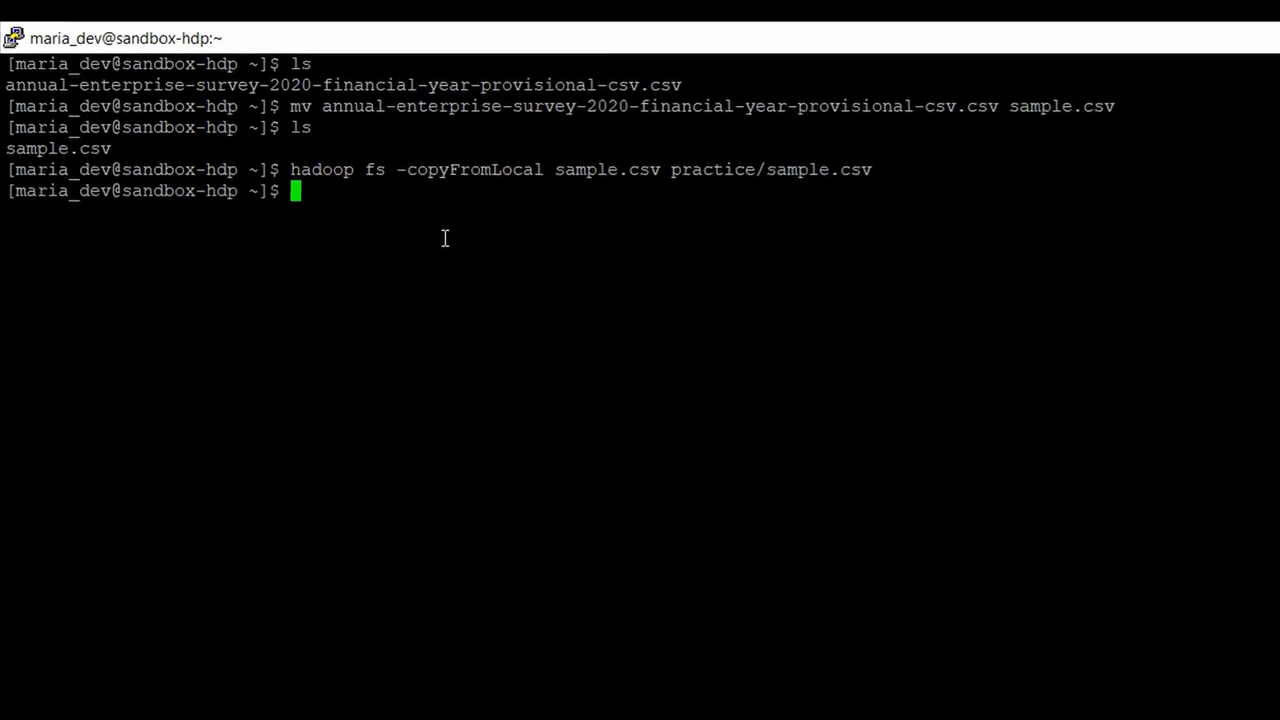
List the HDFS practice directory, showing sample.csv at 5881081 bytes.
type("hadoop fs -ls")
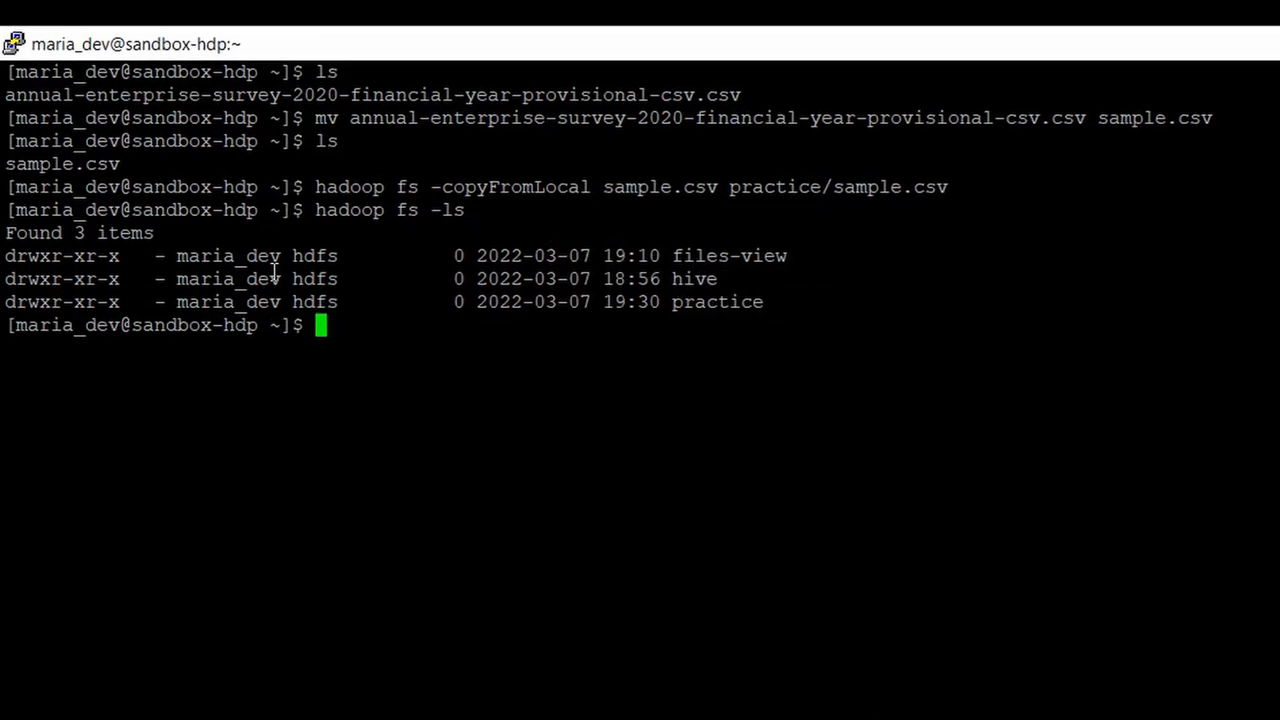
type("hadoop fs -ls")
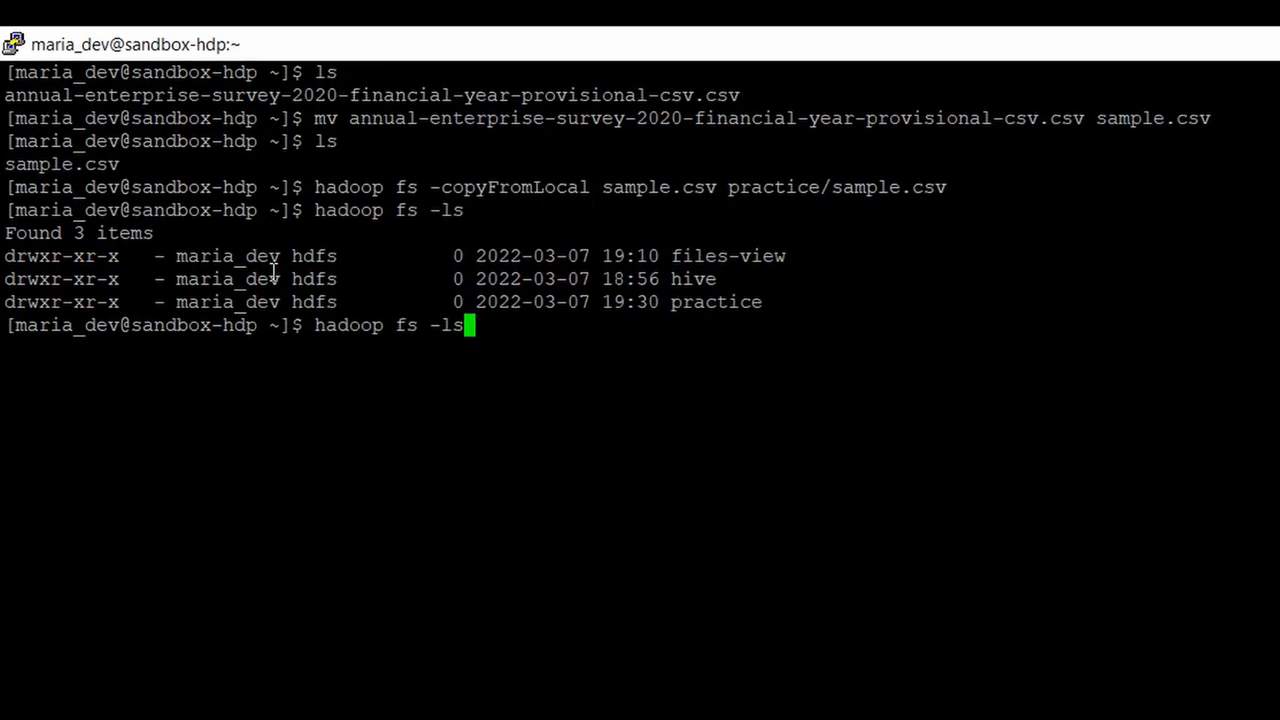
type("practice")
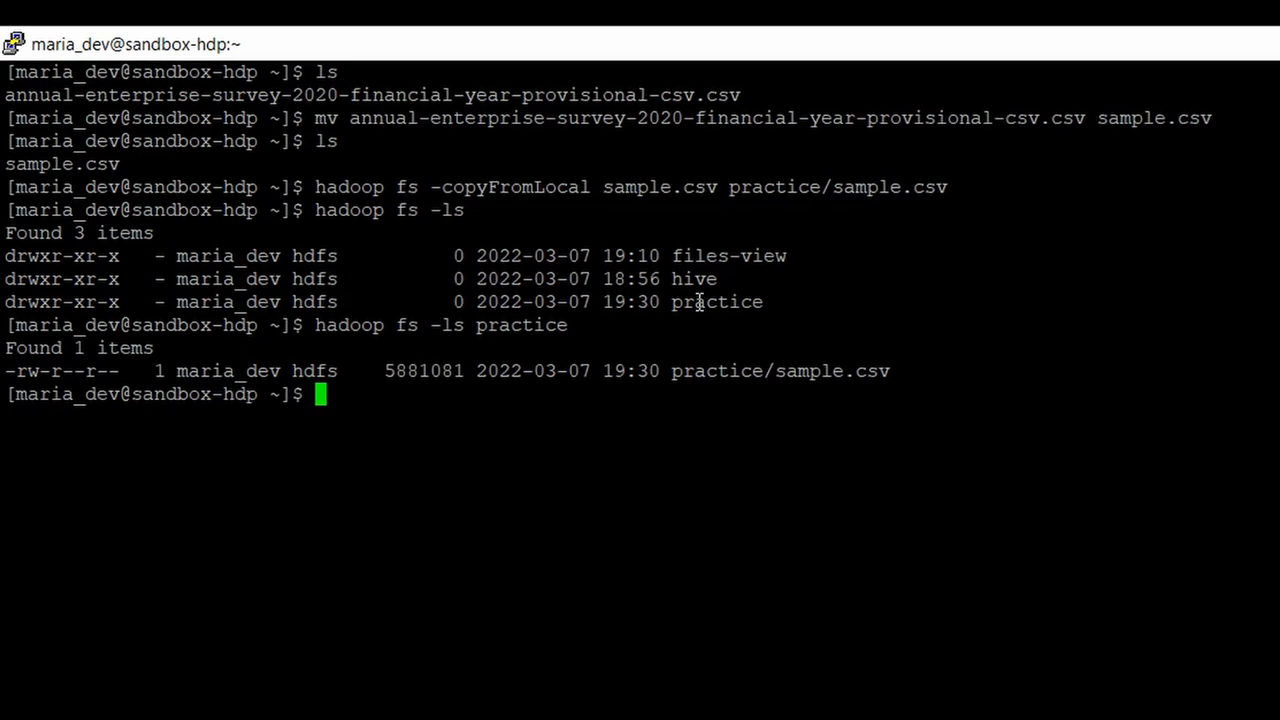
mouse_move(292, 344)
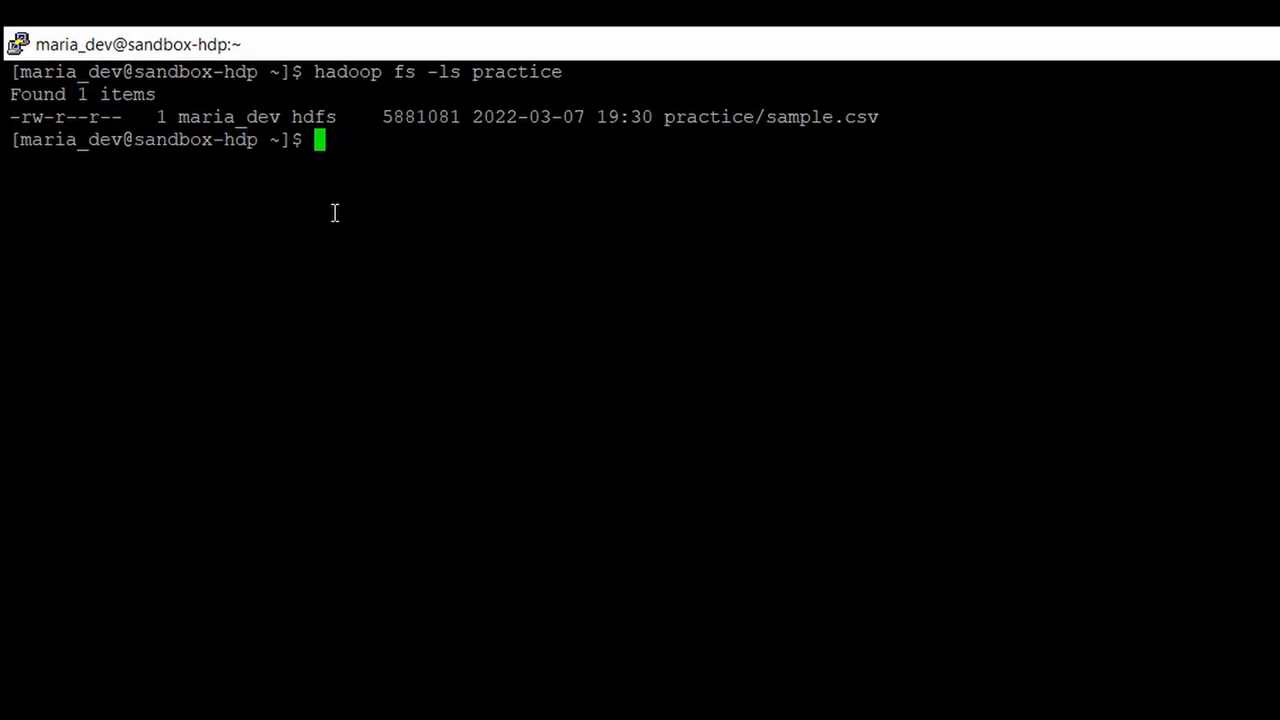
mouse_move(580, 104)
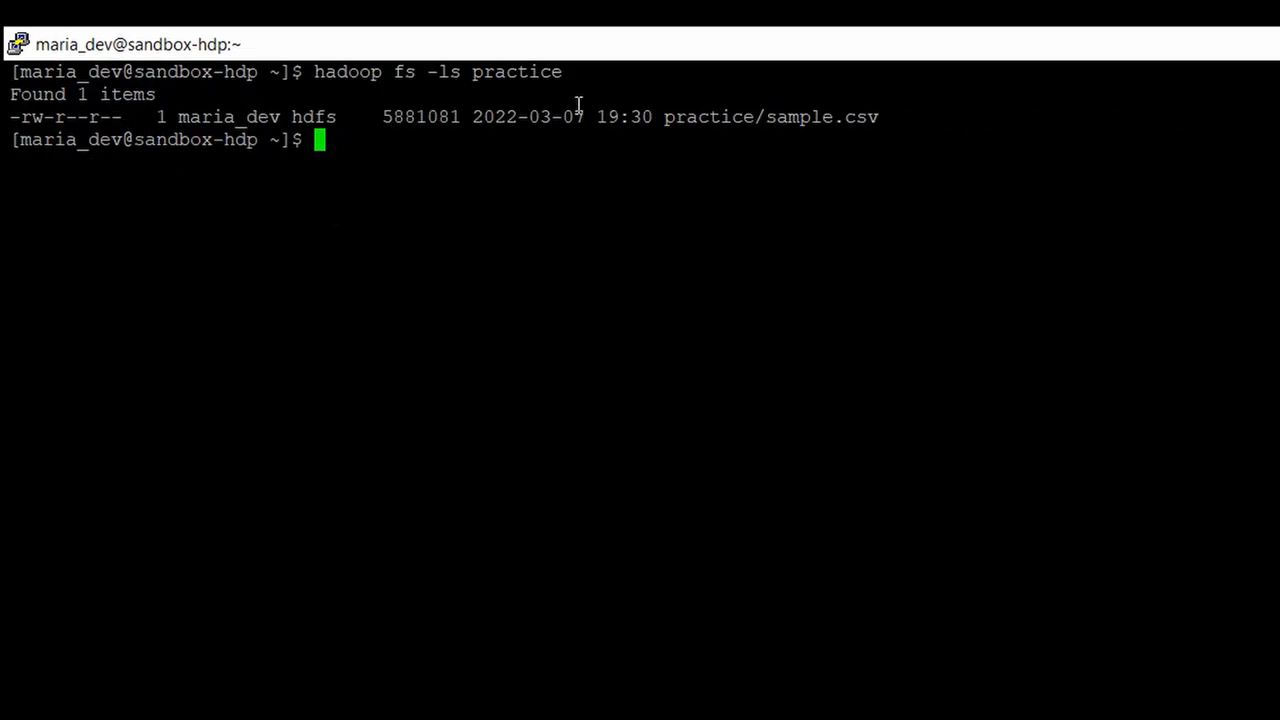
Remove practice/sample.csv with hadoop fs -rm and confirm practice is empty.
type("hadoop")
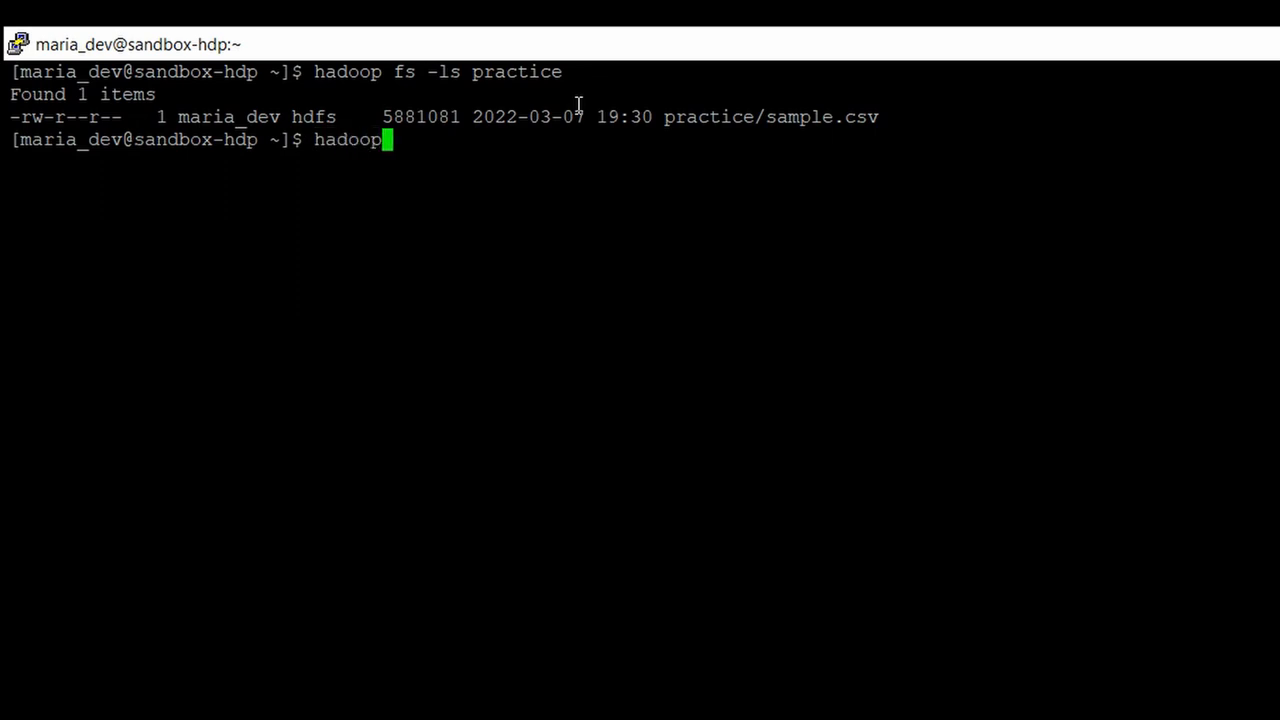
type("fs -rm")
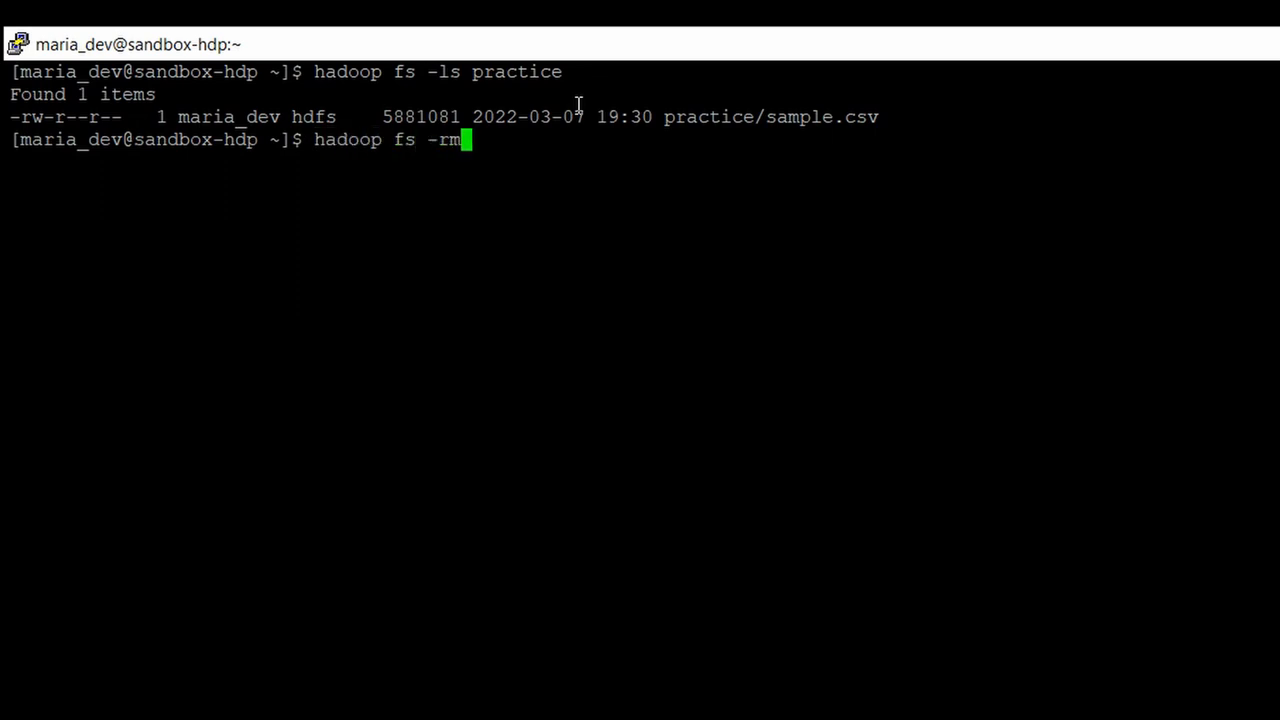
type("practi")
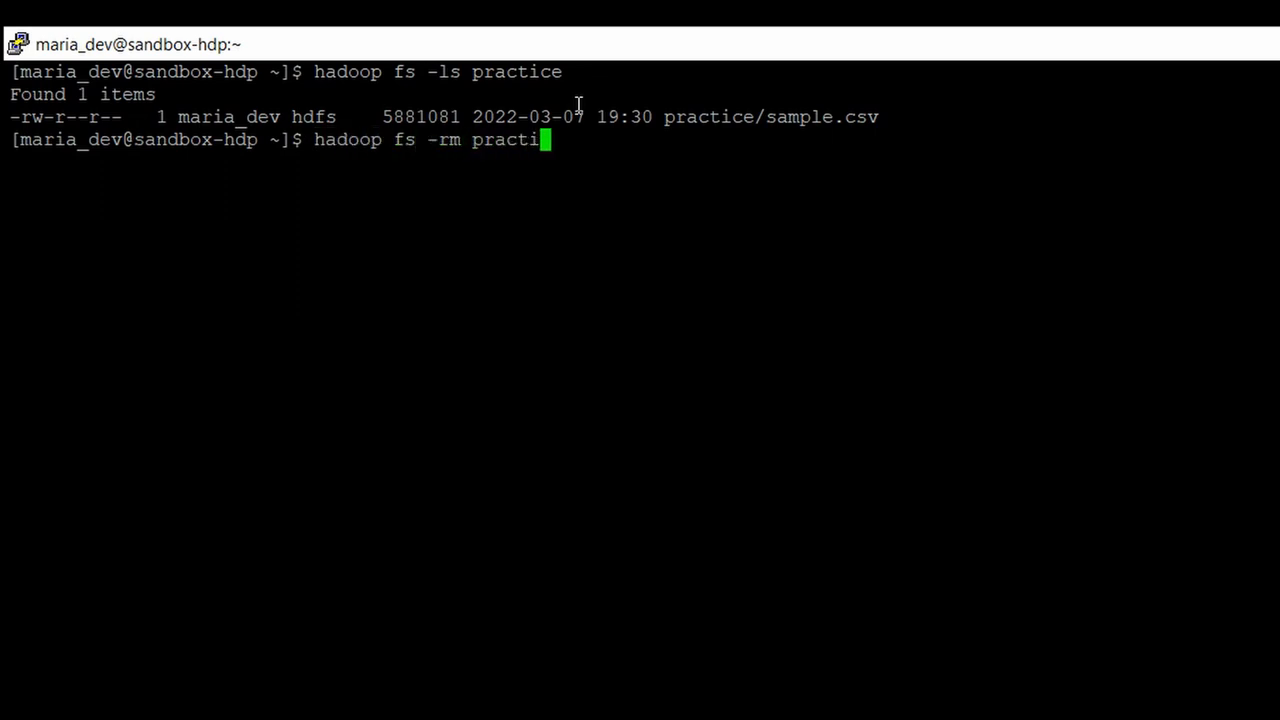
type("ce/sample.csv")
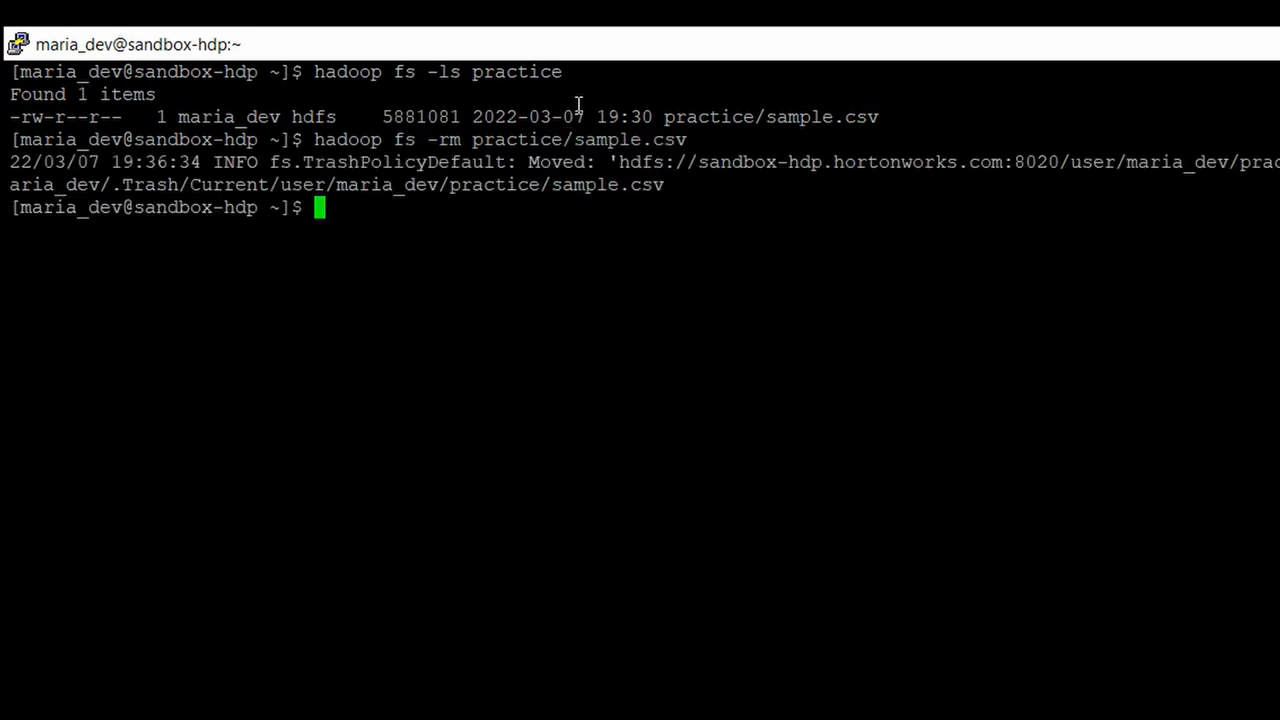
type("hadoop fs -ls practice")
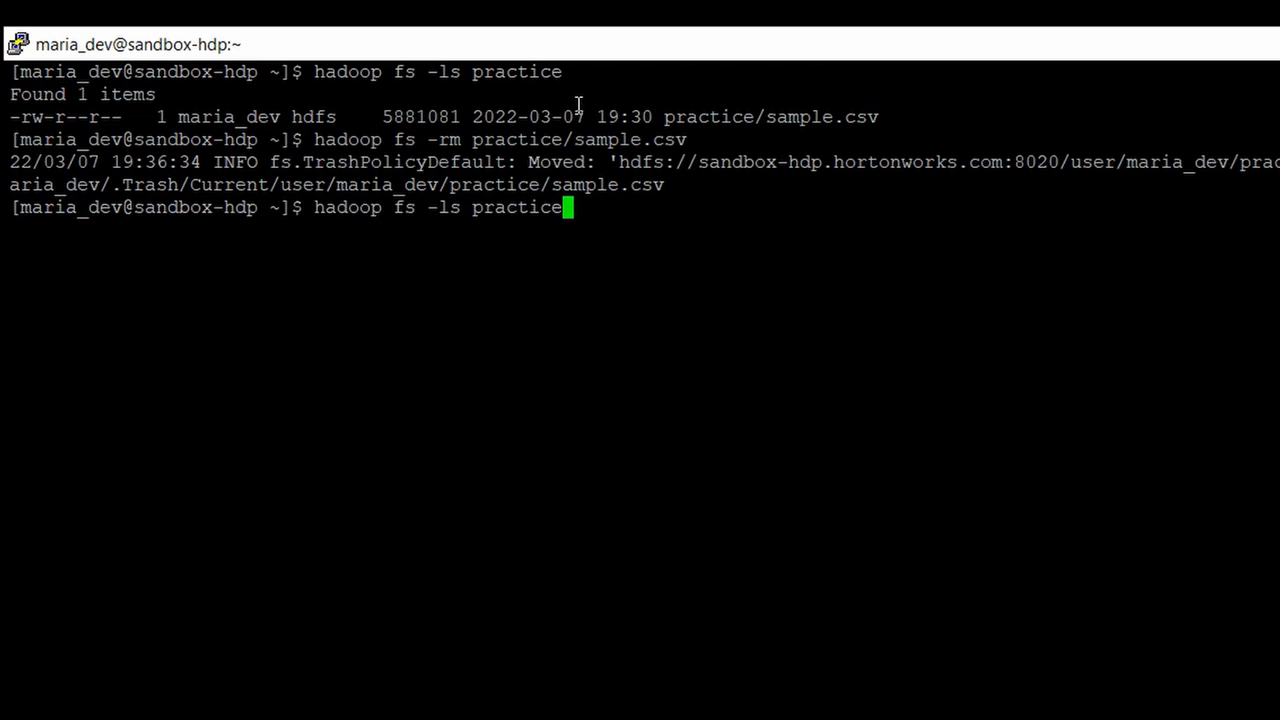
key("Return")
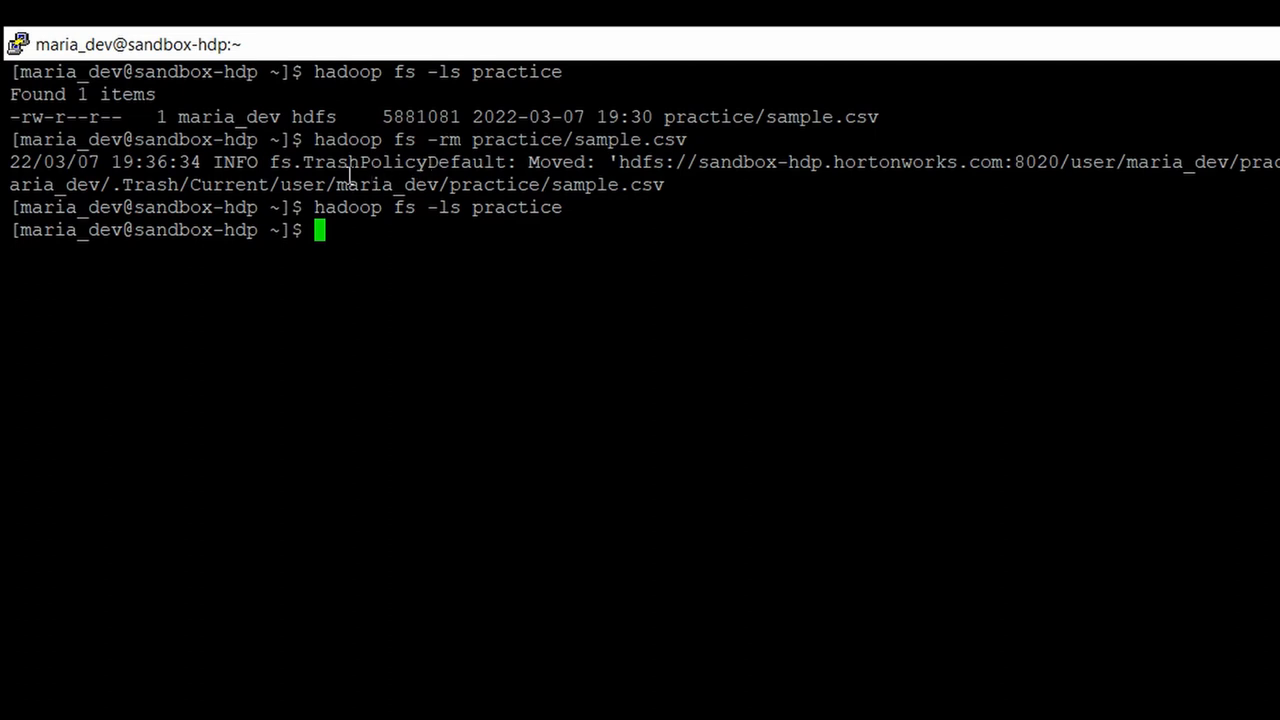
mouse_move(440, 172)
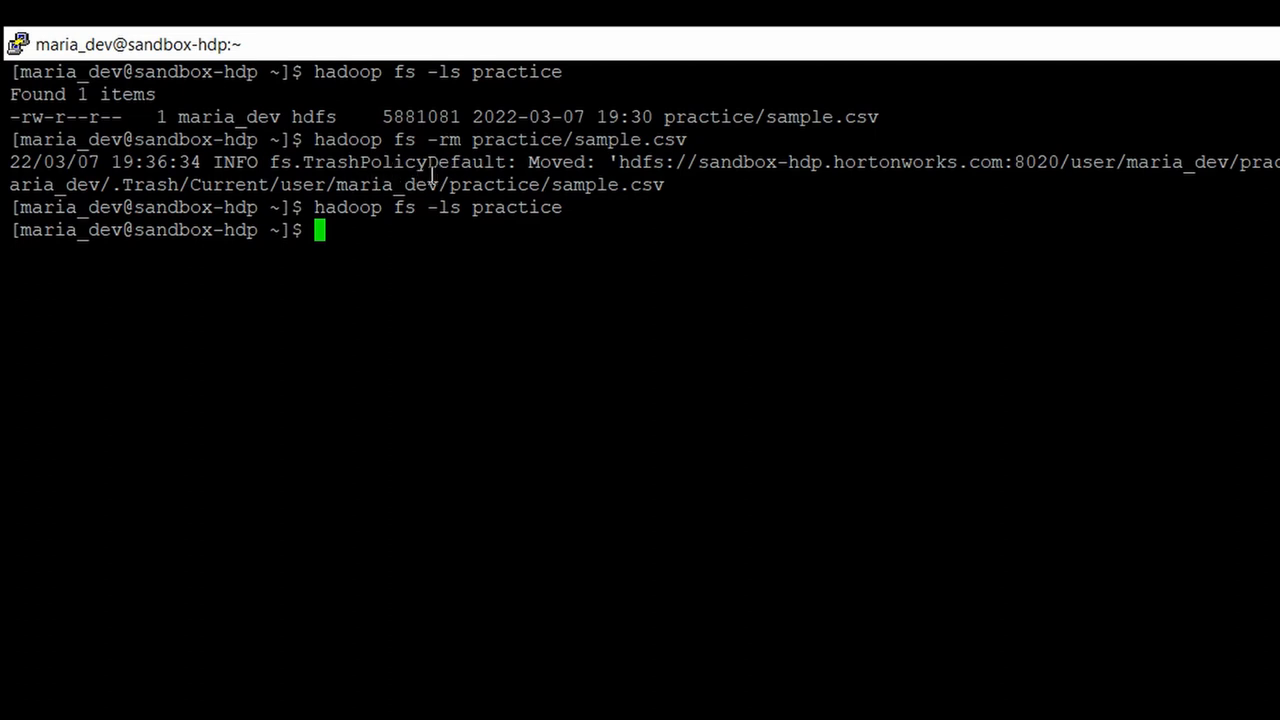
Remove the practice directory with -rmdir and list the HDFS home showing .Trash, files-view and hive.
type("hadoop")
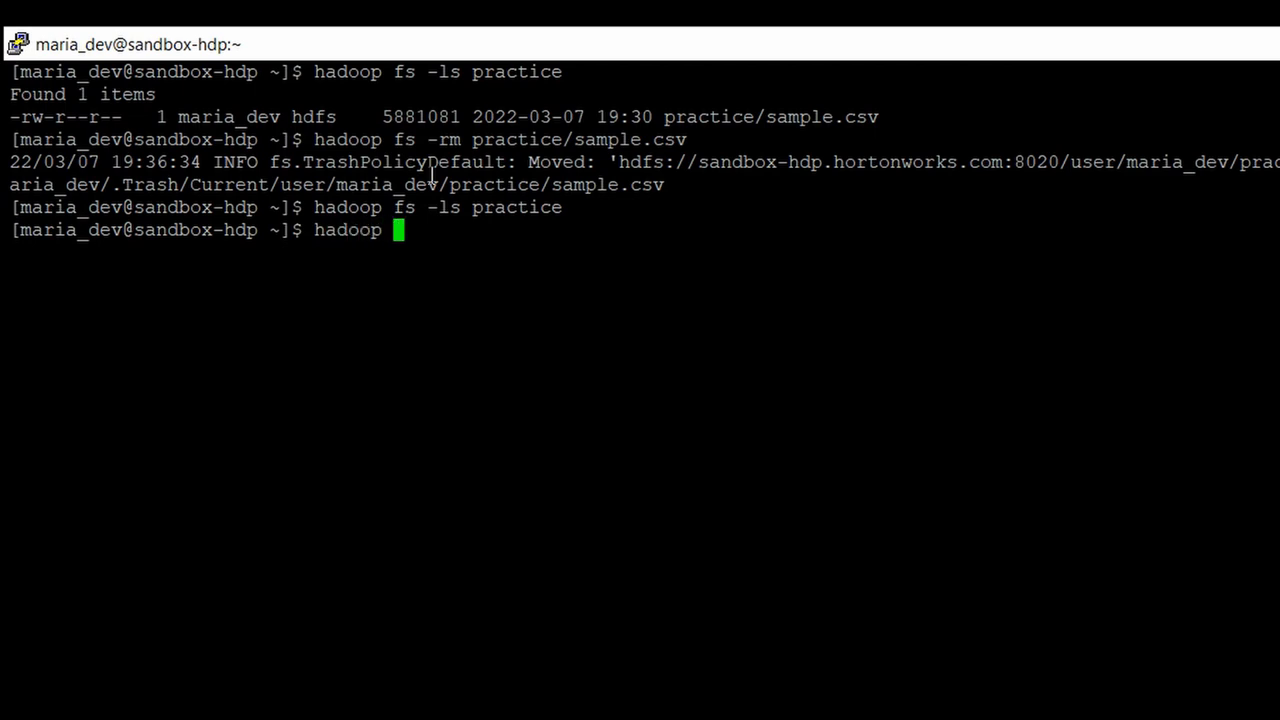
type("fs -")
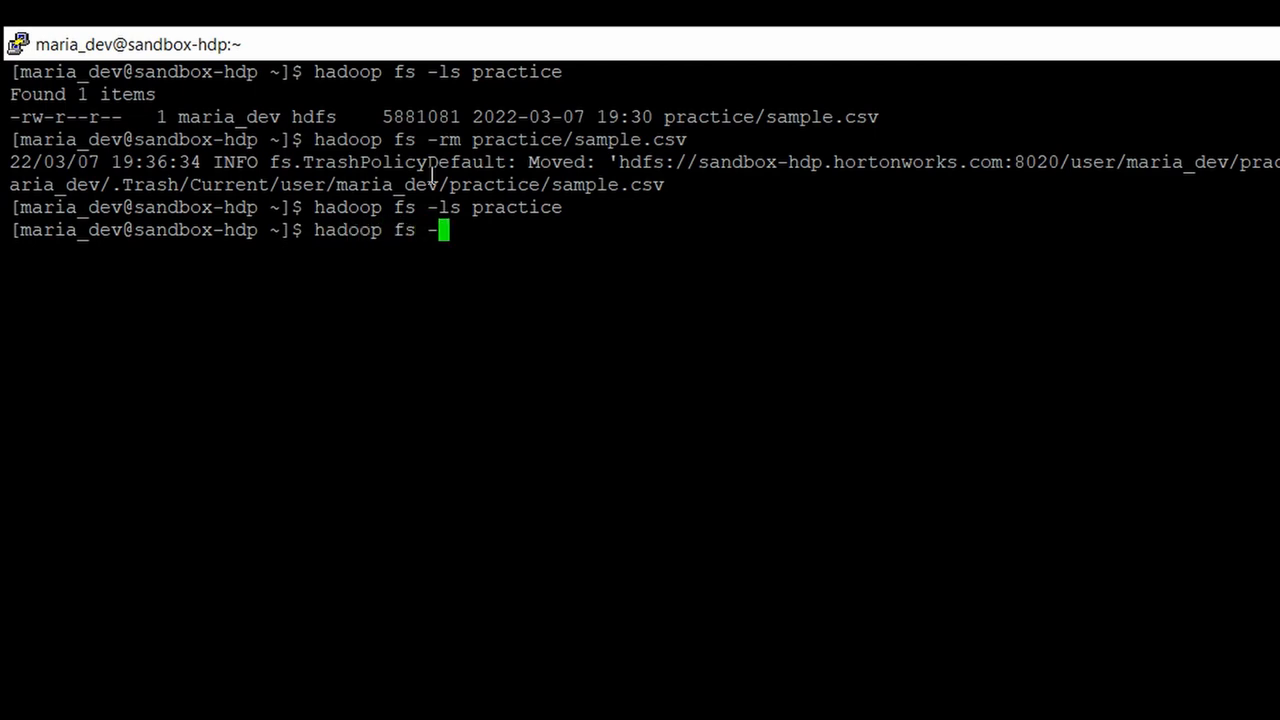
type("rm")
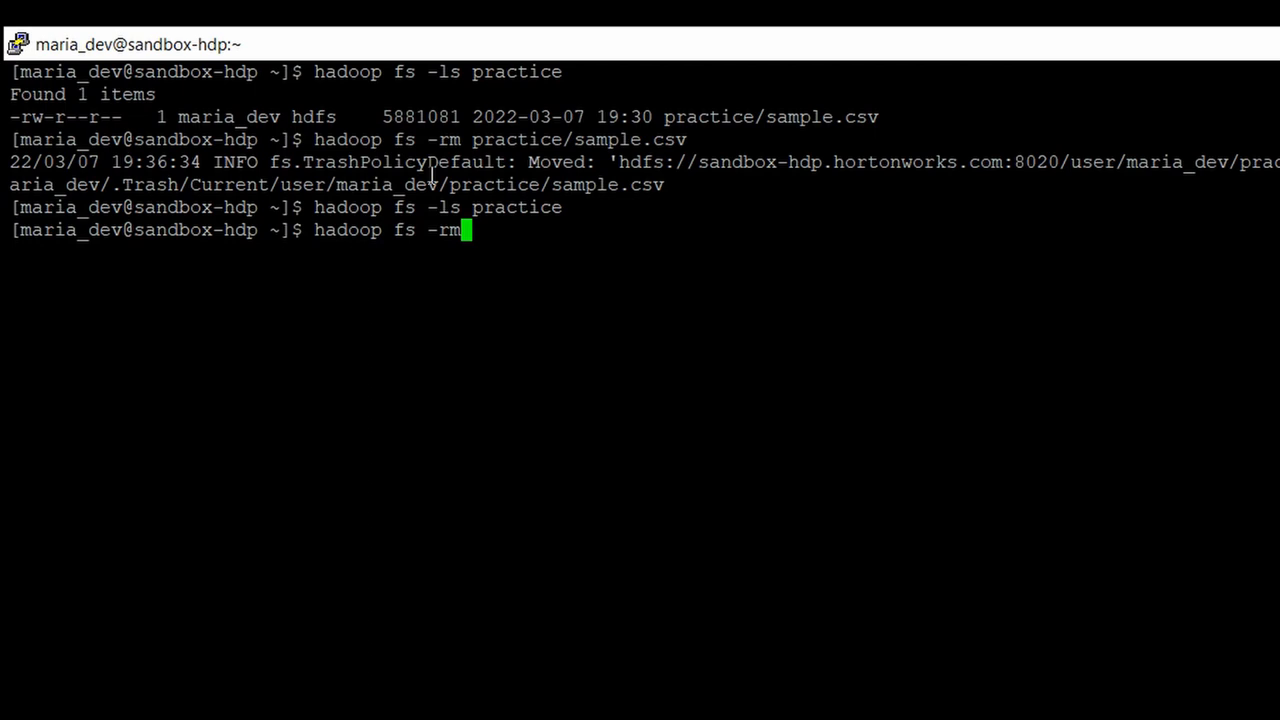
type("dir")
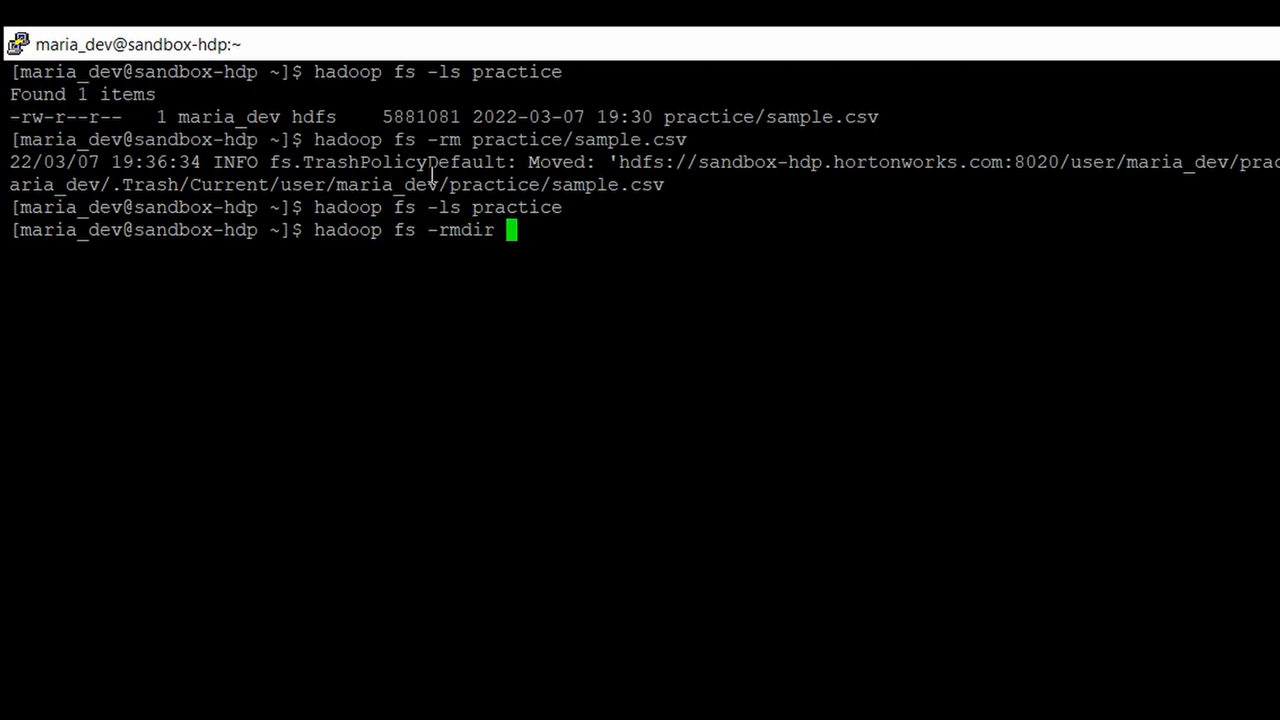
type("practice")
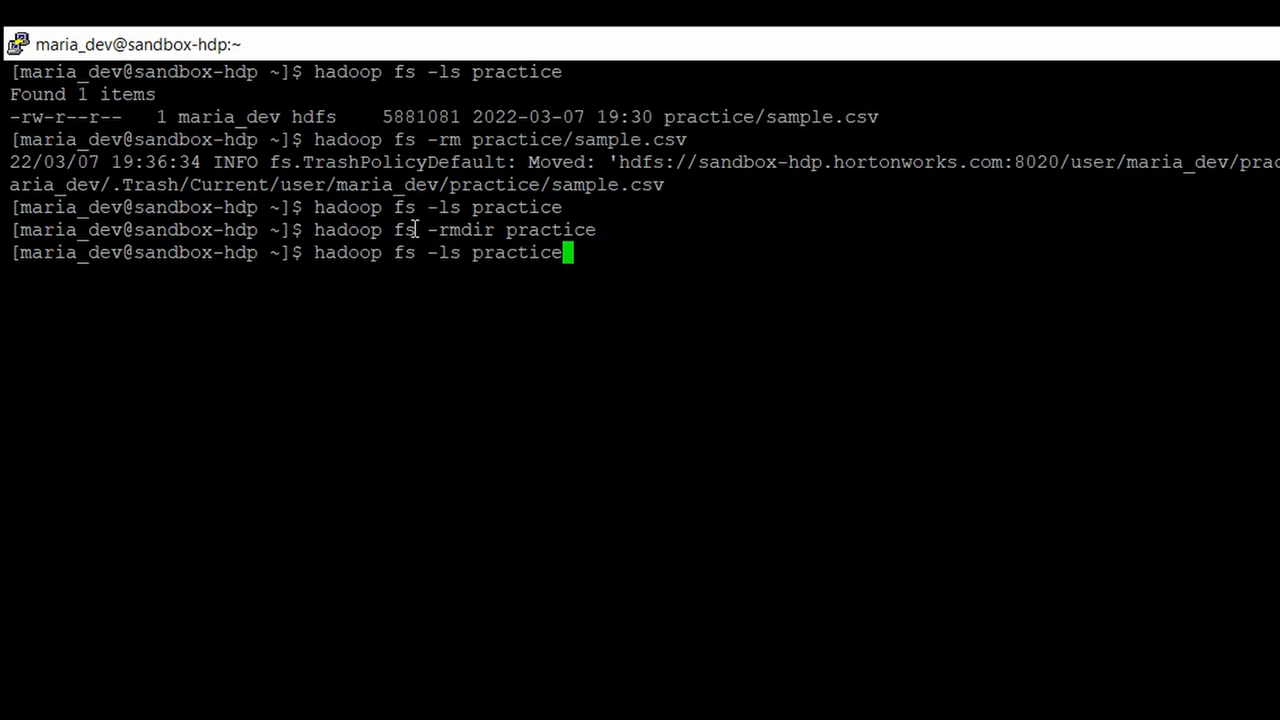
key("BackSpace")
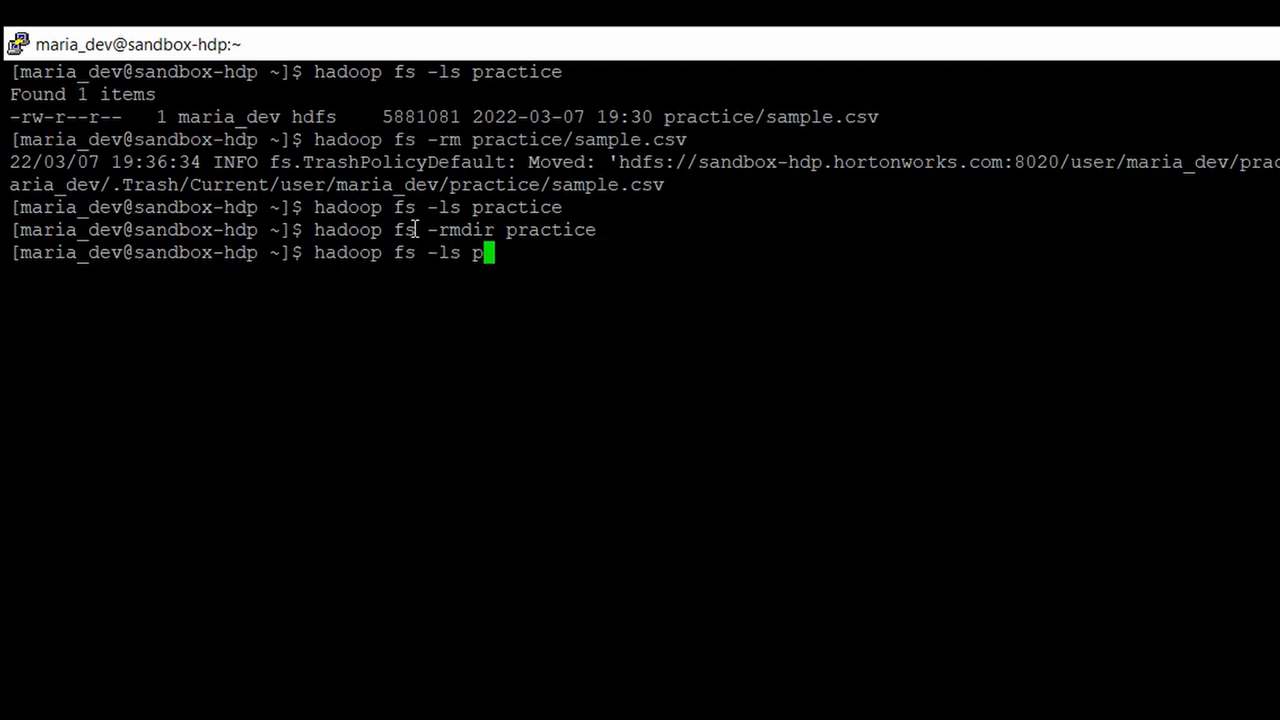
key("BackSpace")
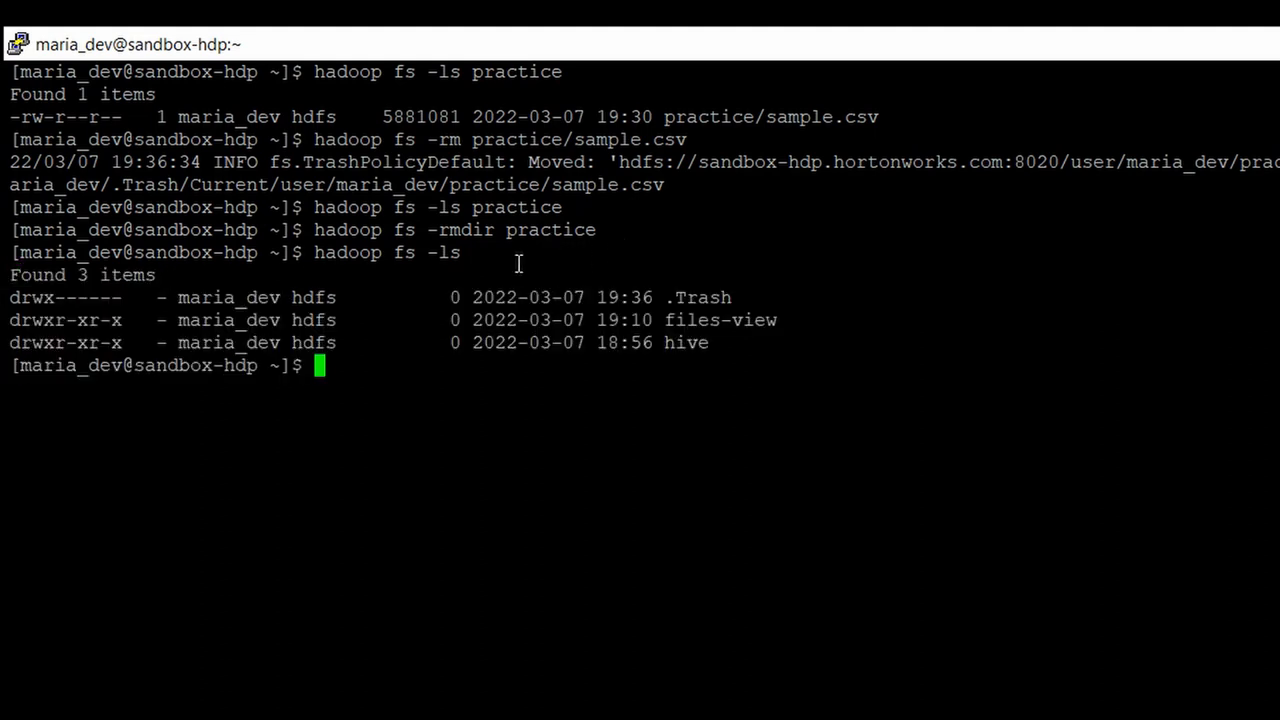
mouse_move(586, 296)
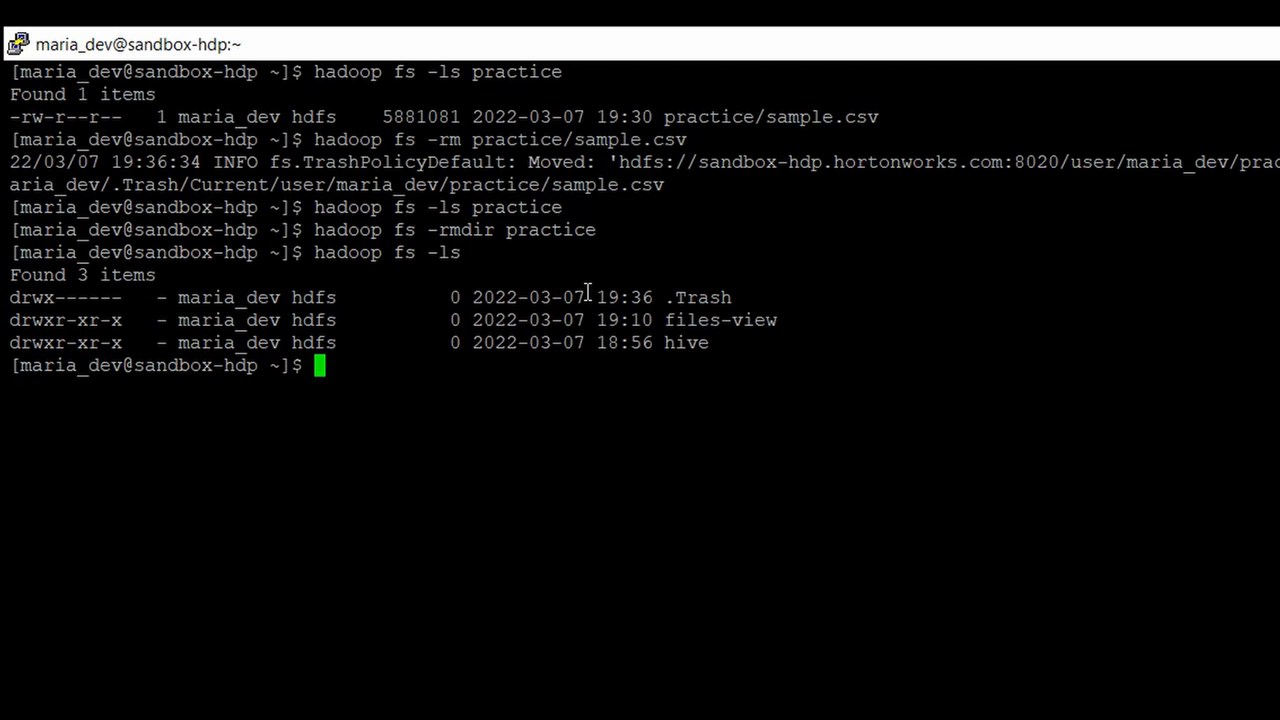
Run hadoop fs with no arguments and read through its usage listing of commands.
type("hadoop")
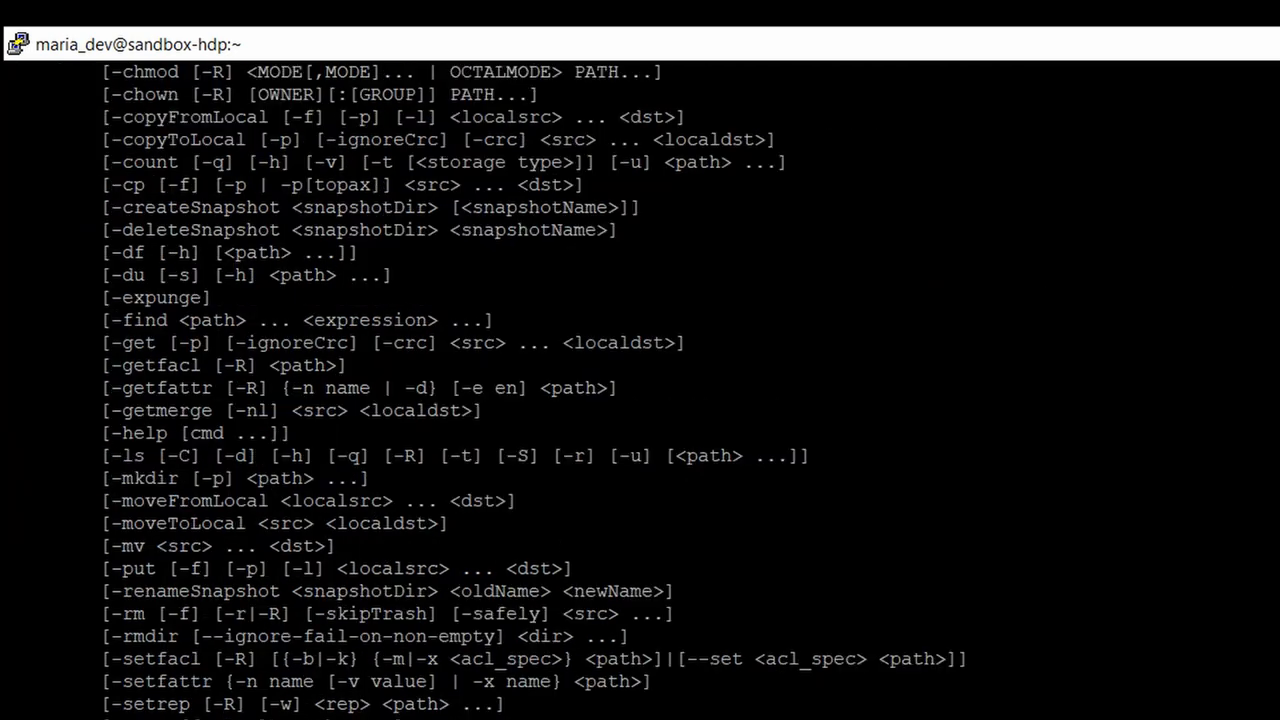
scroll("down", 3)
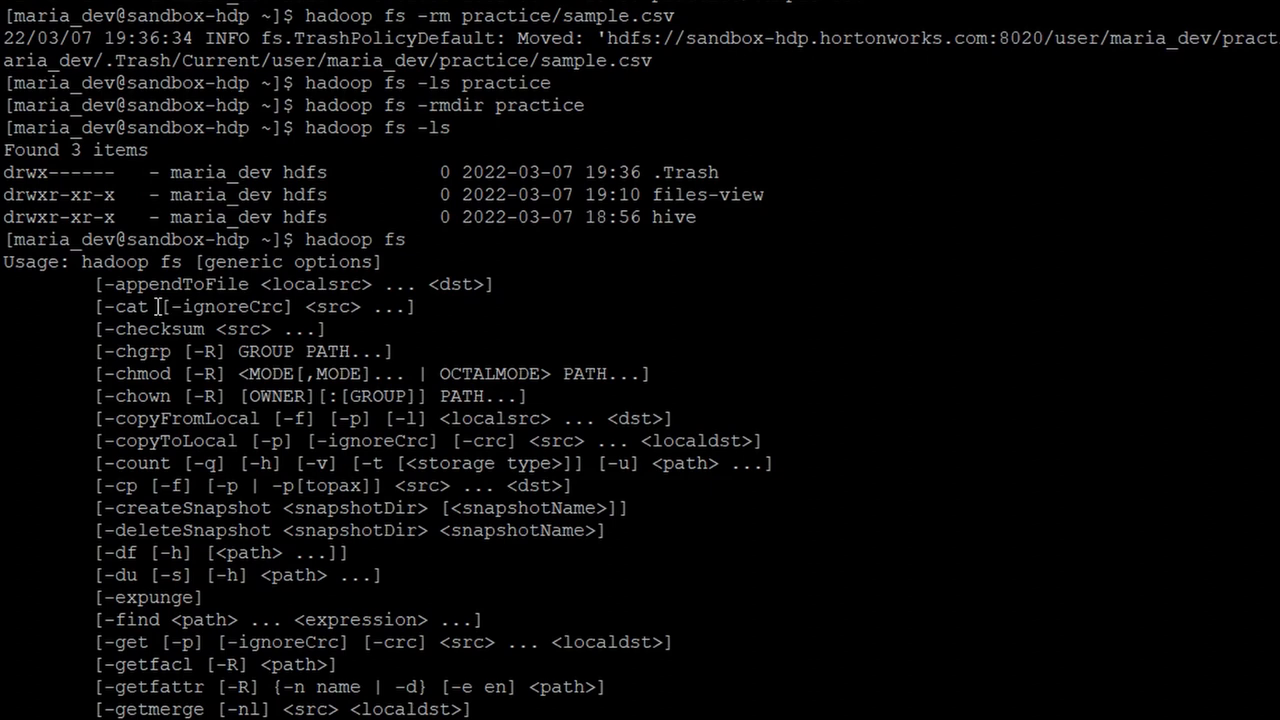
mouse_move(122, 328)
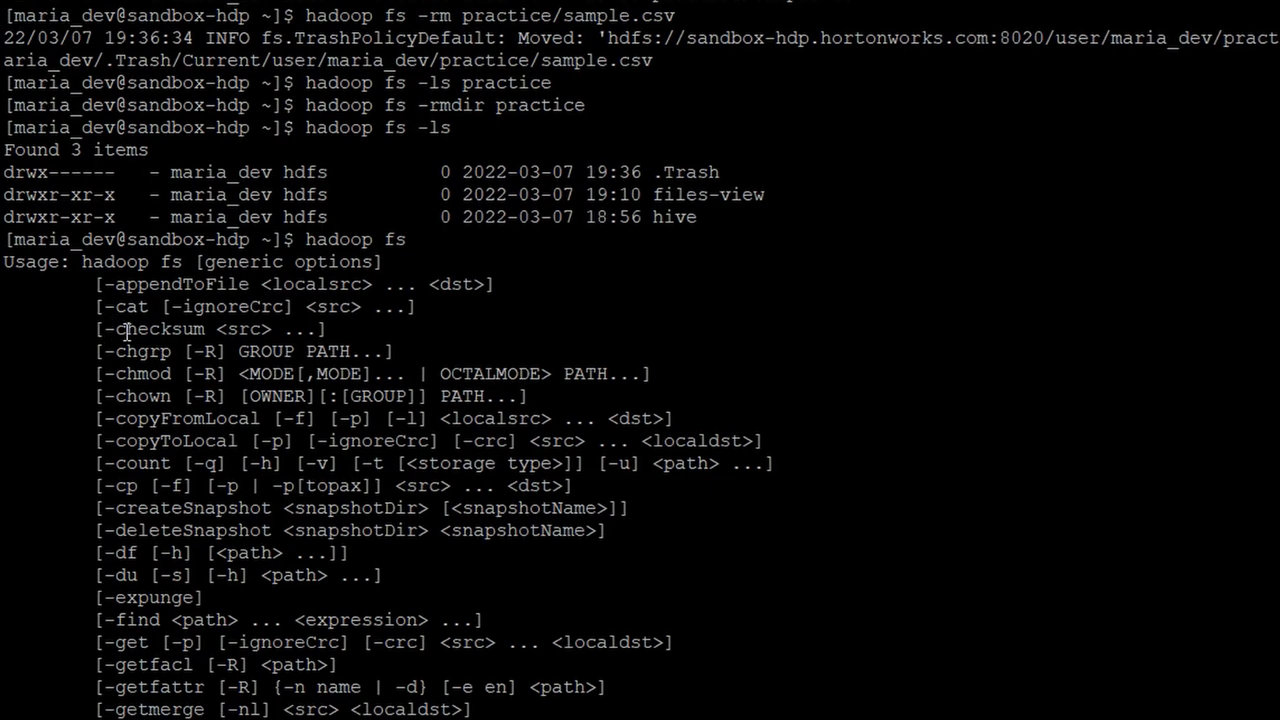
mouse_move(104, 348)
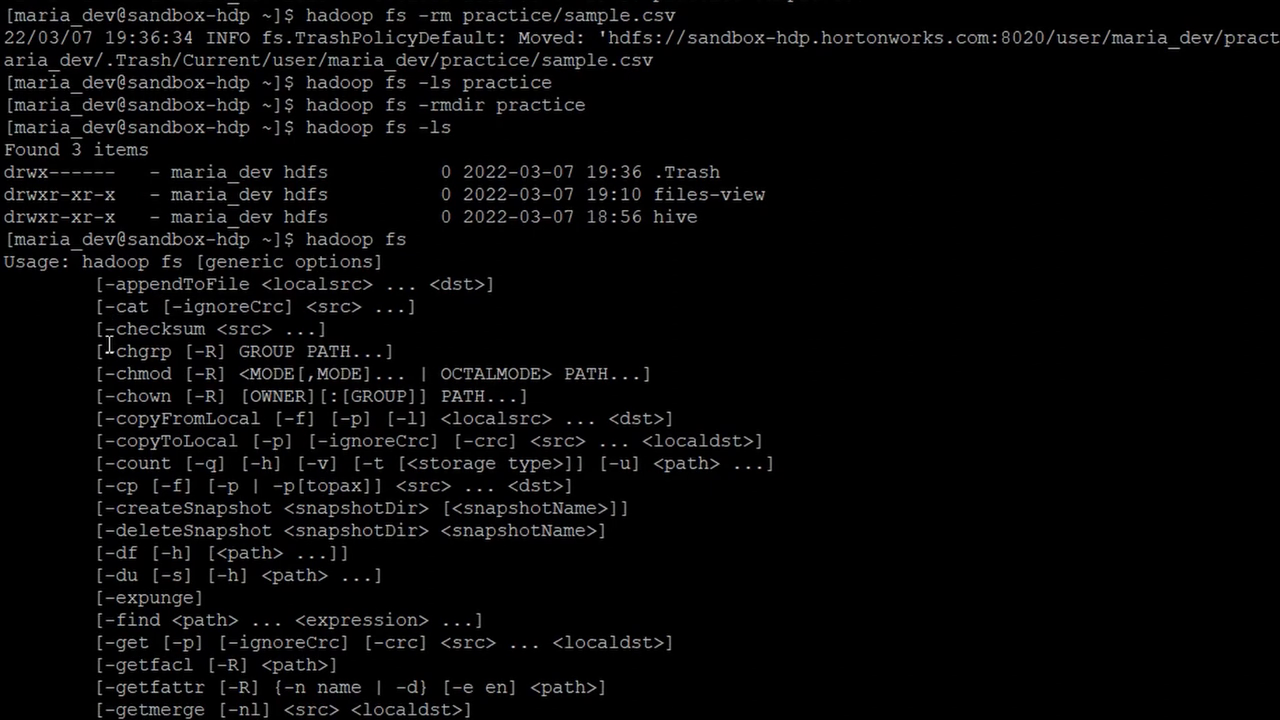
mouse_move(1038, 264)
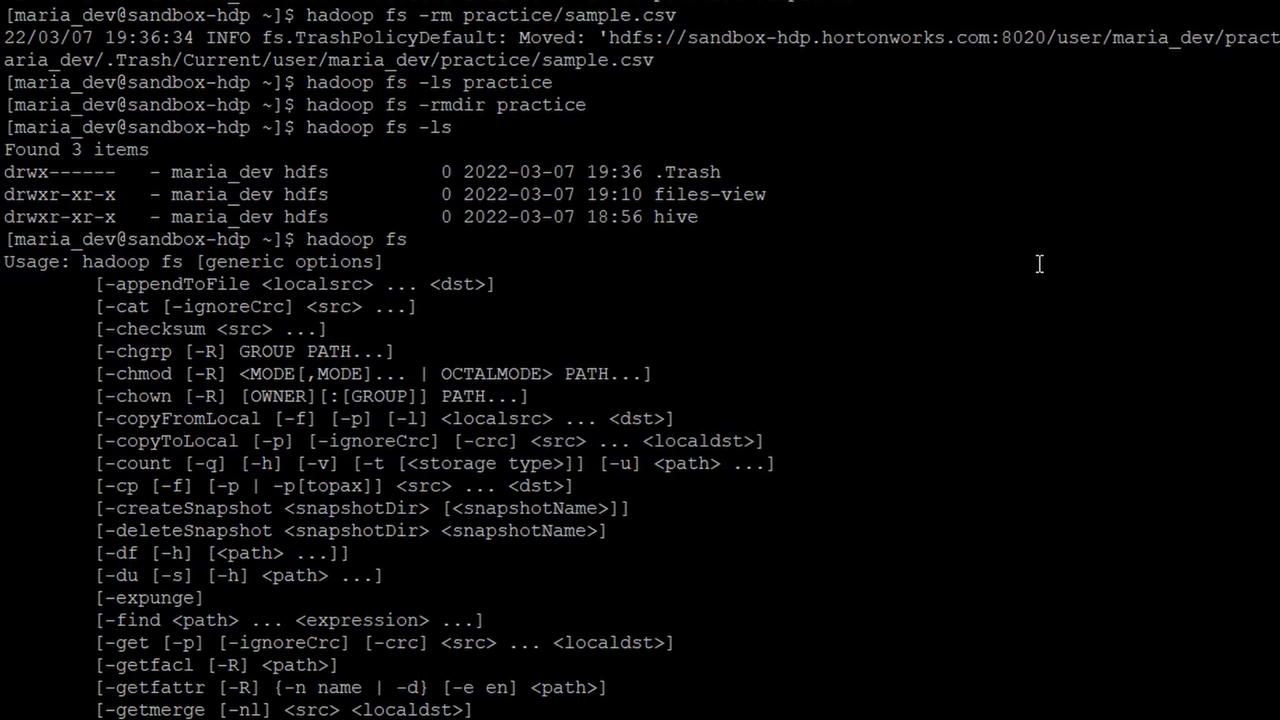
scroll("down", 3)
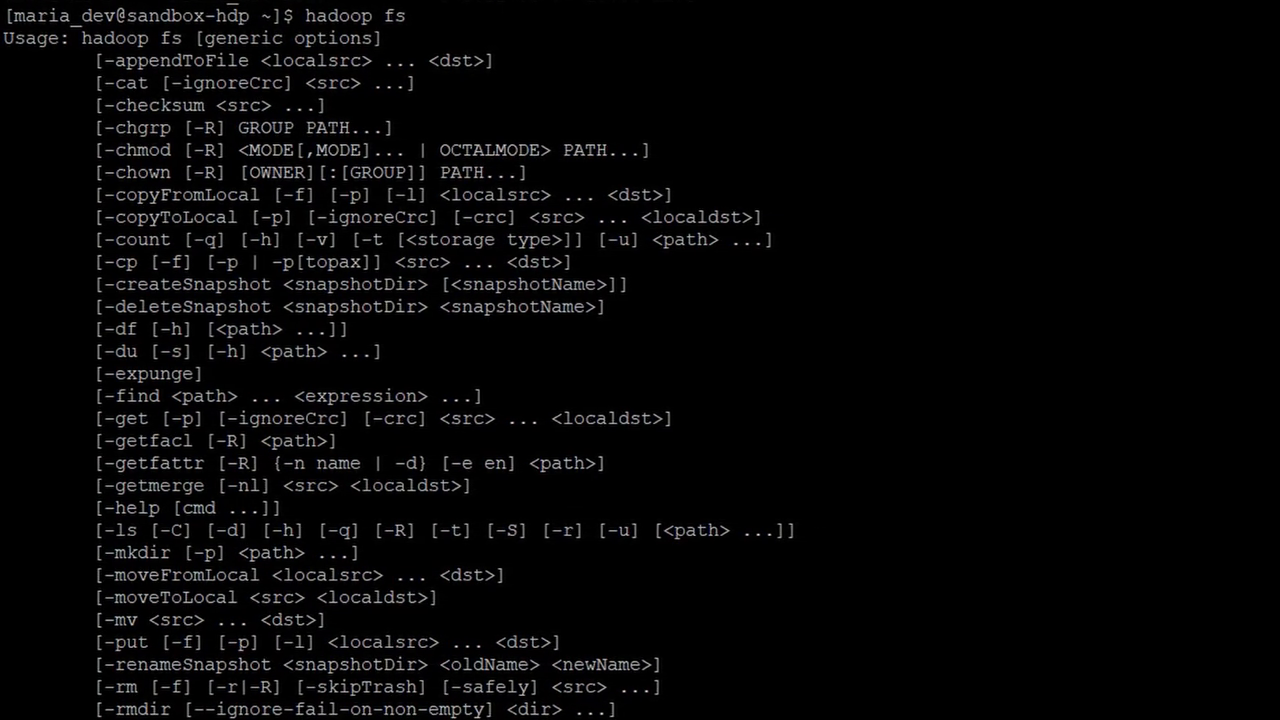
scroll("down", 3)
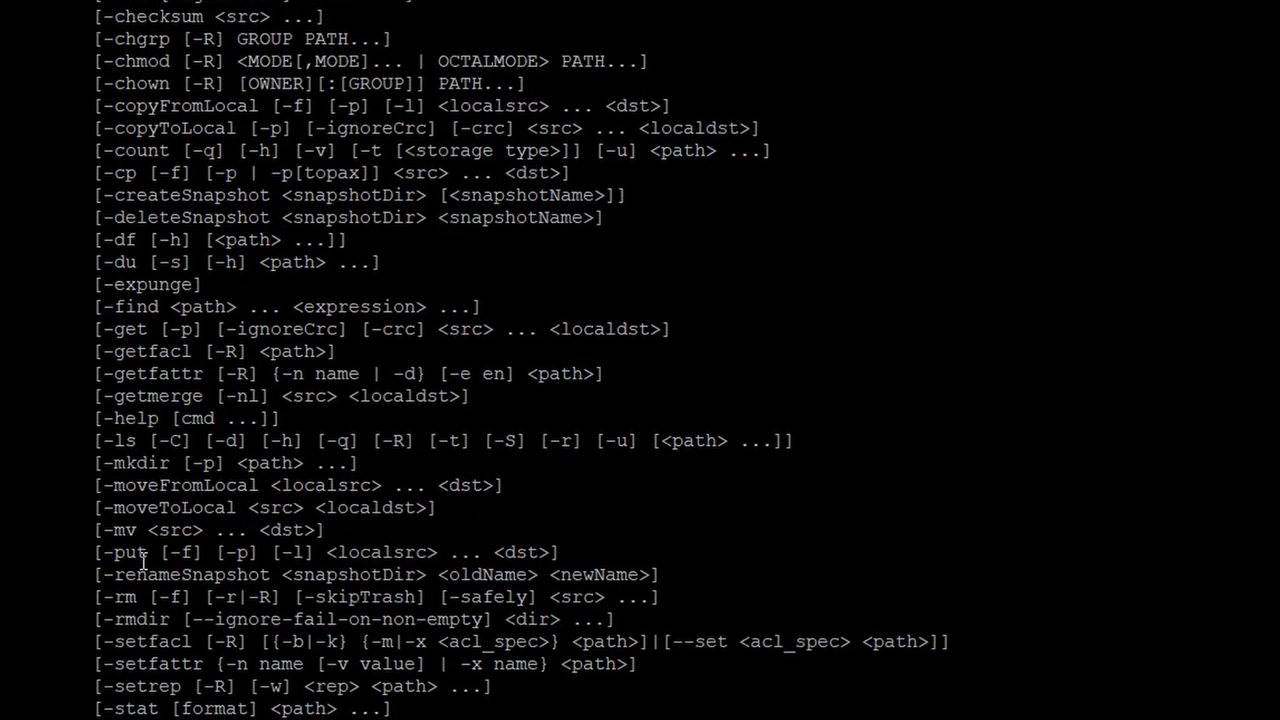
mouse_move(140, 550)
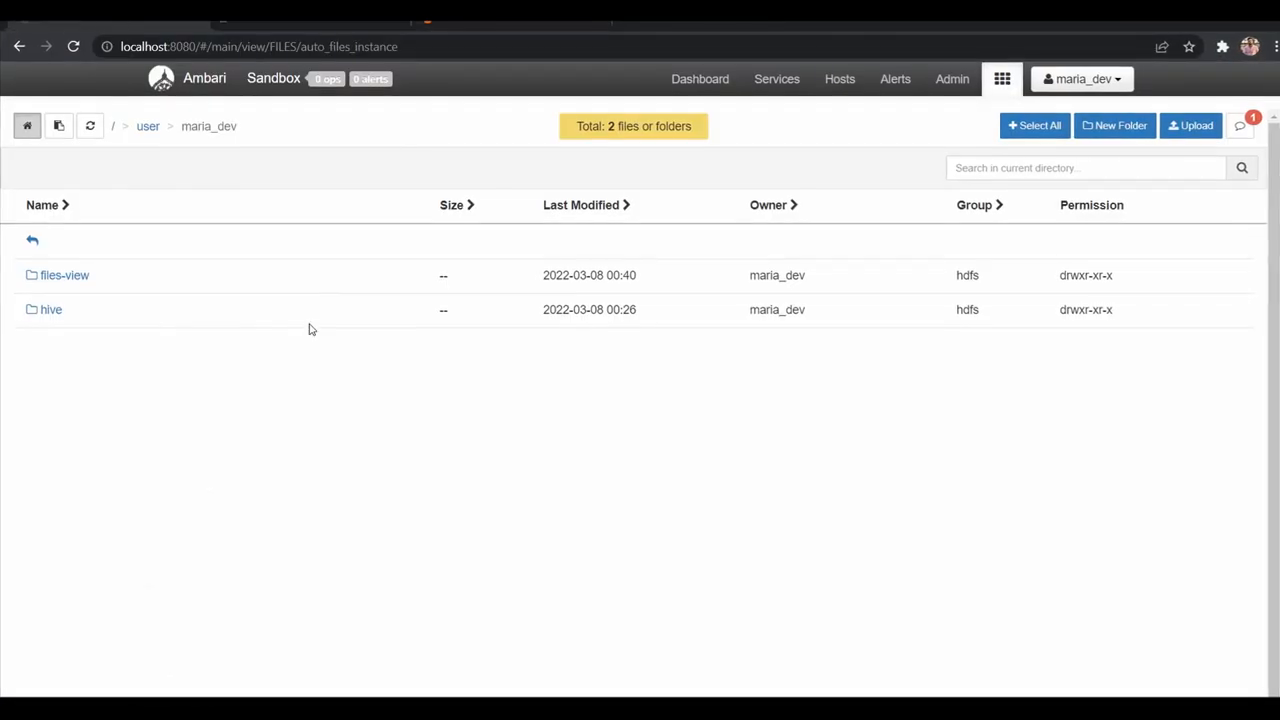
mouse_move(268, 168)
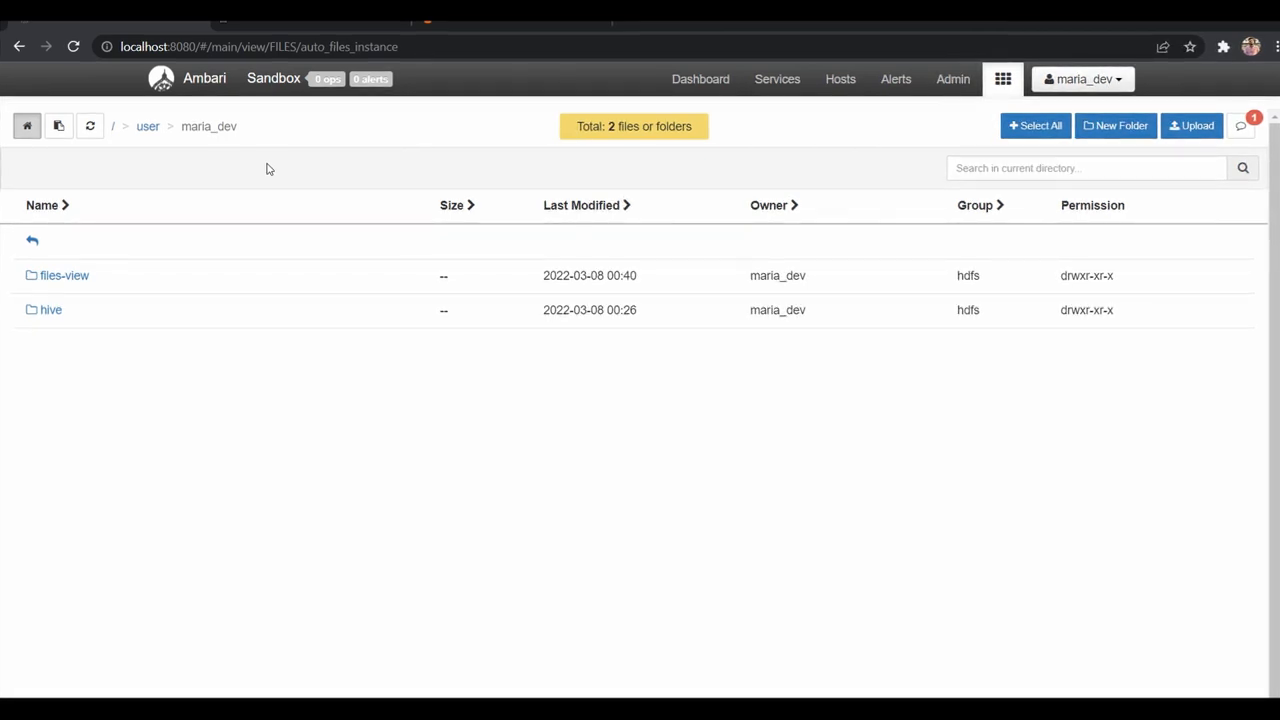
mouse_move(120, 324)
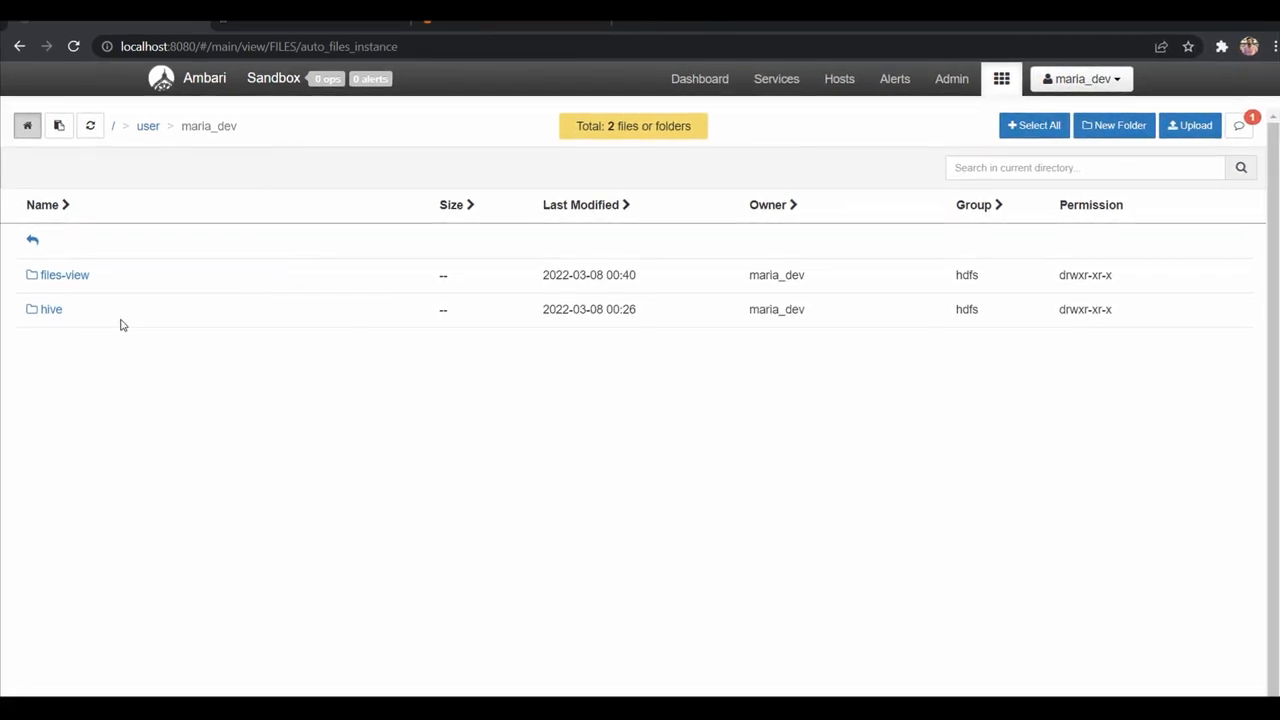
mouse_move(86, 258)
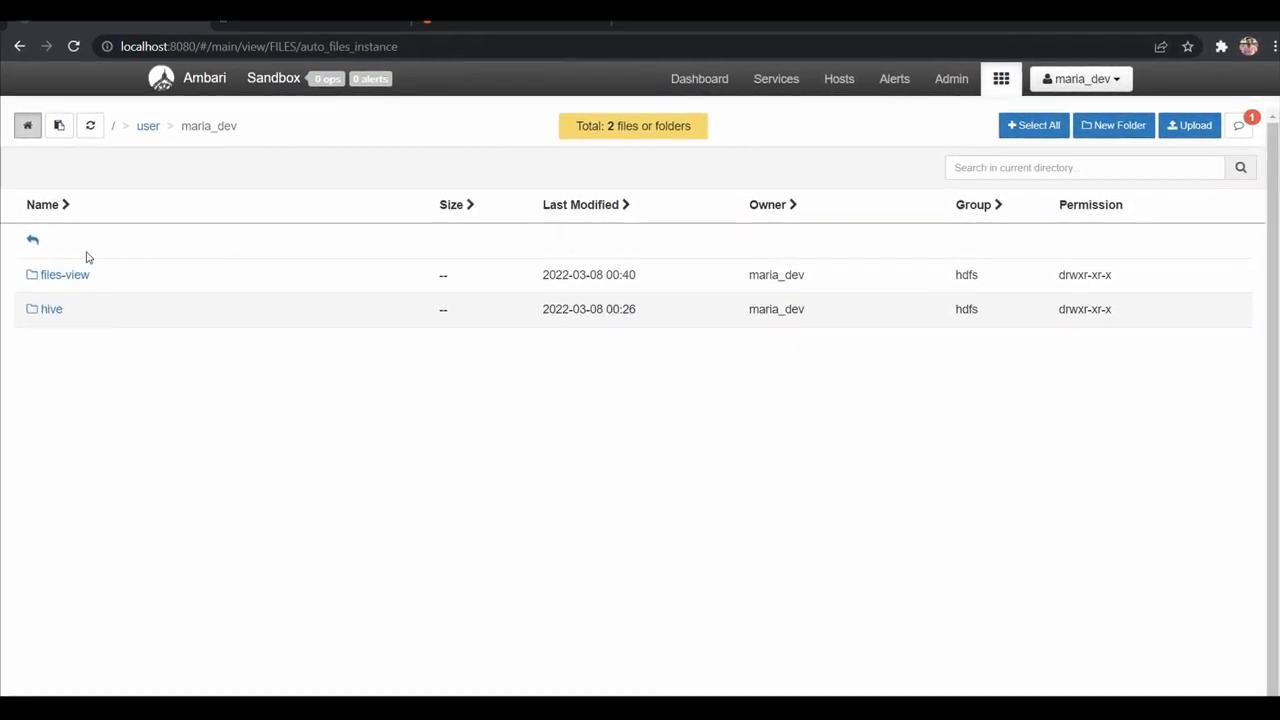
mouse_move(76, 348)
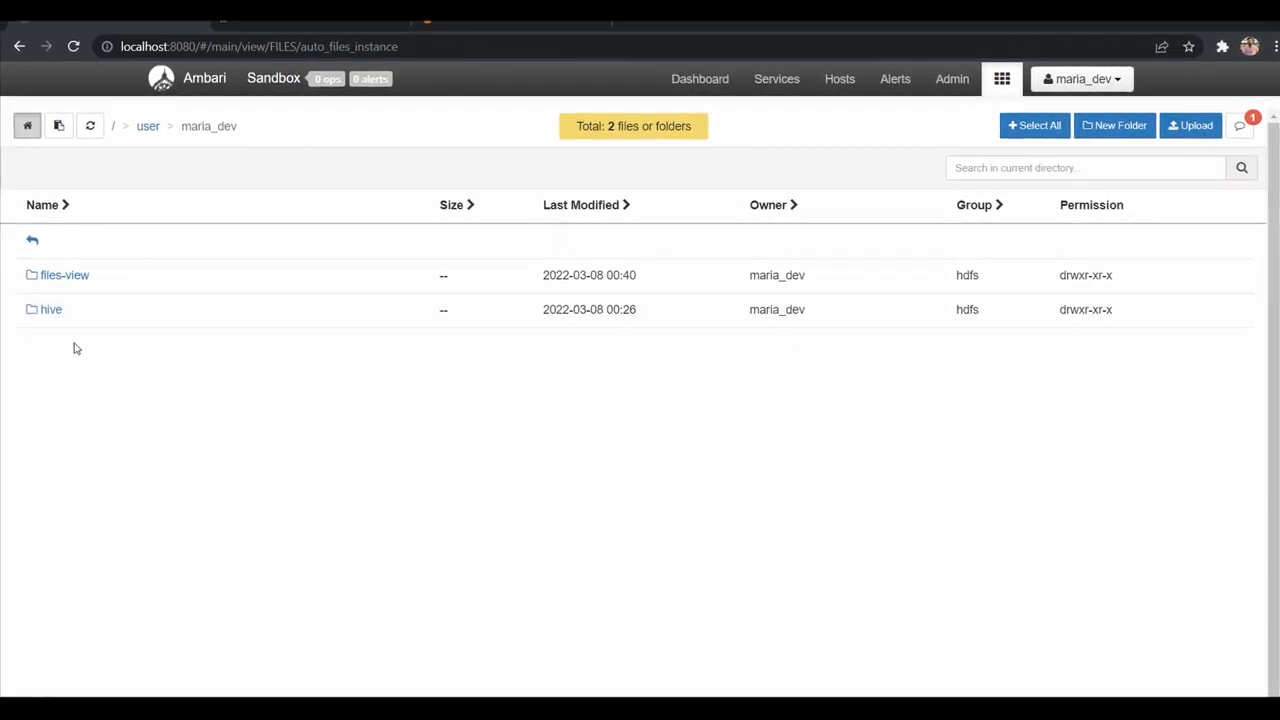
mouse_move(640, 586)
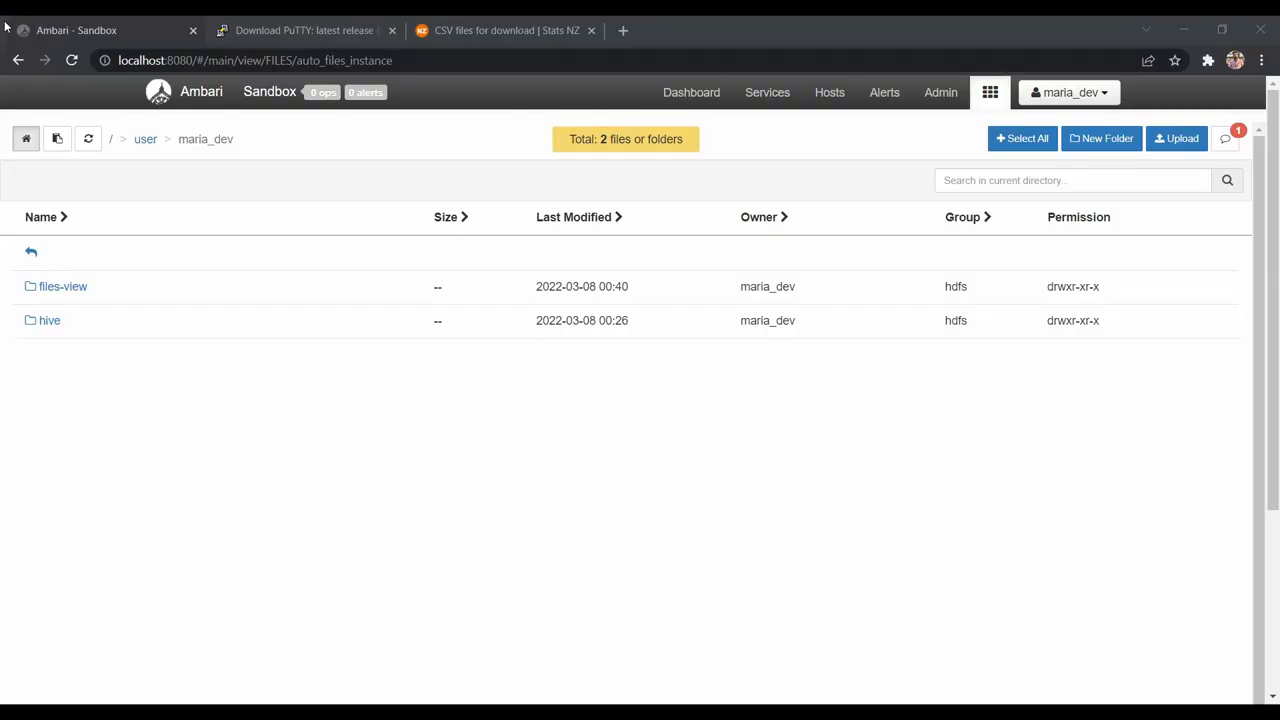
mouse_move(56, 516)
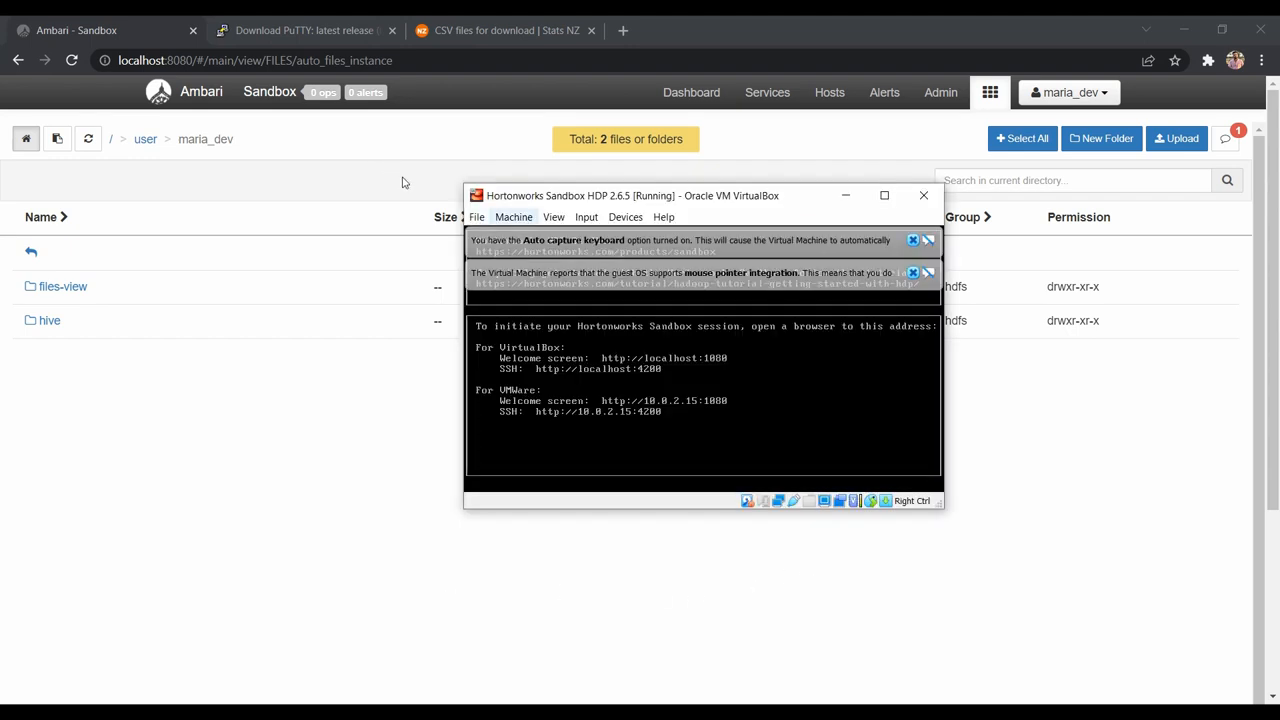
Bring up the sandbox VM's Machine menu to reach ACPI Shutdown.
left_click(514, 216)
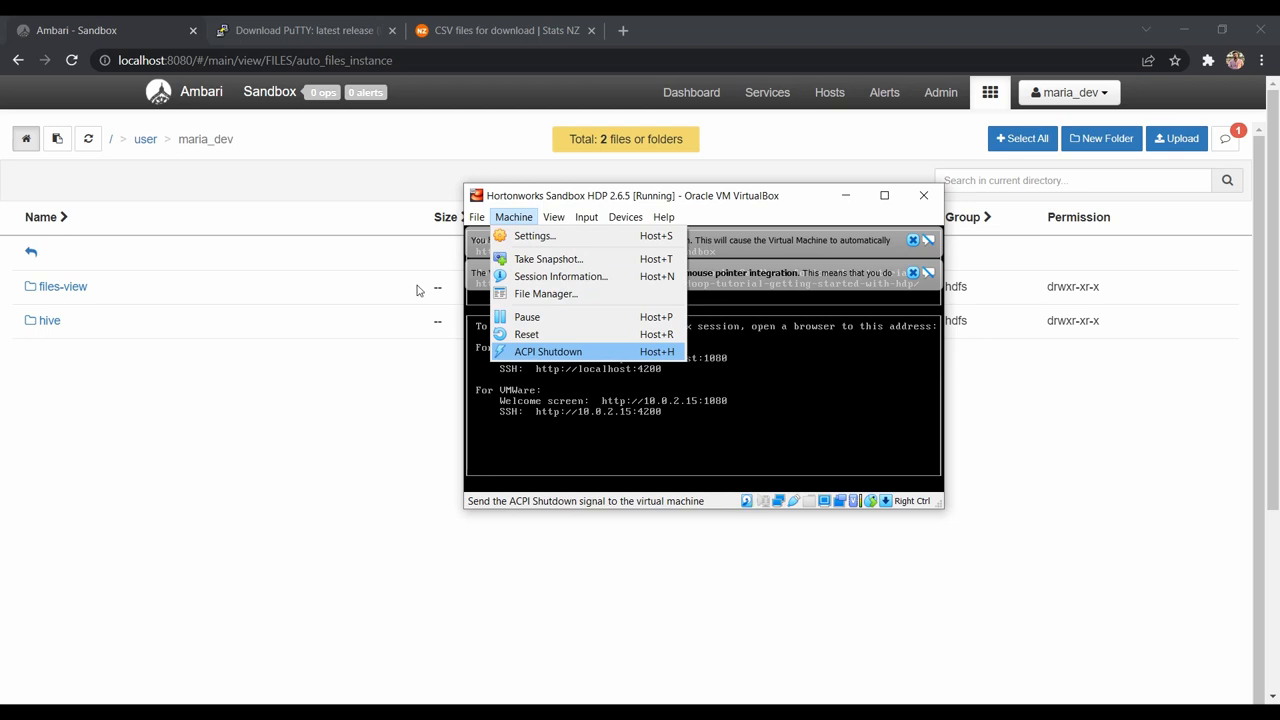